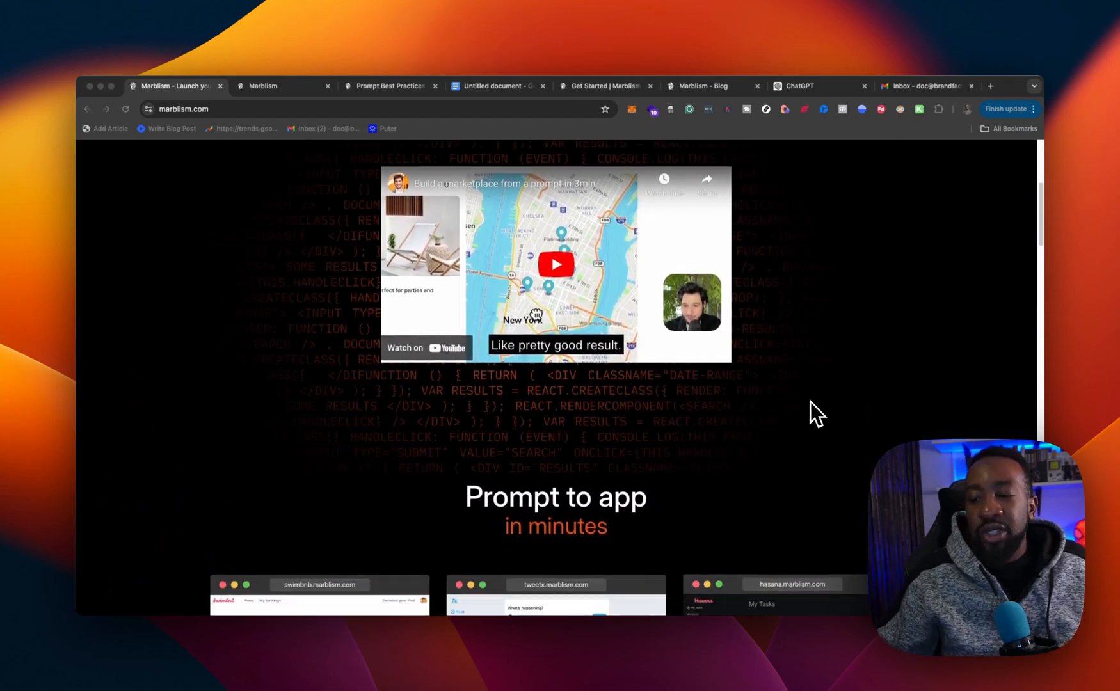
# Step: Scroll through the marblism.com landing page before moving to the New Project form
pyautogui.scroll(-3)
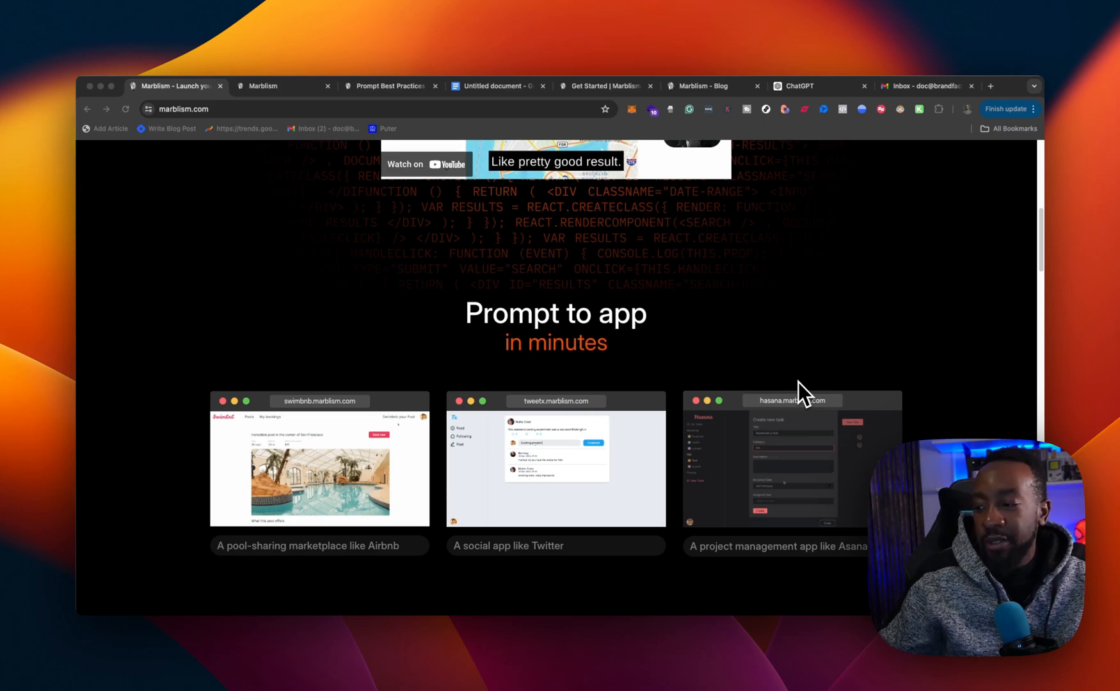
pyautogui.scroll(-3)
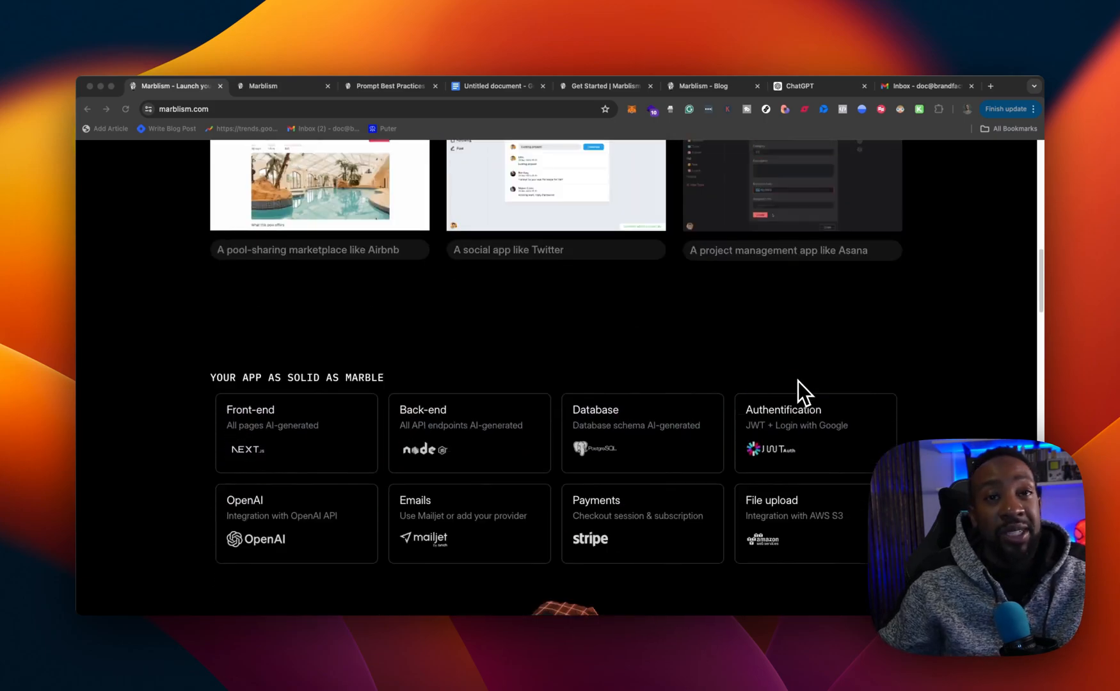
pyautogui.scroll(3)
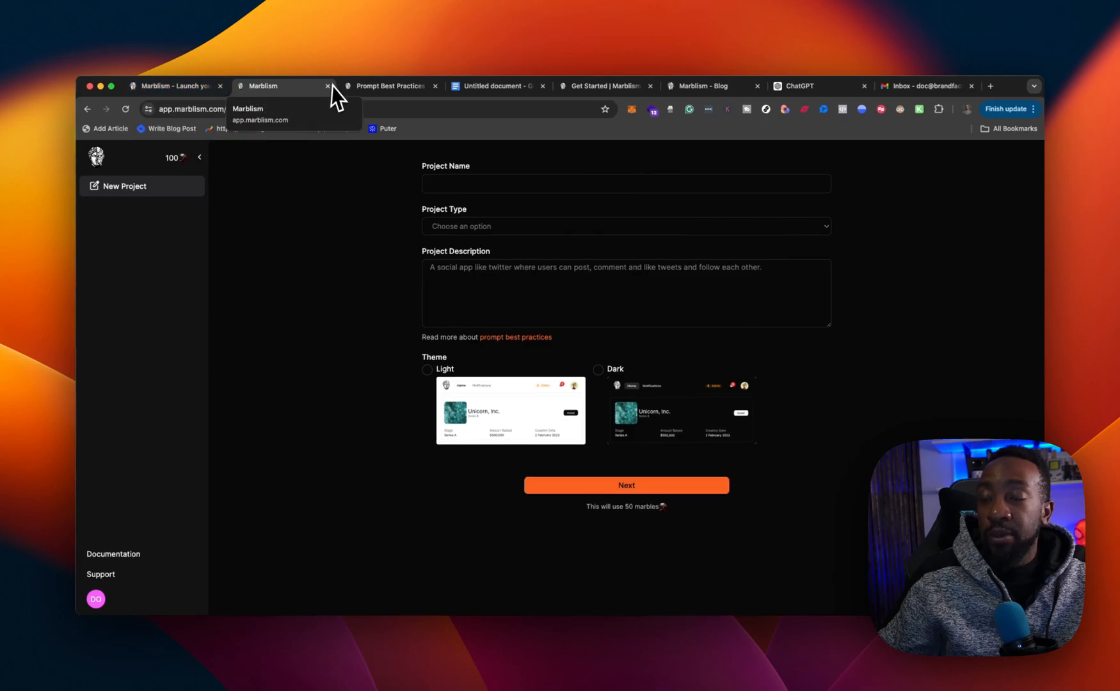
pyautogui.click(176, 86)
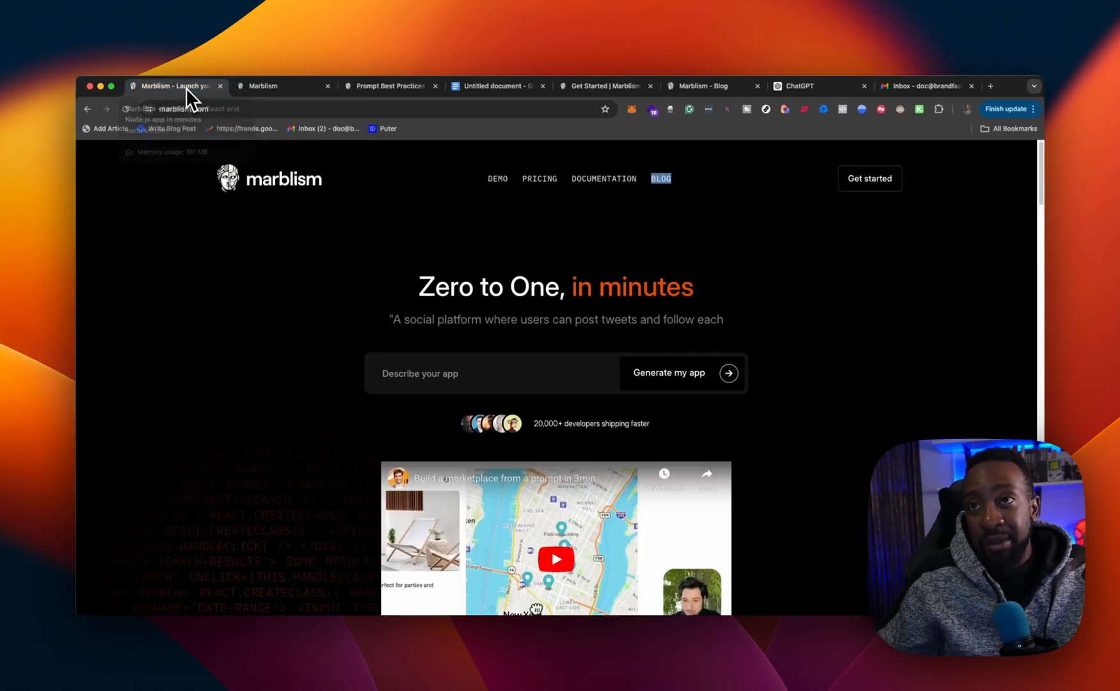
pyautogui.moveTo(293, 293)
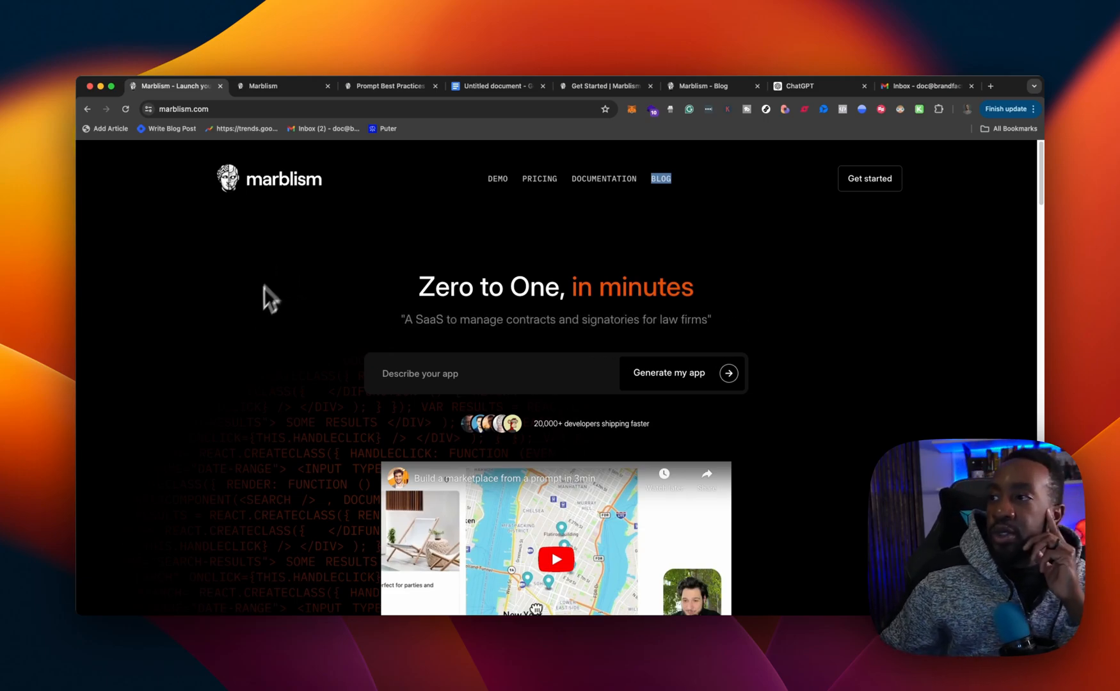
pyautogui.scroll(-3)
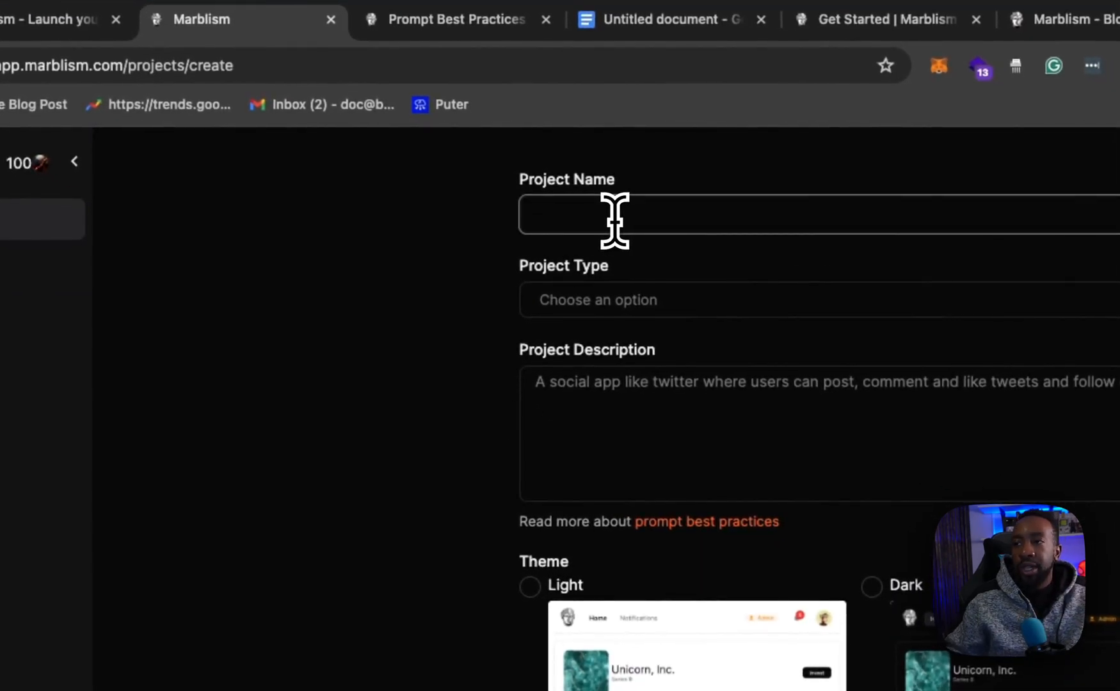
# Step: Enter 'Pocket Empire Alpha' as Project Name and choose SaaS as Project Type
pyautogui.write('Pocket Empire')
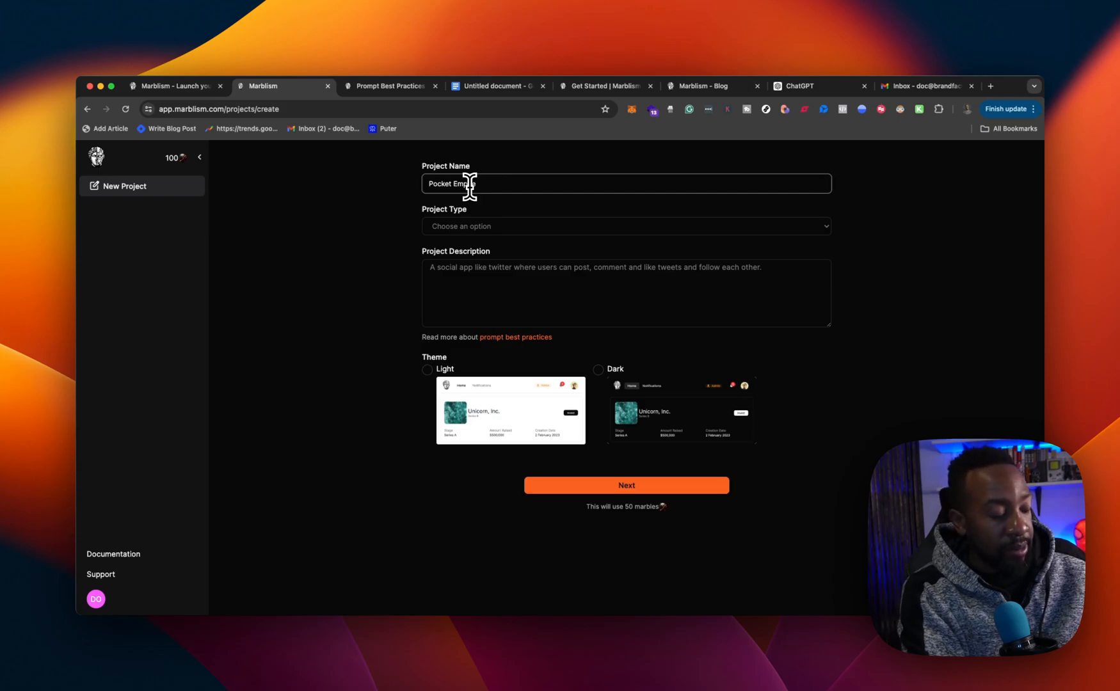
pyautogui.write('Alpha')
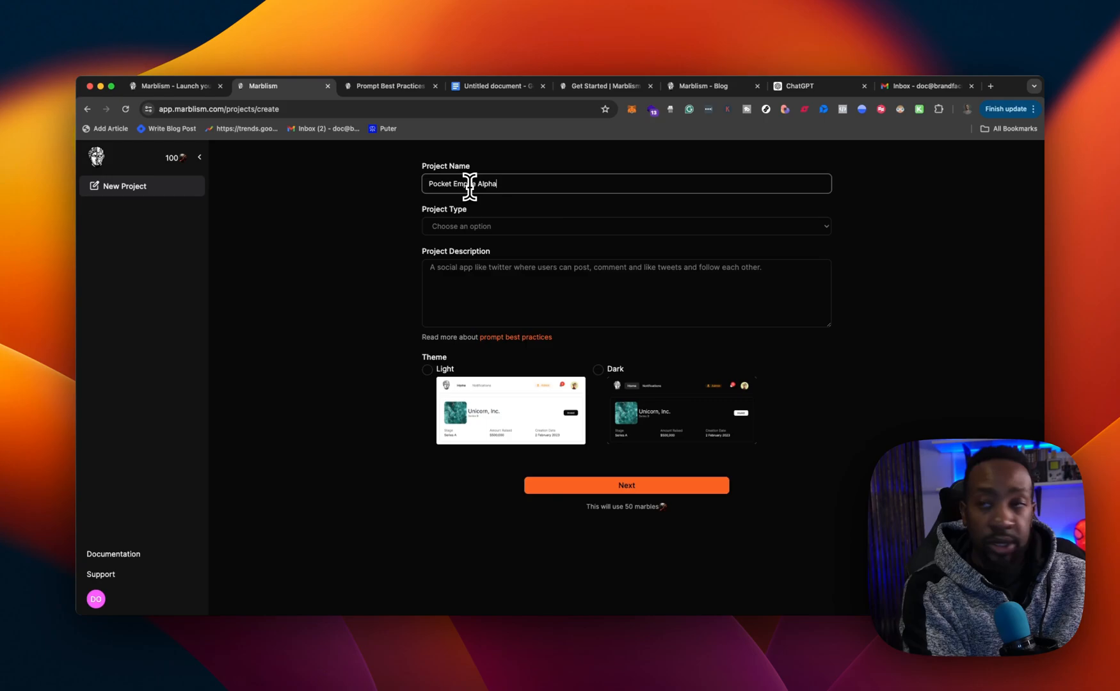
pyautogui.click(626, 227)
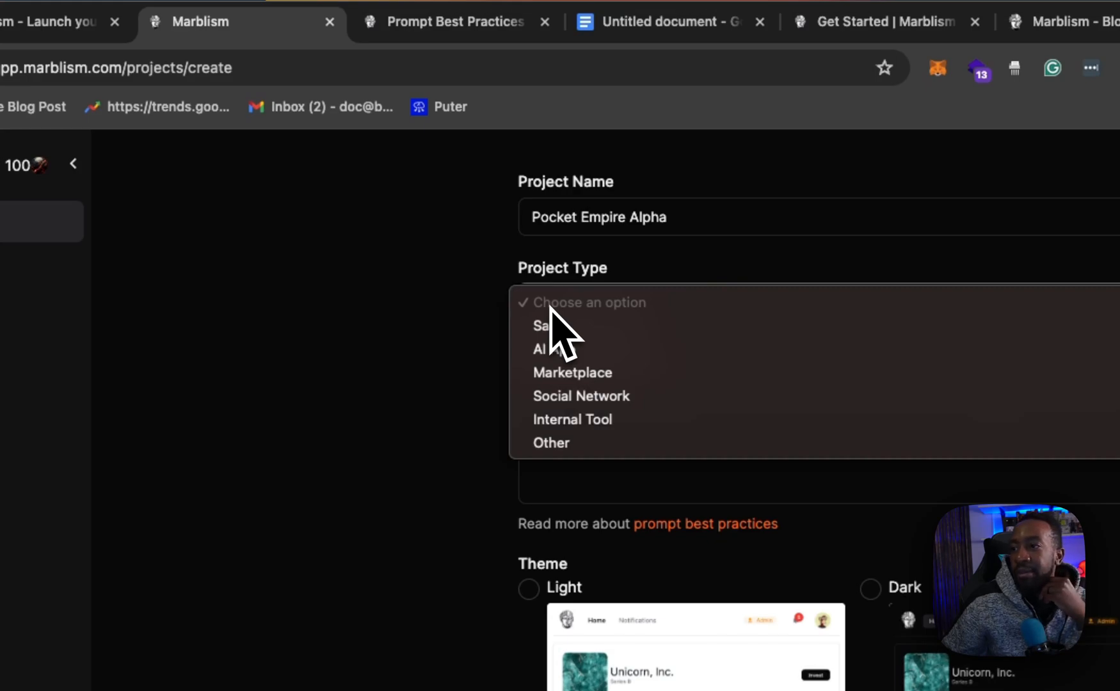
pyautogui.click(544, 325)
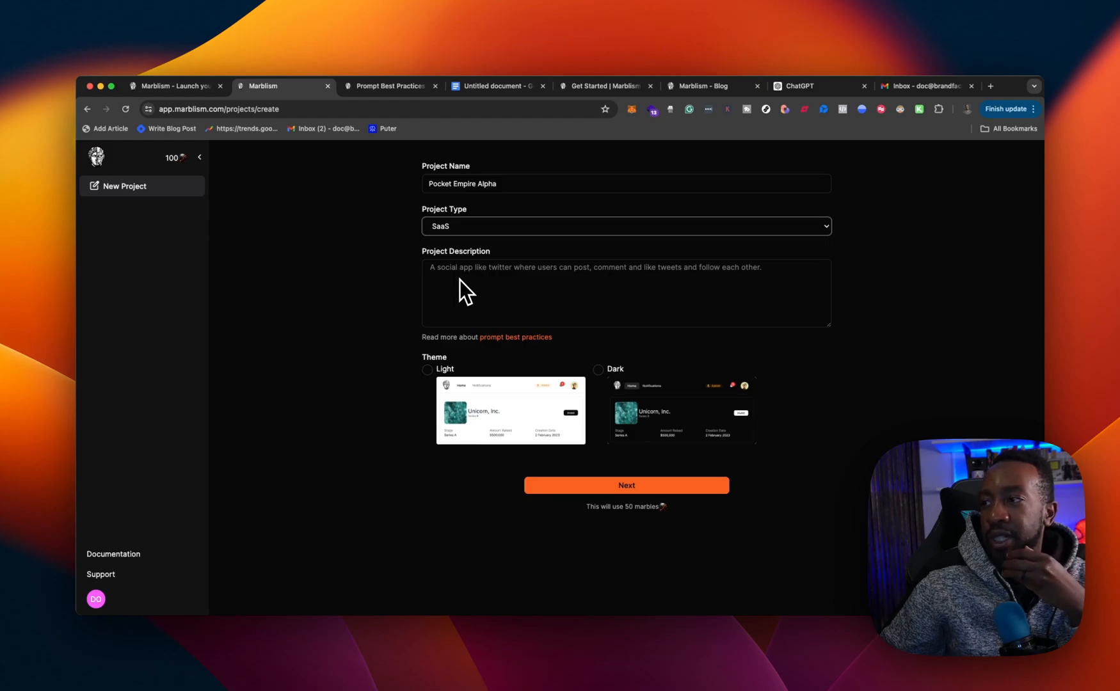
pyautogui.moveTo(498, 276)
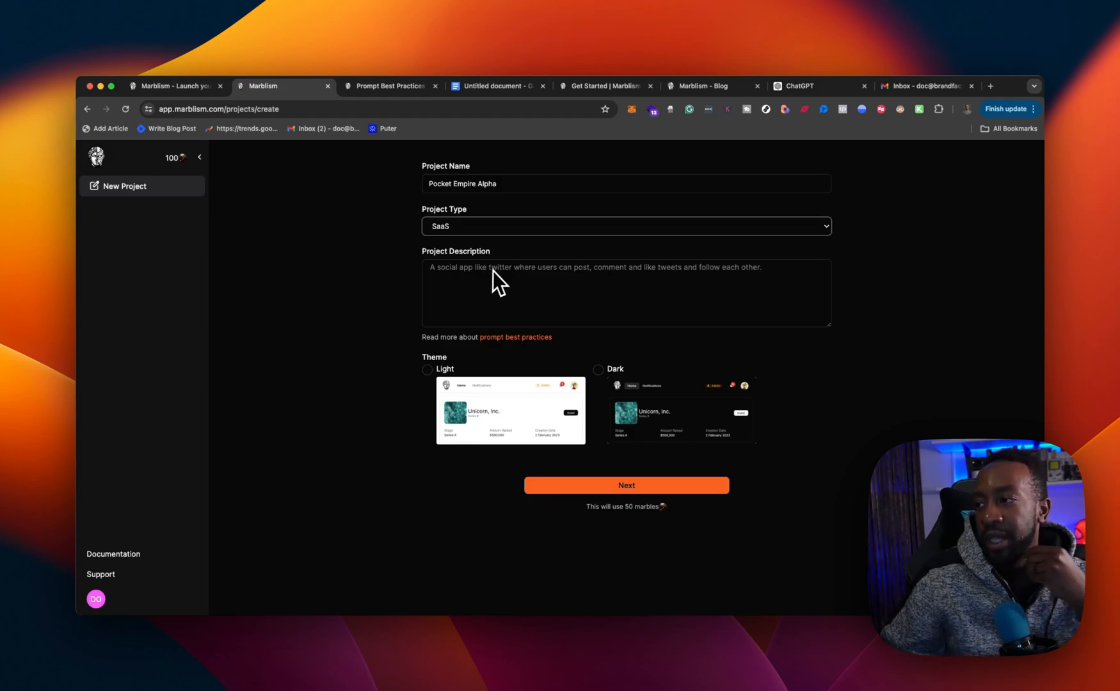
pyautogui.moveTo(500, 356)
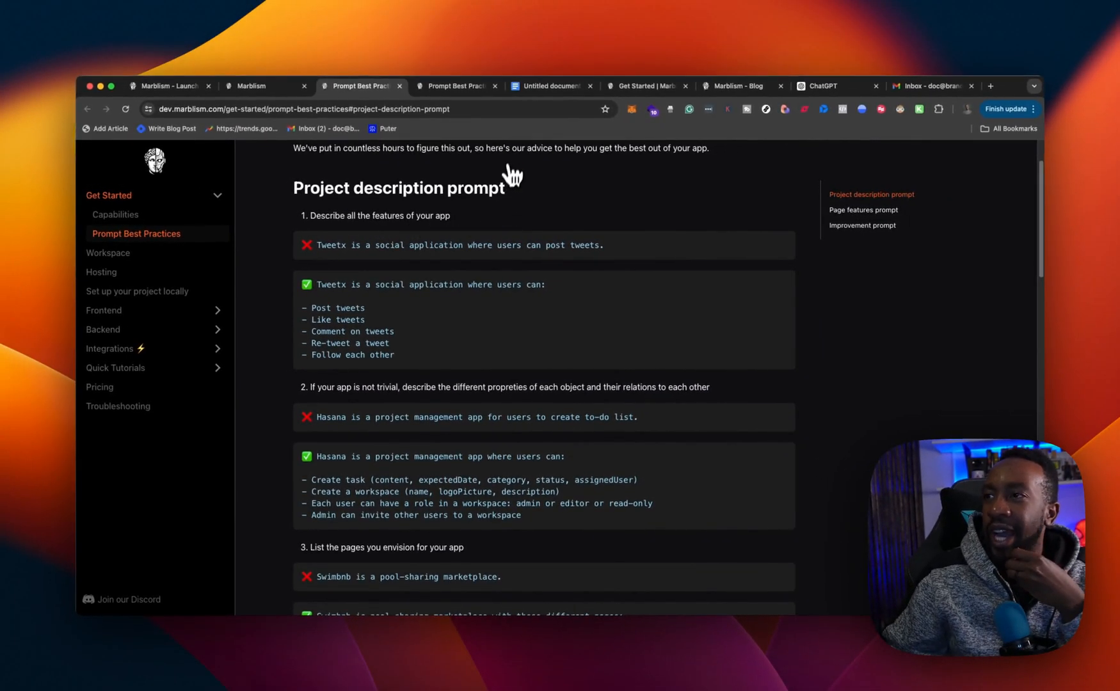
# Step: Review the Google Docs draft and the Prompt Best Practices guide to find the SaaS sentence
pyautogui.click(546, 85)
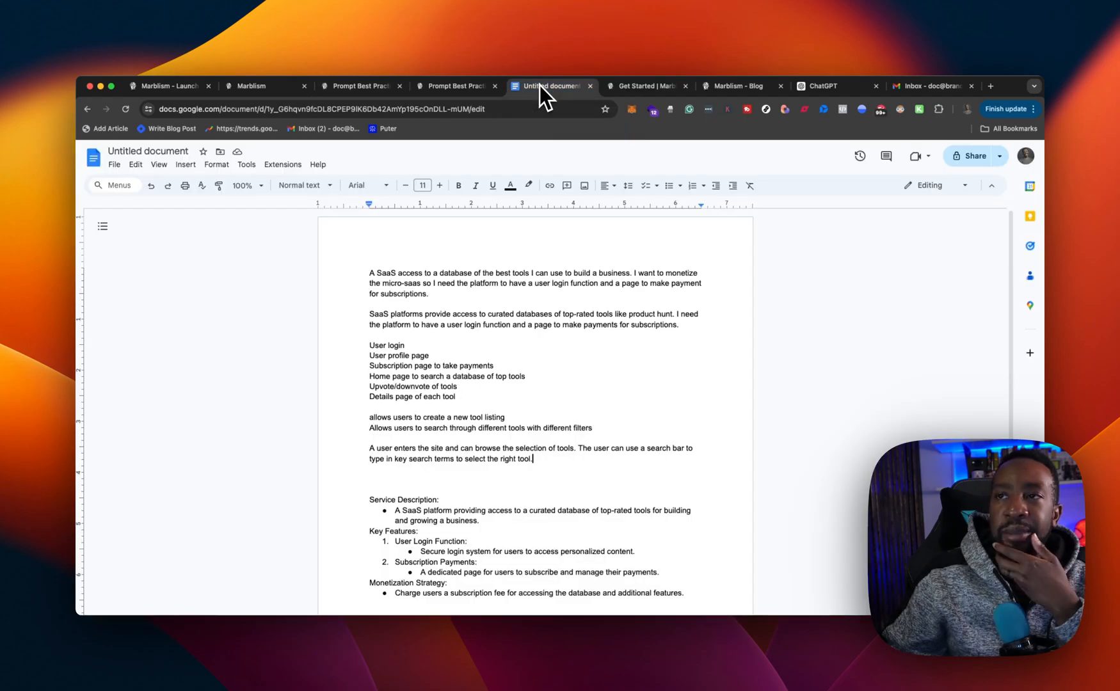
pyautogui.scroll(-3)
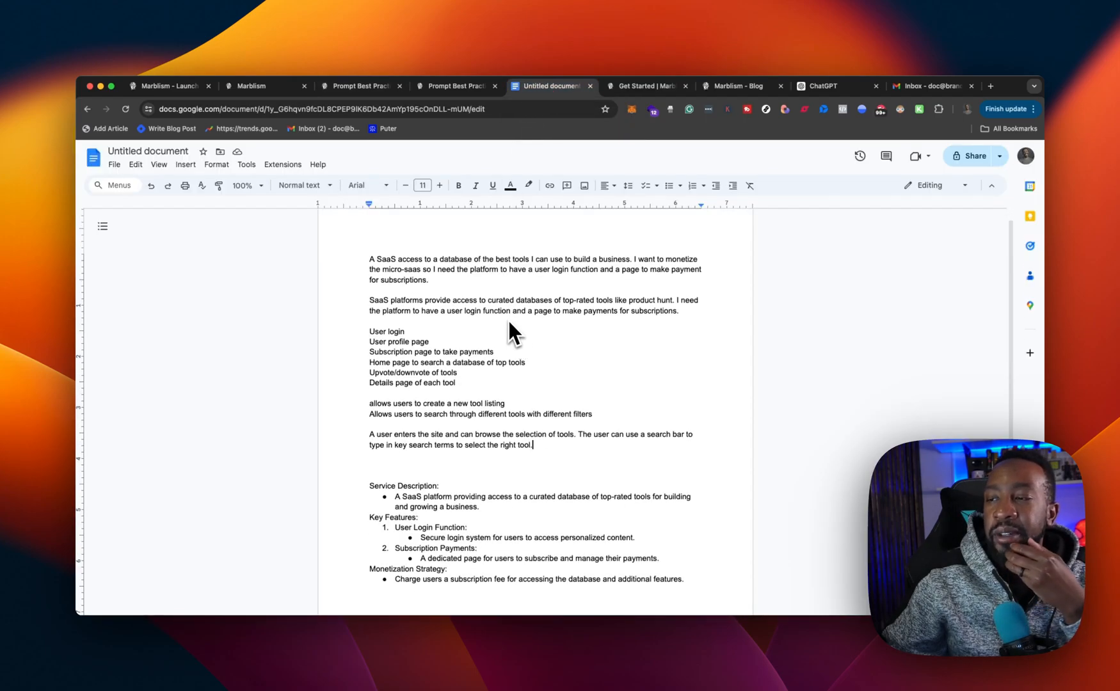
pyautogui.moveTo(764, 157)
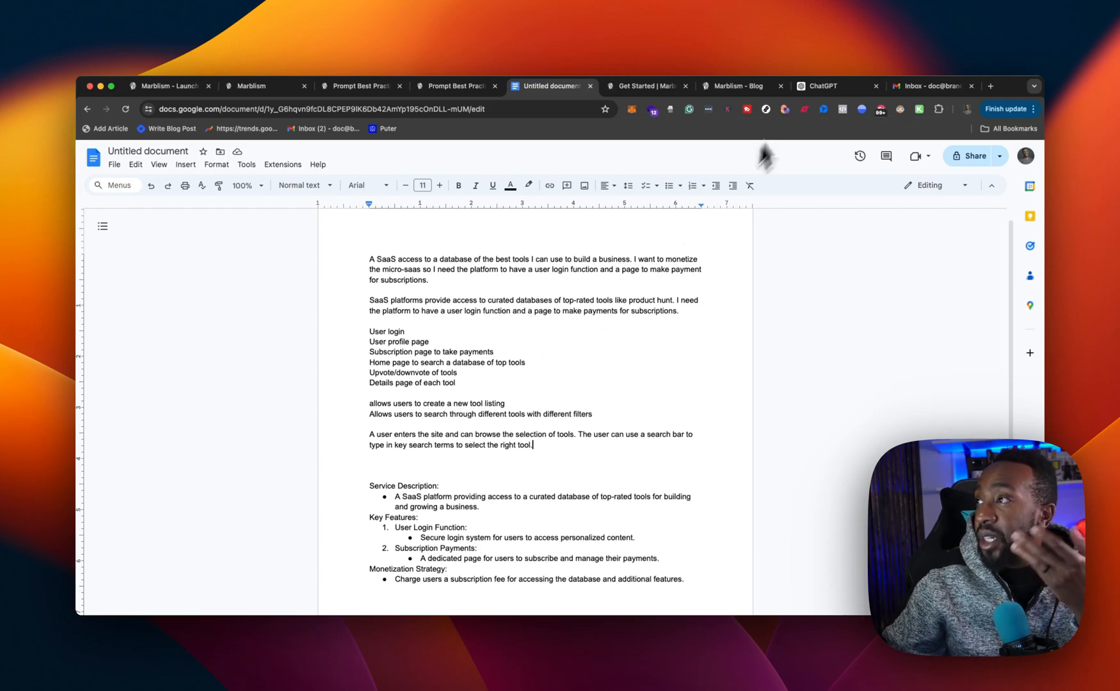
pyautogui.click(359, 86)
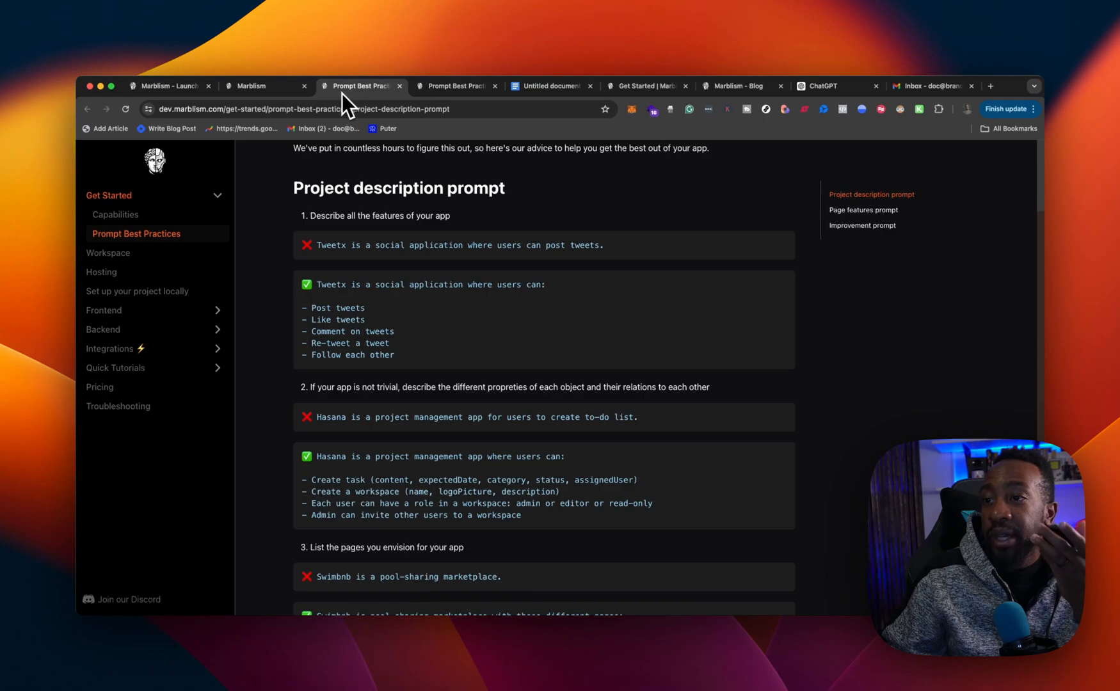
pyautogui.click(551, 86)
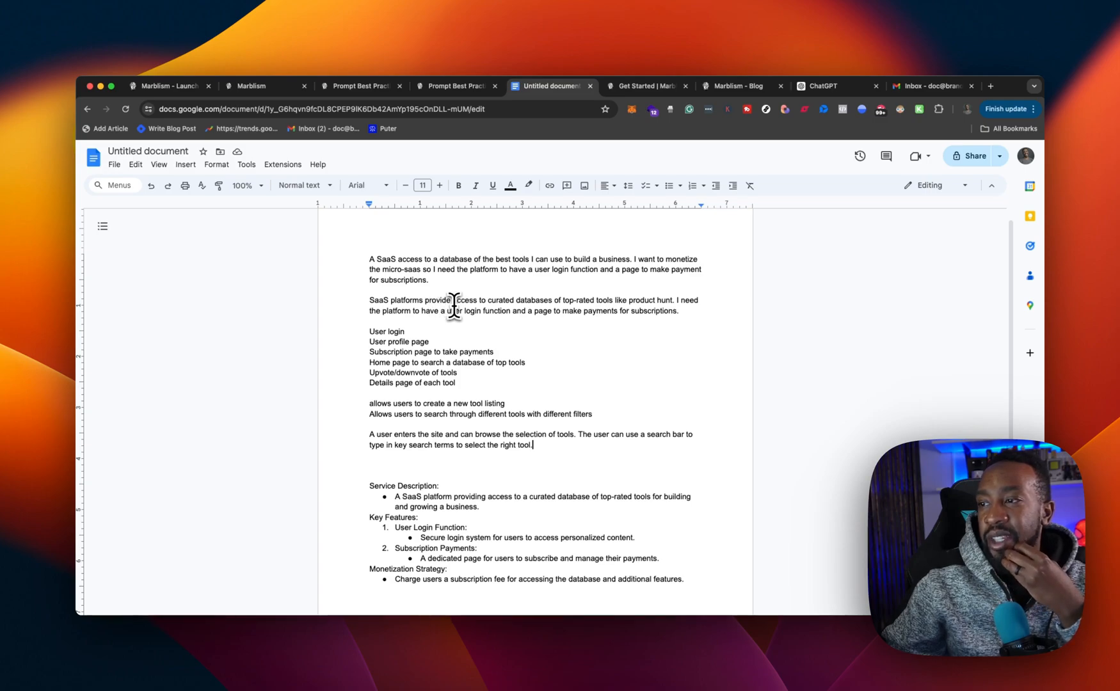
pyautogui.moveTo(514, 314)
pyautogui.write(' a')
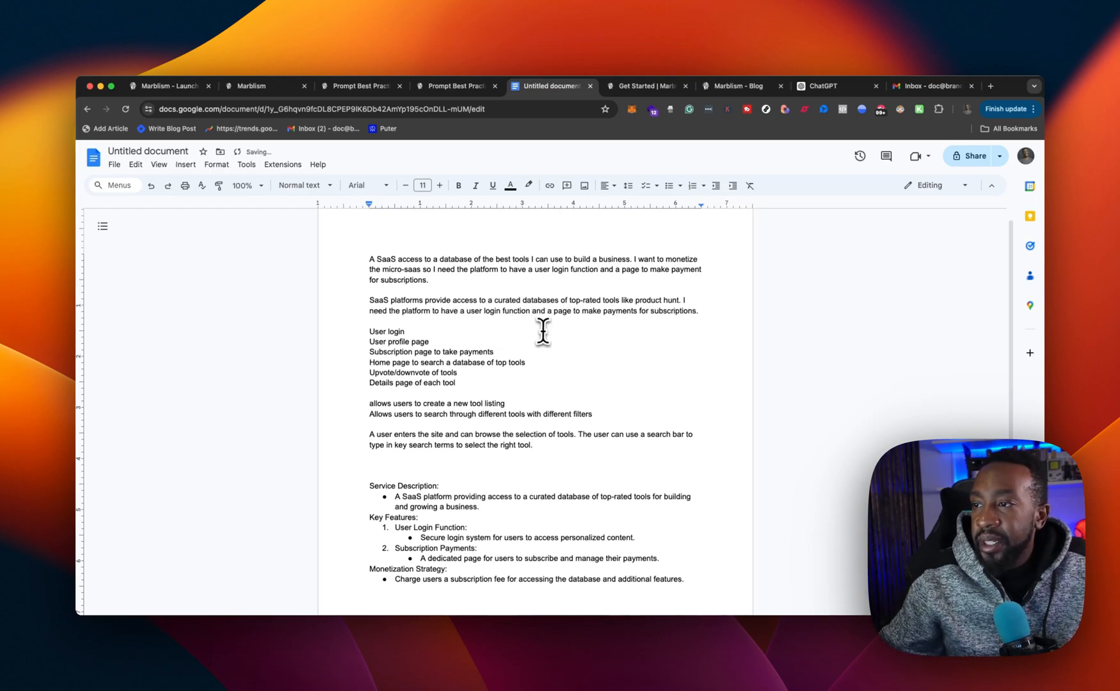
pyautogui.moveTo(619, 307)
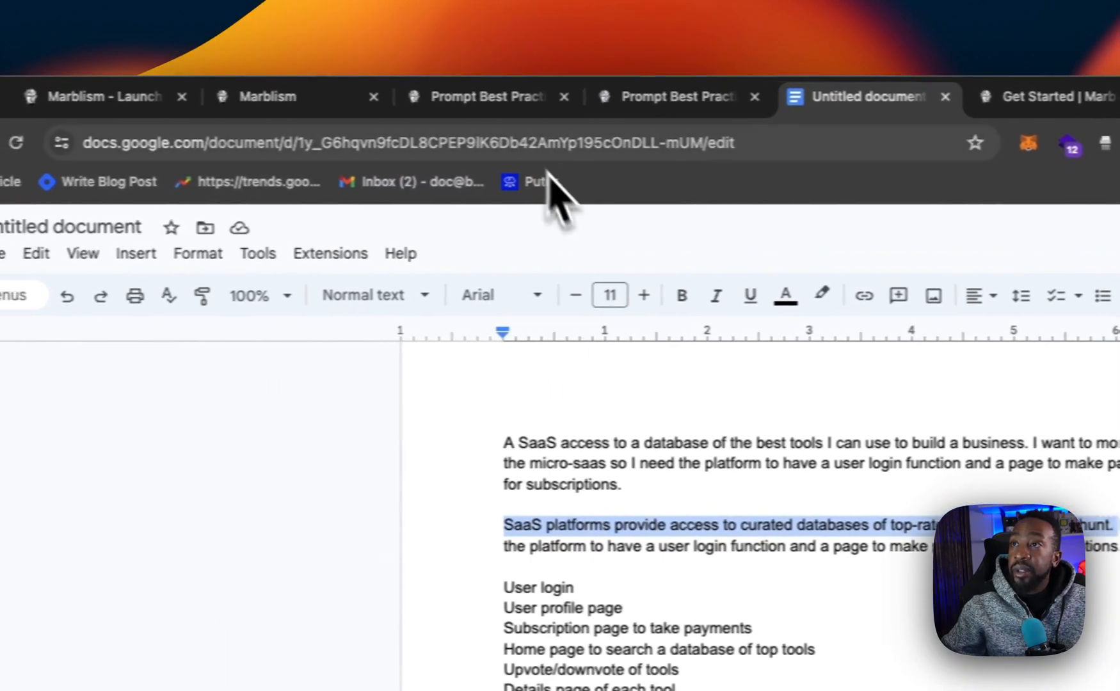
# Step: Recheck the Prompt Best Practices guide, then return to the Marblism new-project form
pyautogui.click(562, 96)
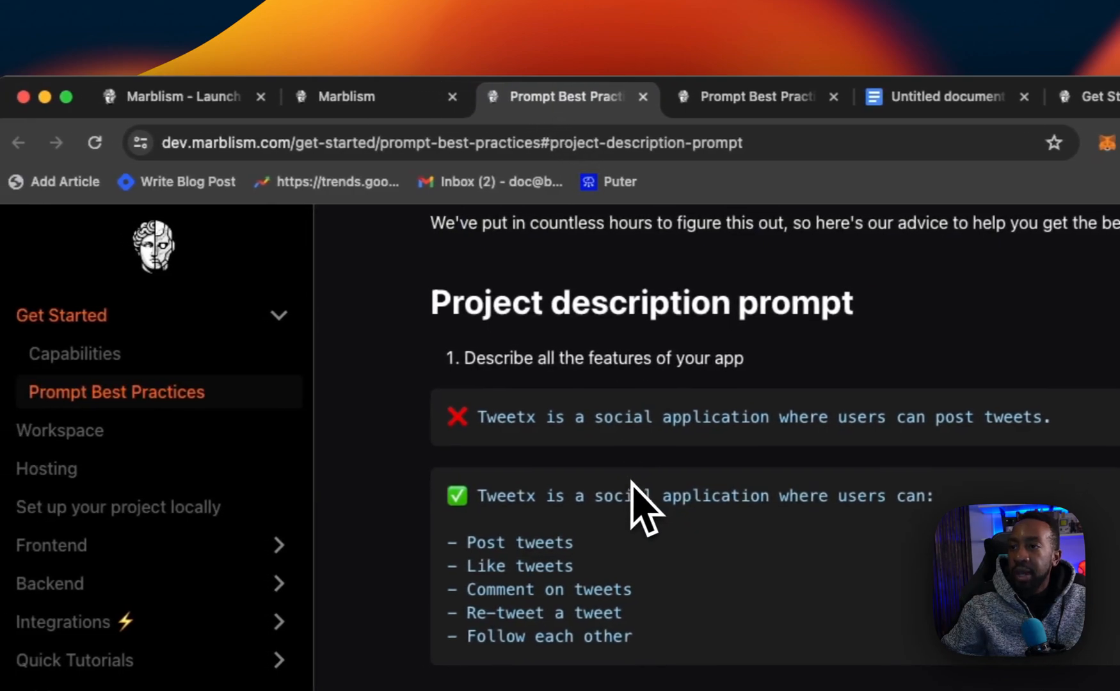
pyautogui.scroll(3)
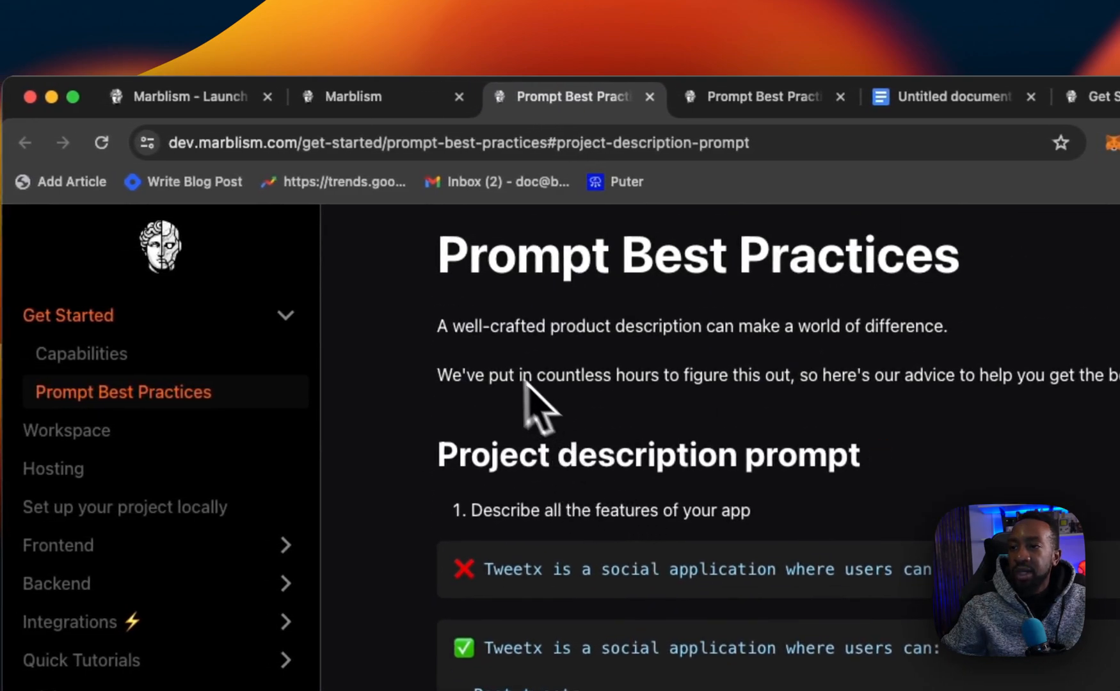
pyautogui.click(329, 96)
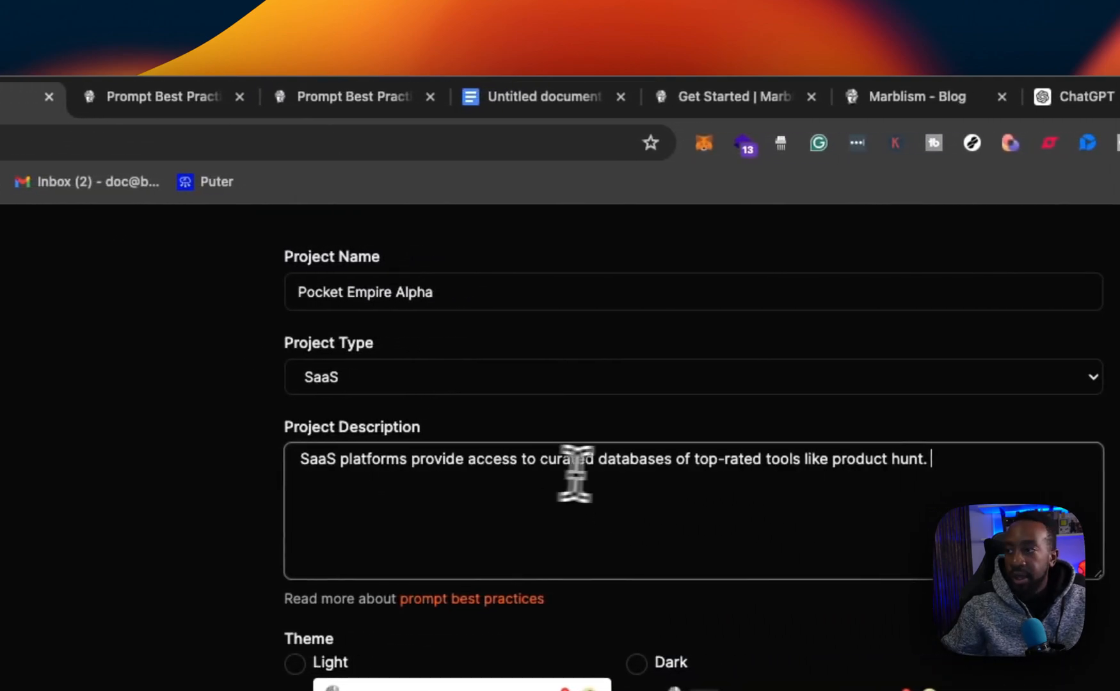
# Step: Select the six lines listing the app's pages in the Google Docs draft for the description
pyautogui.click(544, 96)
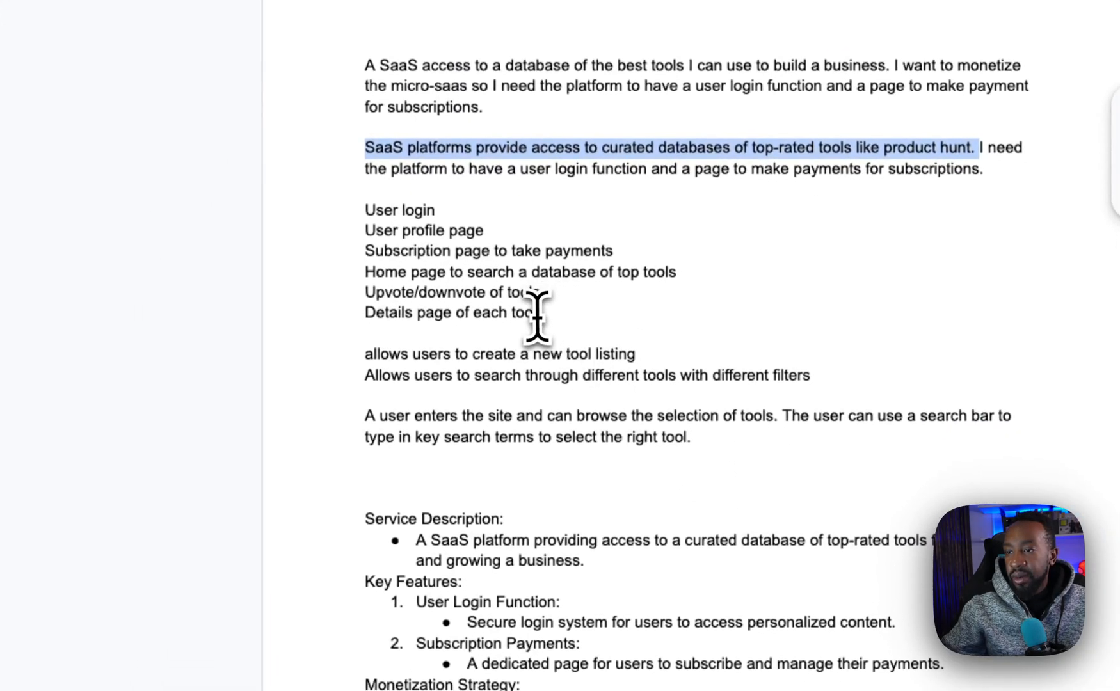
pyautogui.moveTo(365, 210); pyautogui.dragTo(537, 312)
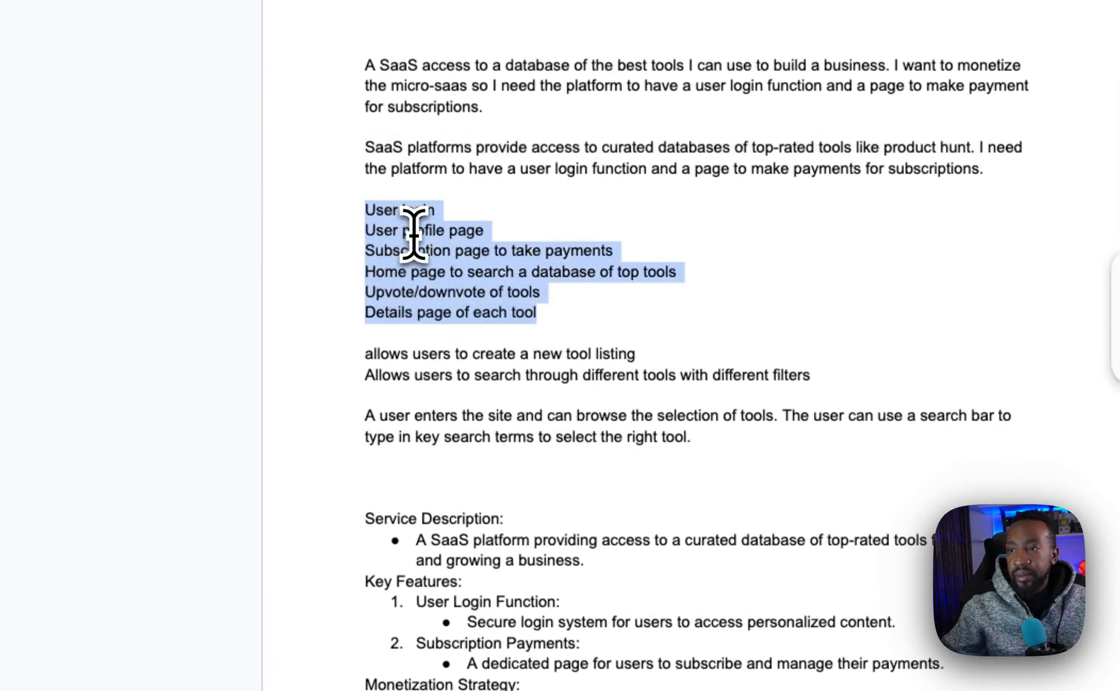
pyautogui.click(414, 74)
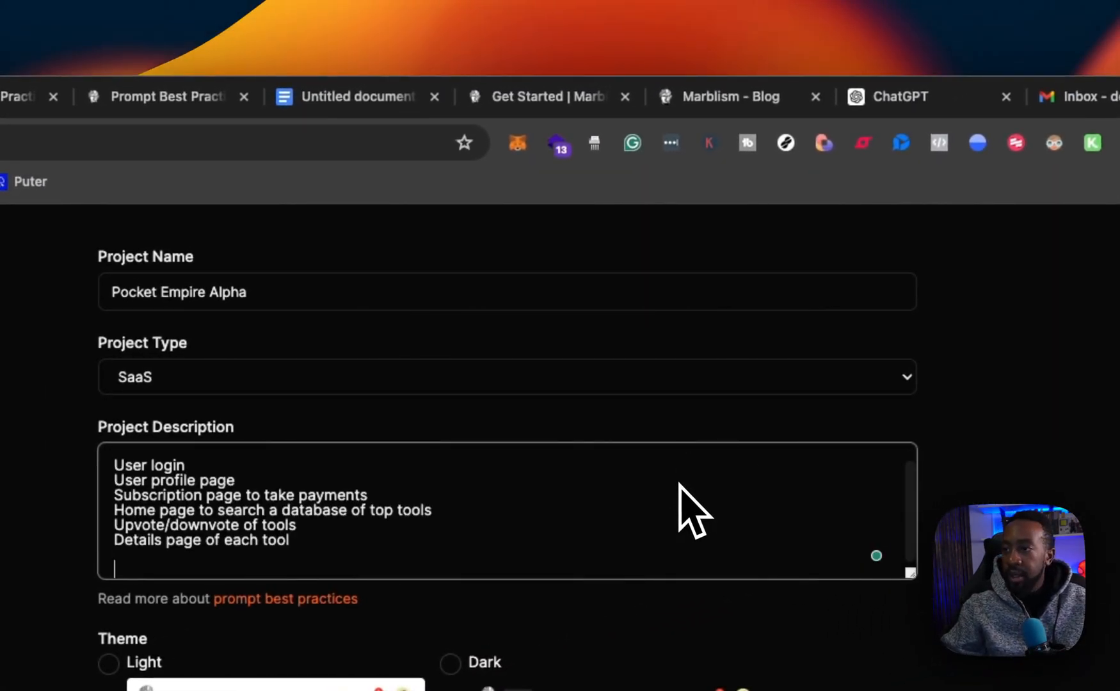
pyautogui.click(357, 96)
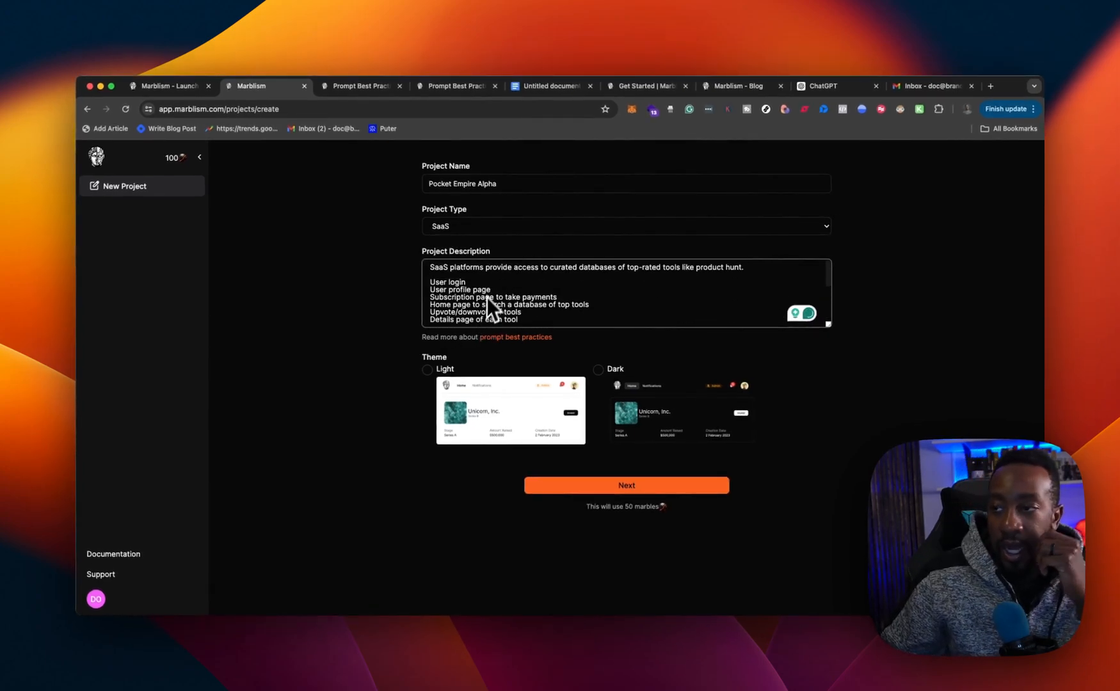
pyautogui.moveTo(385, 314)
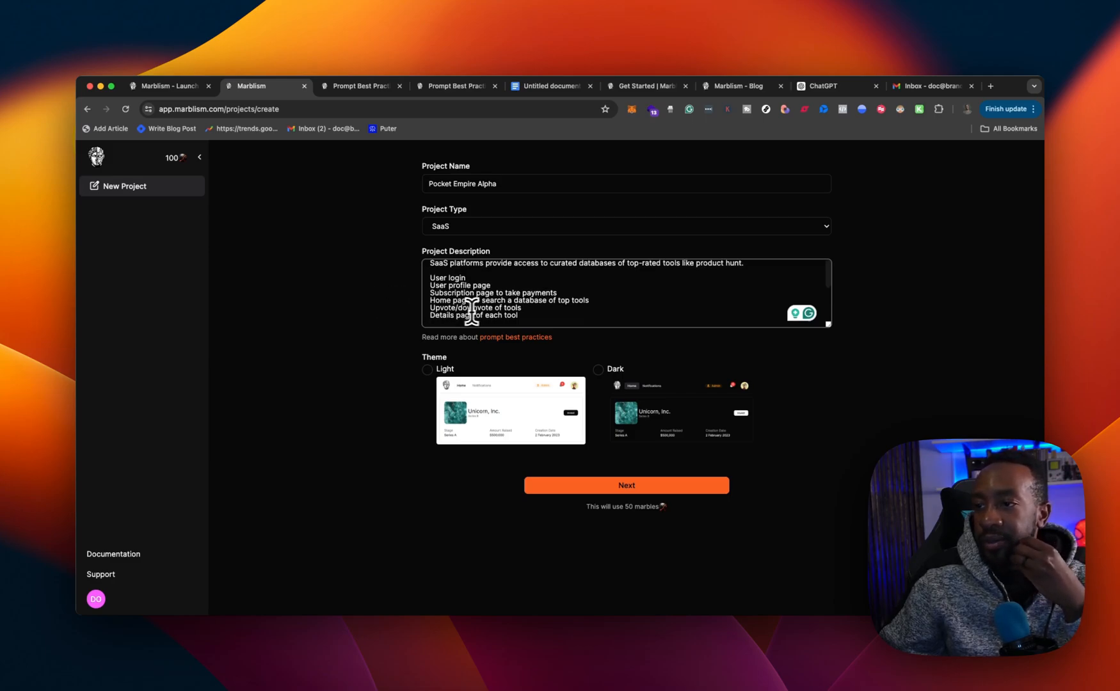
# Step: Replace the 'Details page of each tool' line, choose the Dark theme and create the project
pyautogui.rightClick(472, 315)
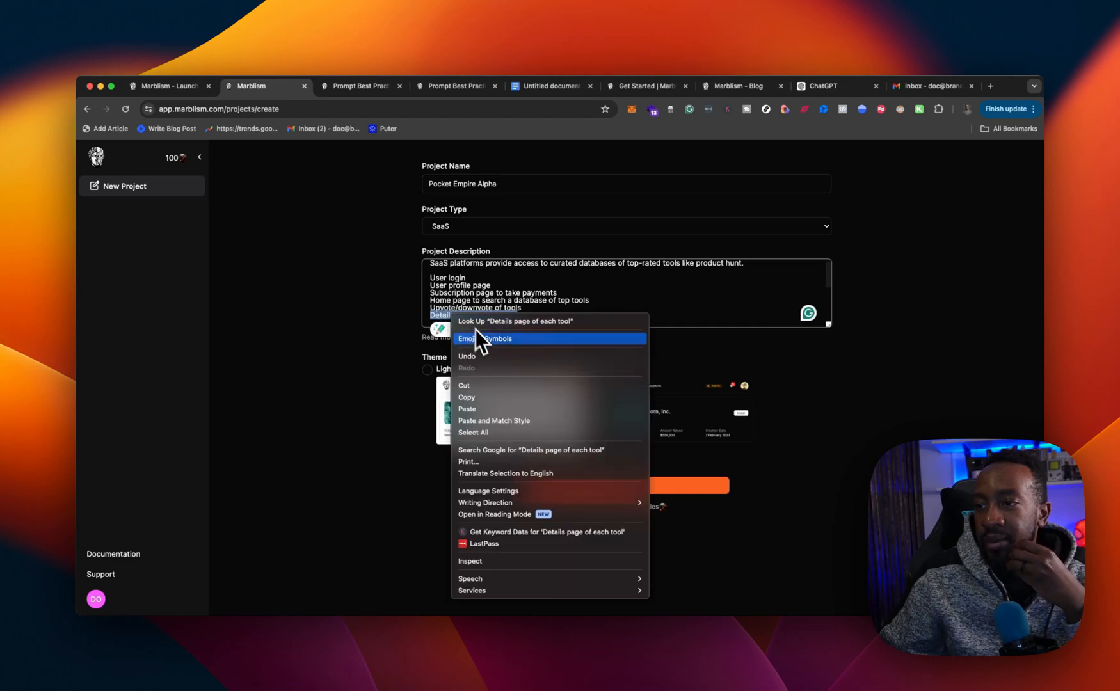
pyautogui.click(605, 309)
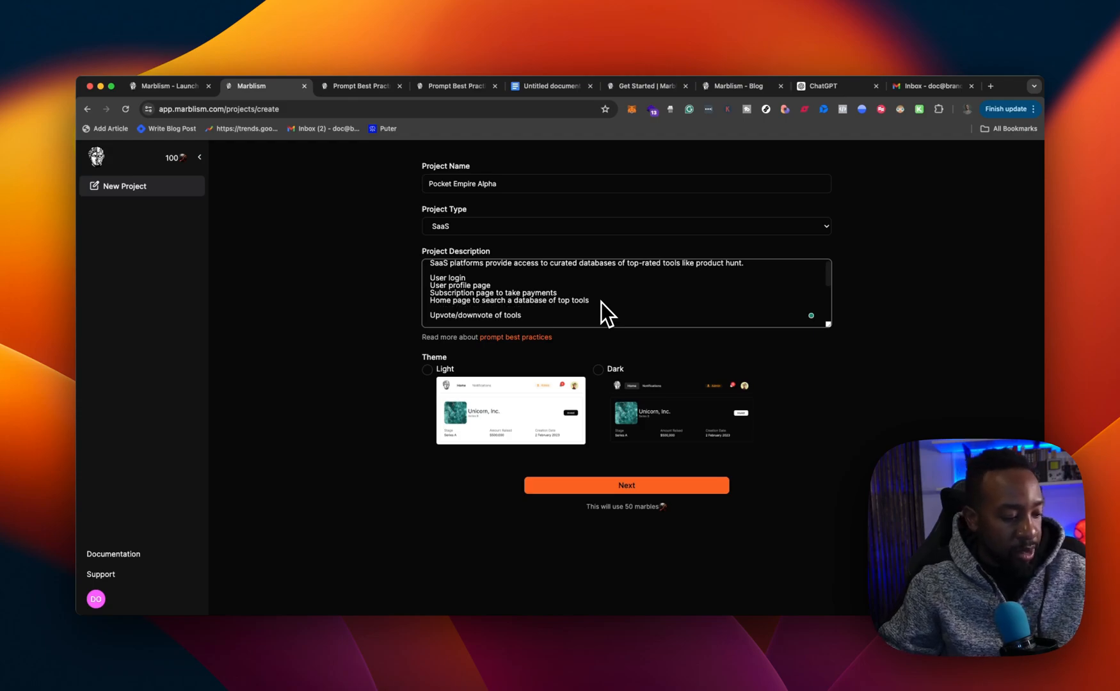
pyautogui.write('Details page of each tool')
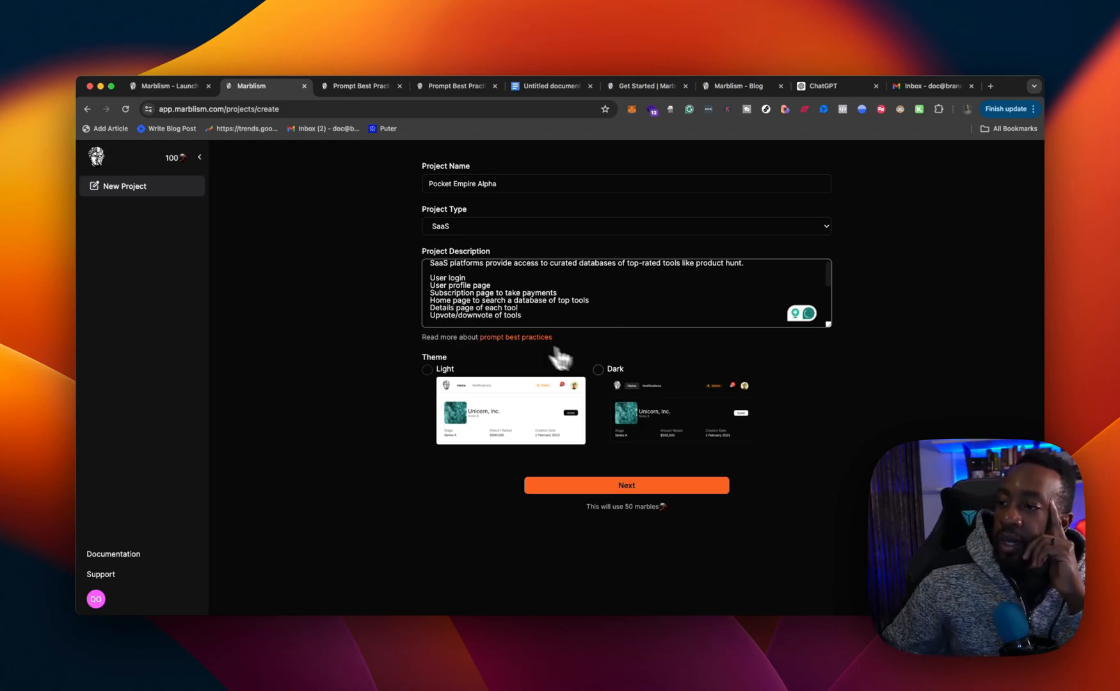
pyautogui.click(598, 369)
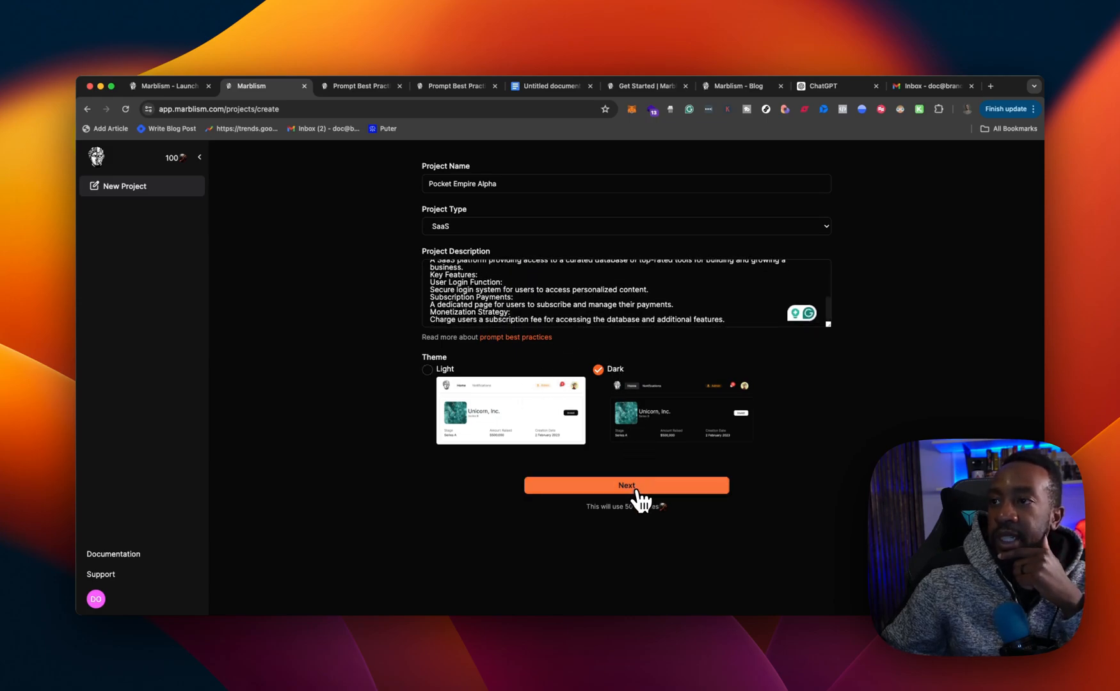
pyautogui.click(625, 485)
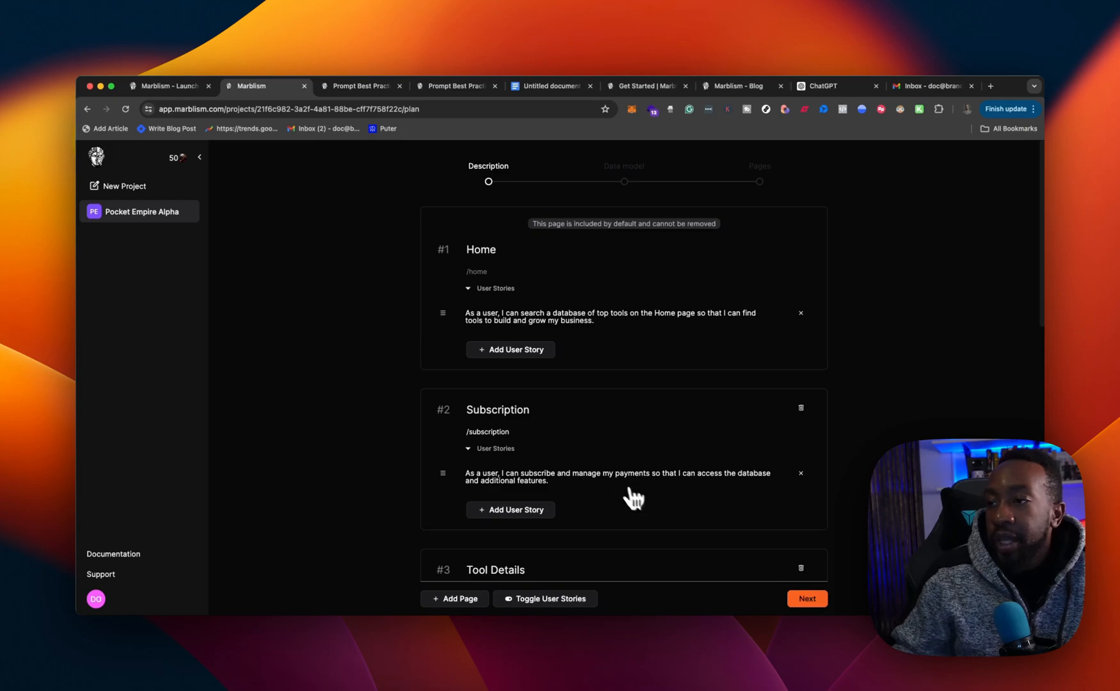
pyautogui.moveTo(507, 324)
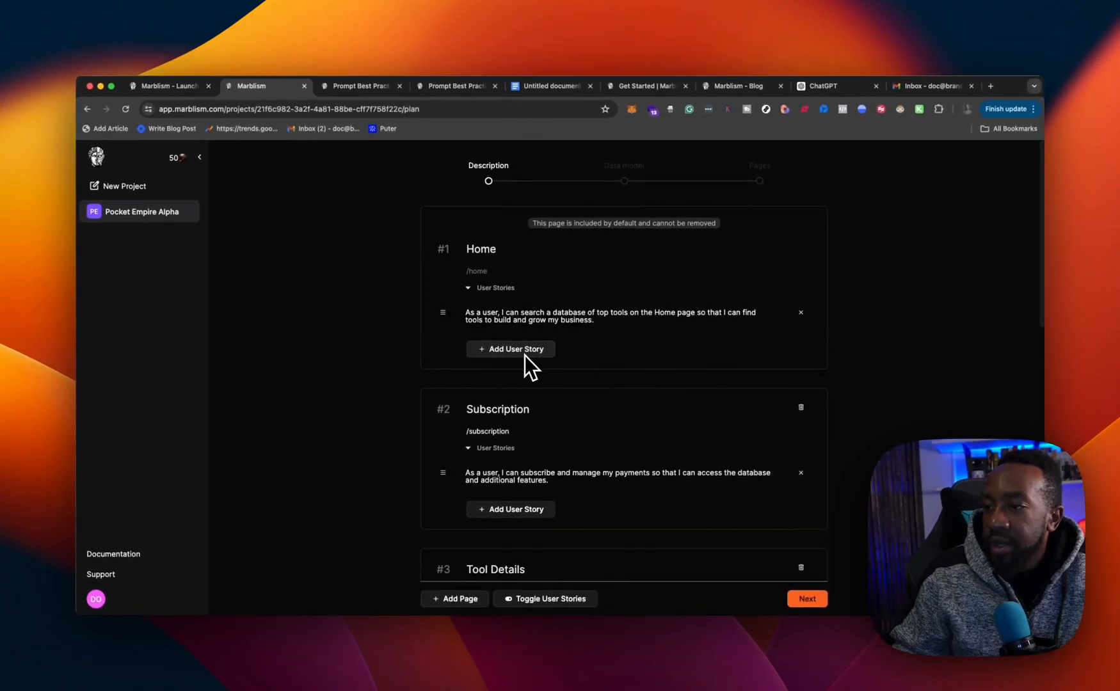
# Step: Review the generated pages and add a blank user story to the Home page
pyautogui.scroll(-3)
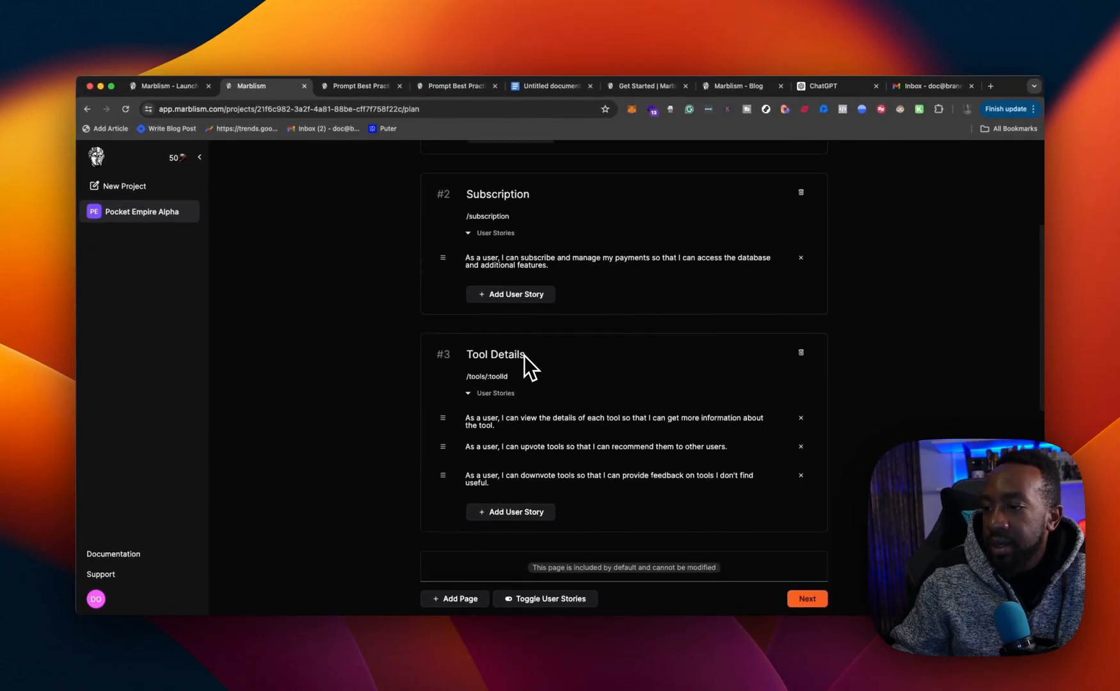
pyautogui.scroll(-3)
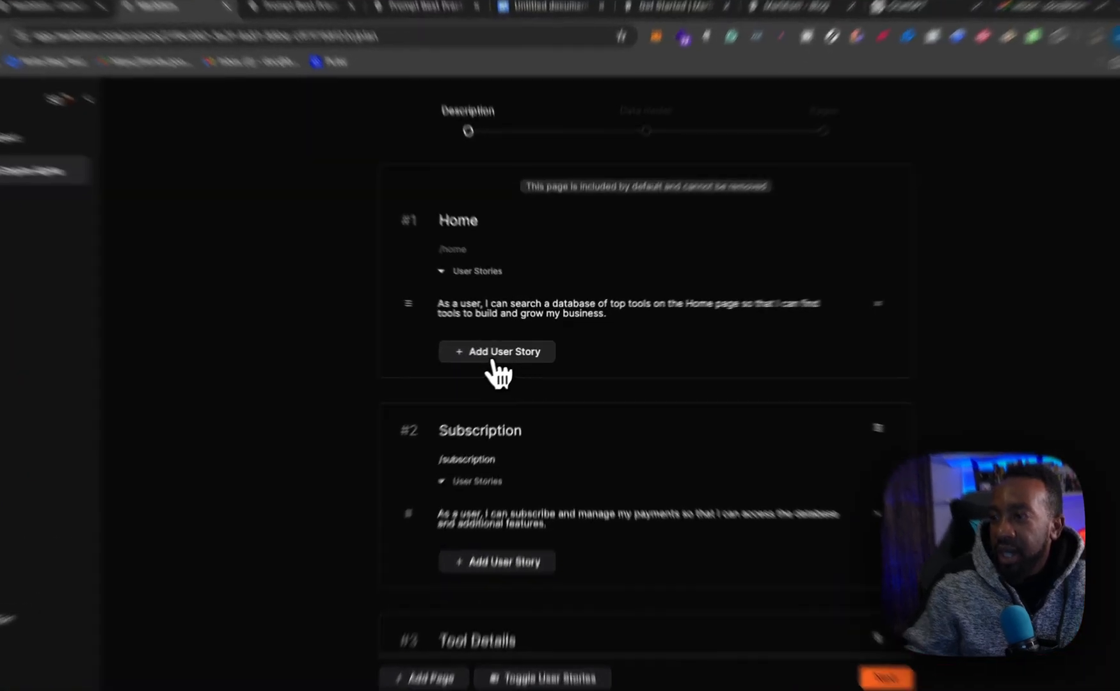
pyautogui.click(497, 351)
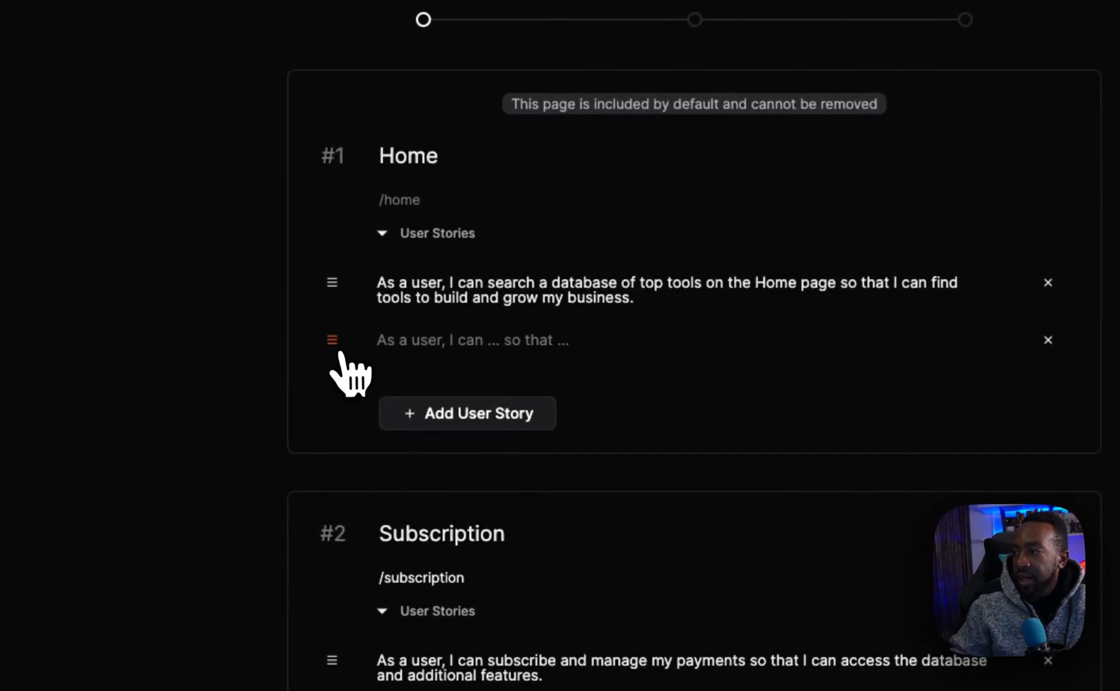
pyautogui.moveTo(627, 349)
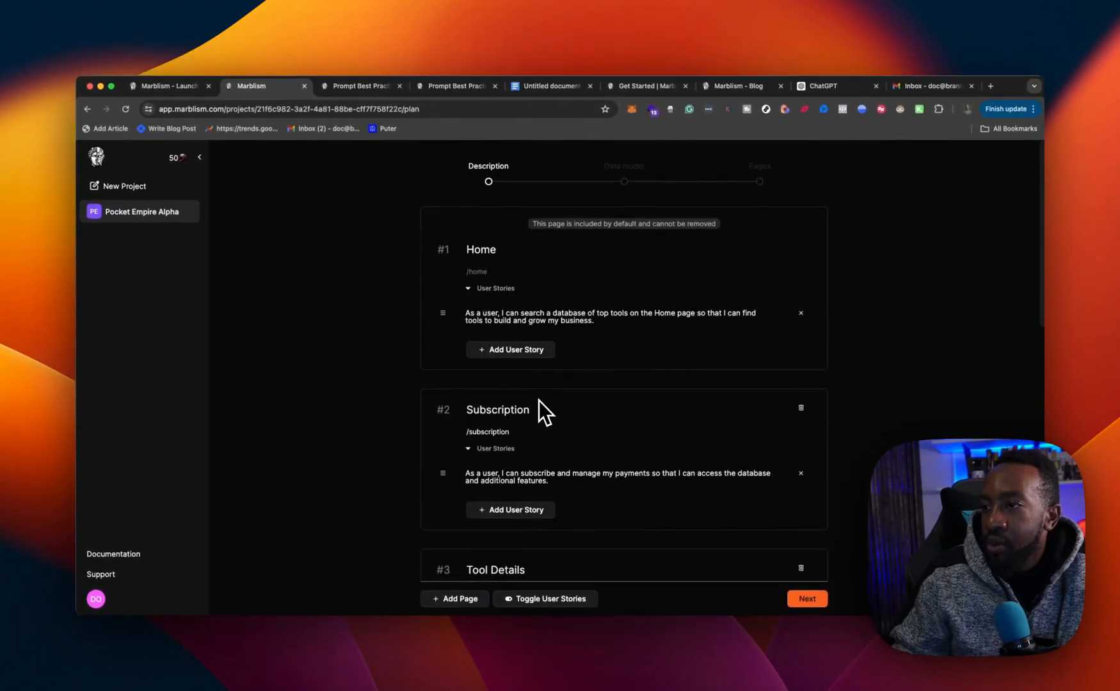
# Step: Scroll down through the remaining pages' user stories toward the Next button
pyautogui.scroll(-3)
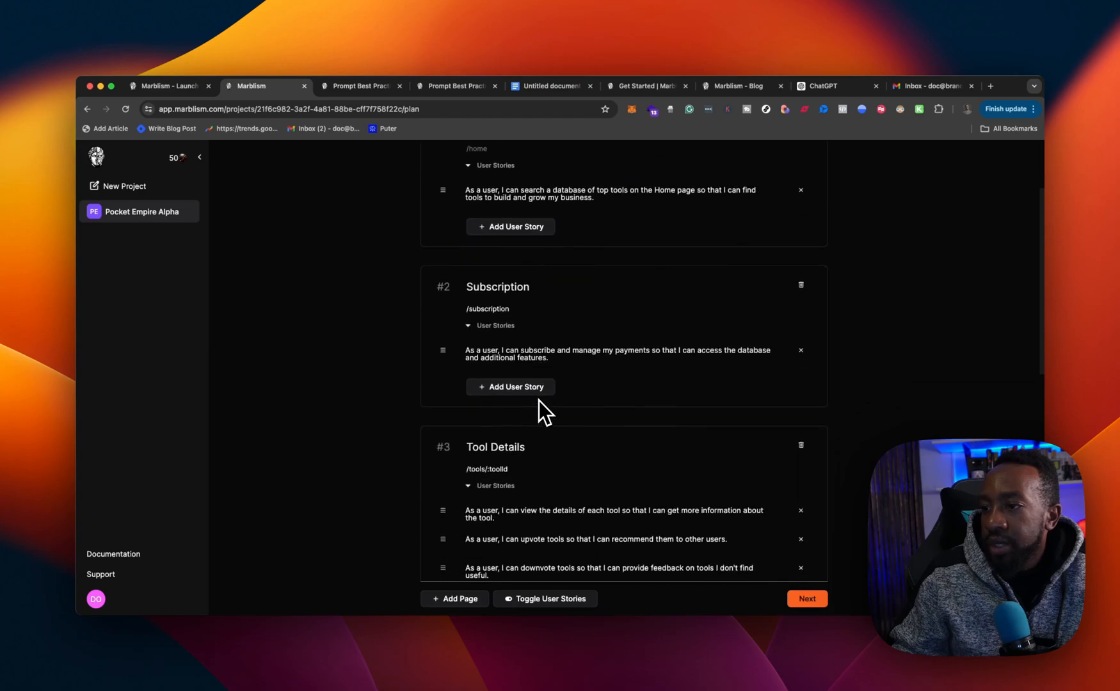
pyautogui.scroll(-3)
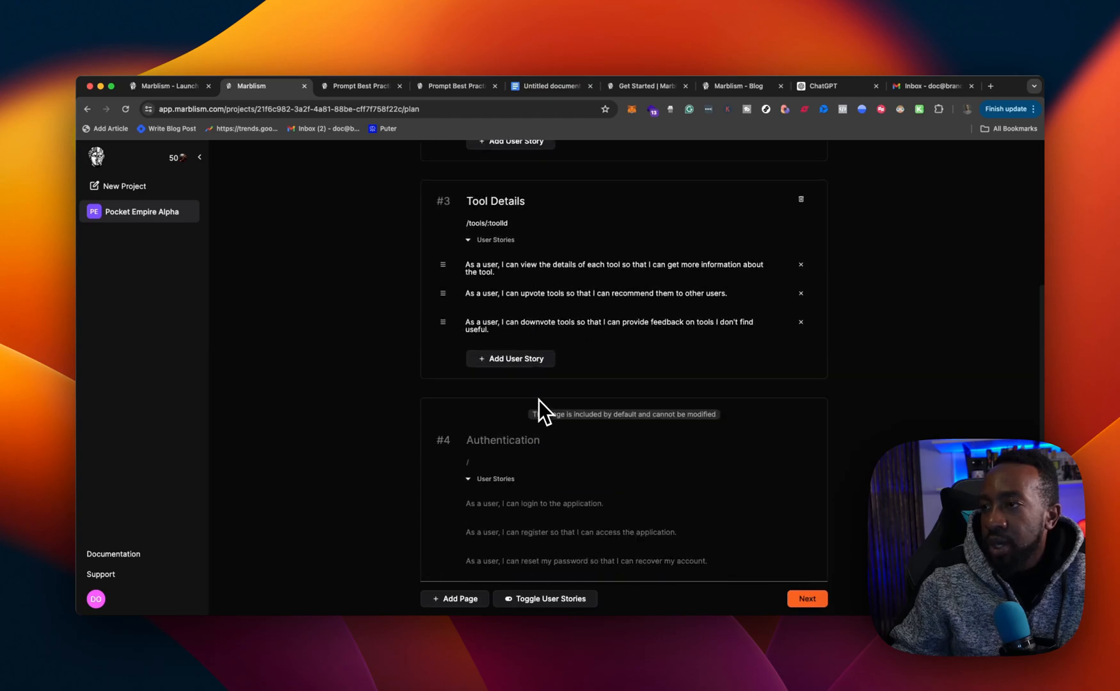
pyautogui.scroll(-3)
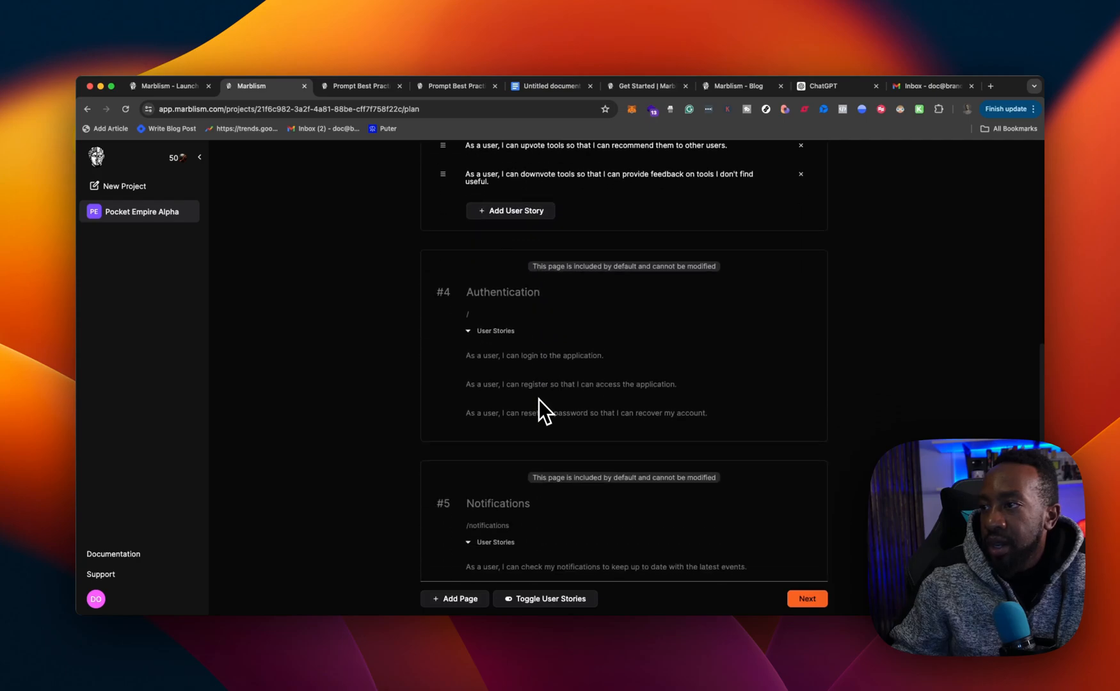
pyautogui.scroll(-3)
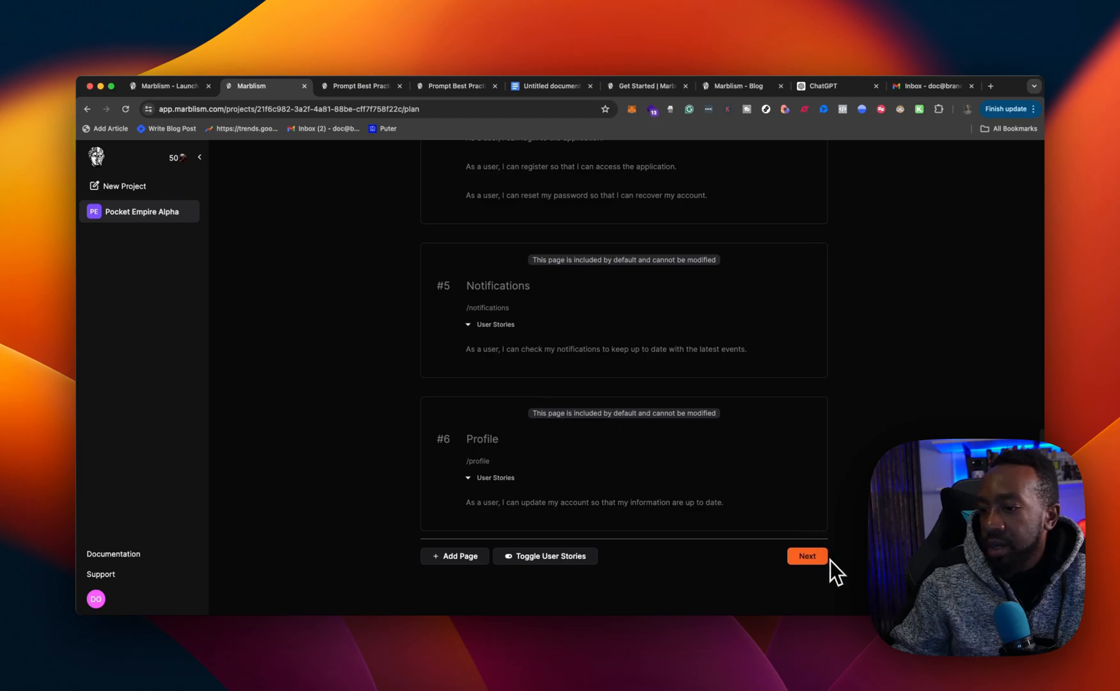
pyautogui.moveTo(544, 557)
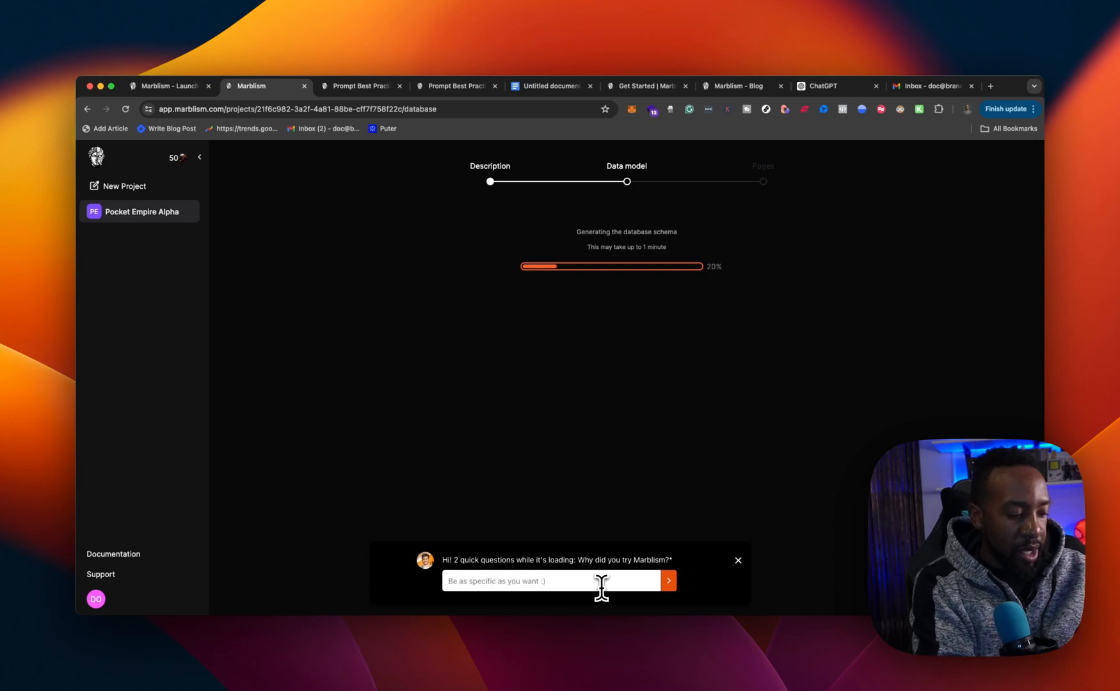
# Step: Answer the survey: 'A friend ... should try it out. I'm looking for'
pyautogui.write('A friend suggested')
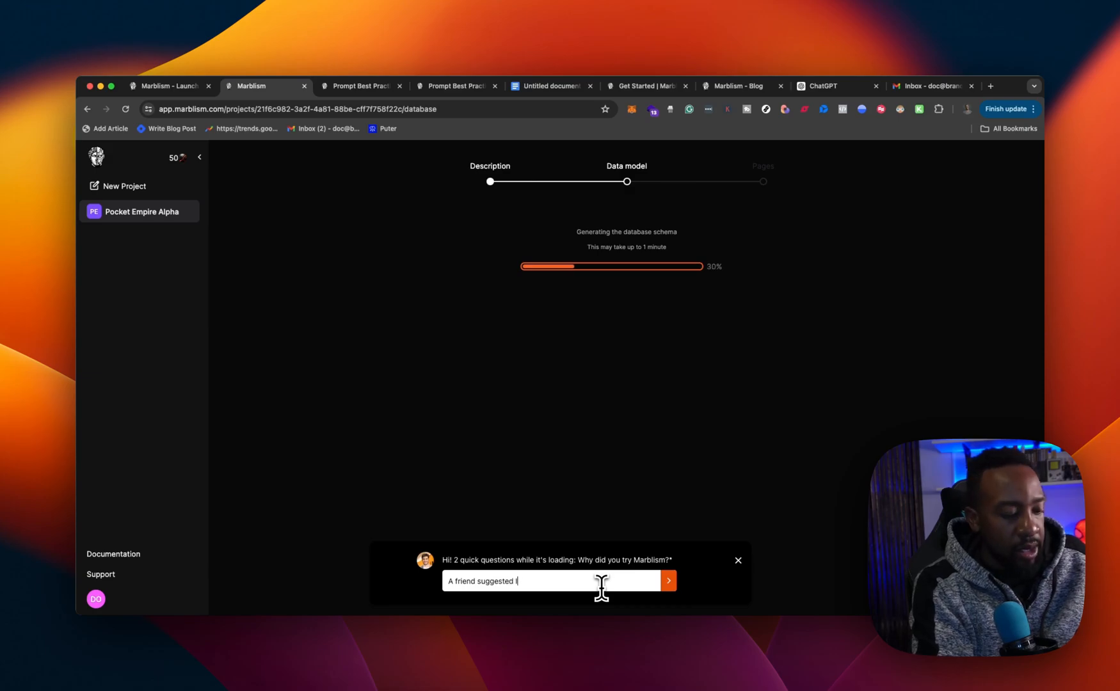
pyautogui.write('should try it o')
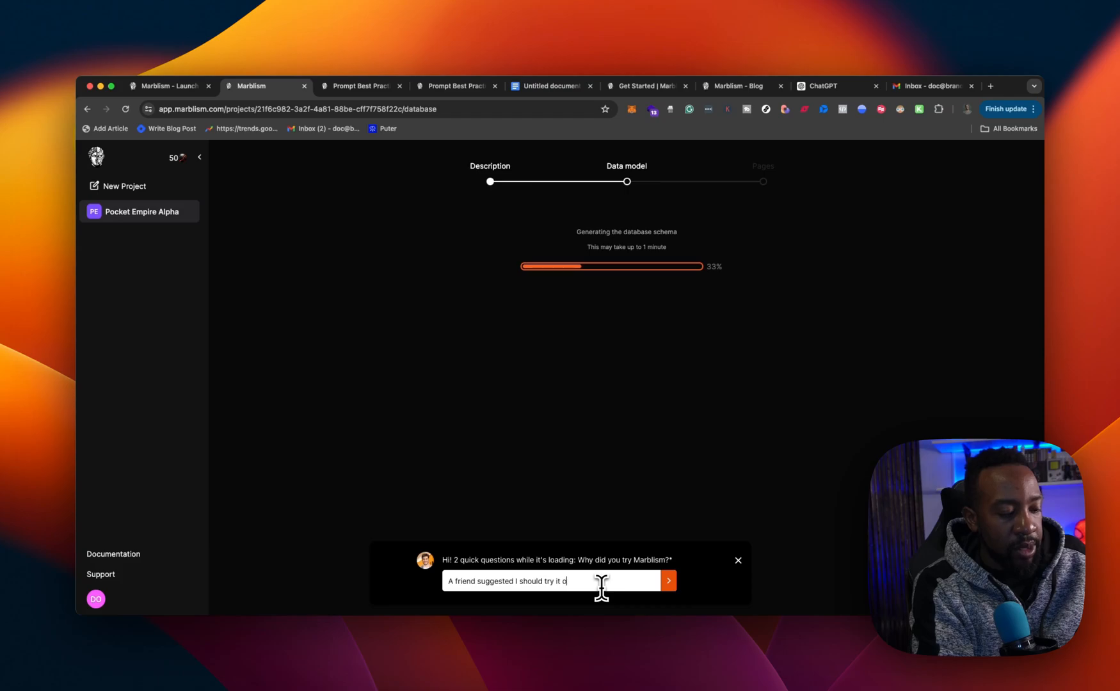
pyautogui.write('ut.')
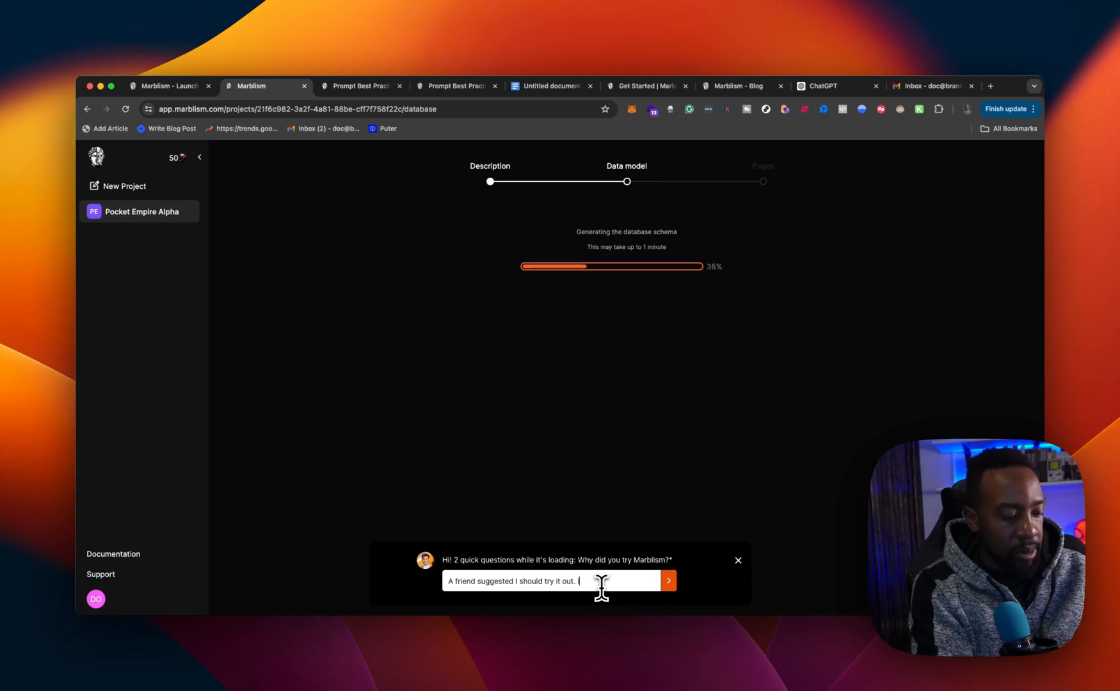
pyautogui.write("I'm looking for an option to build my micro-saas idea.")
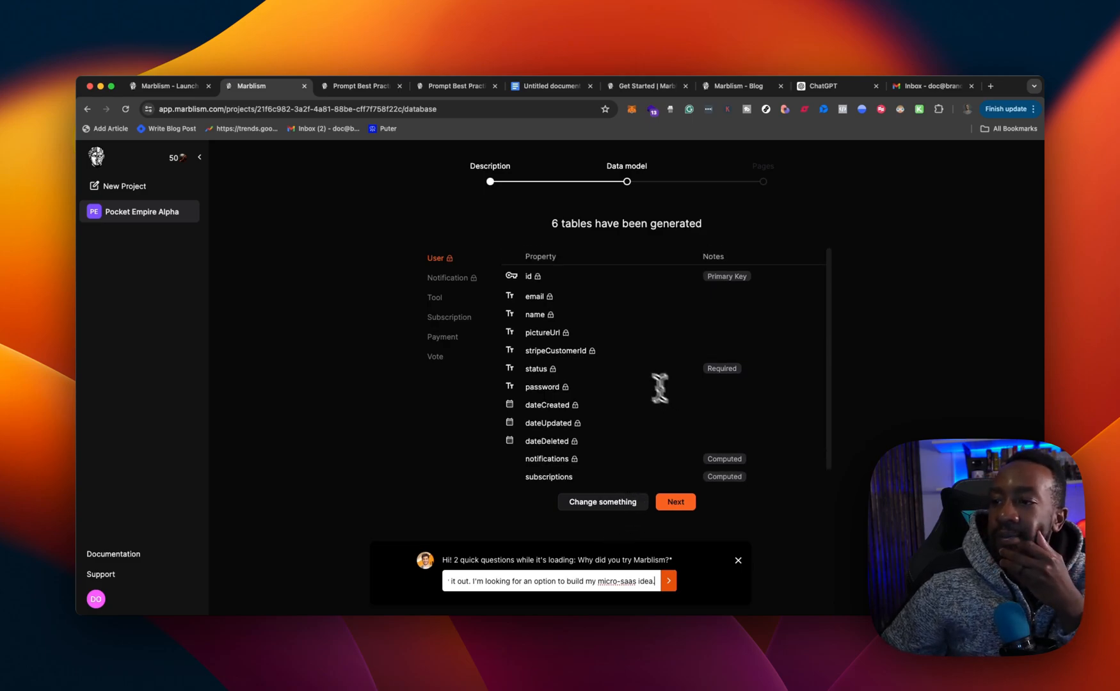
# Step: Inspect the properties of the Payment, Subscription and Tool tables
pyautogui.click(441, 337)
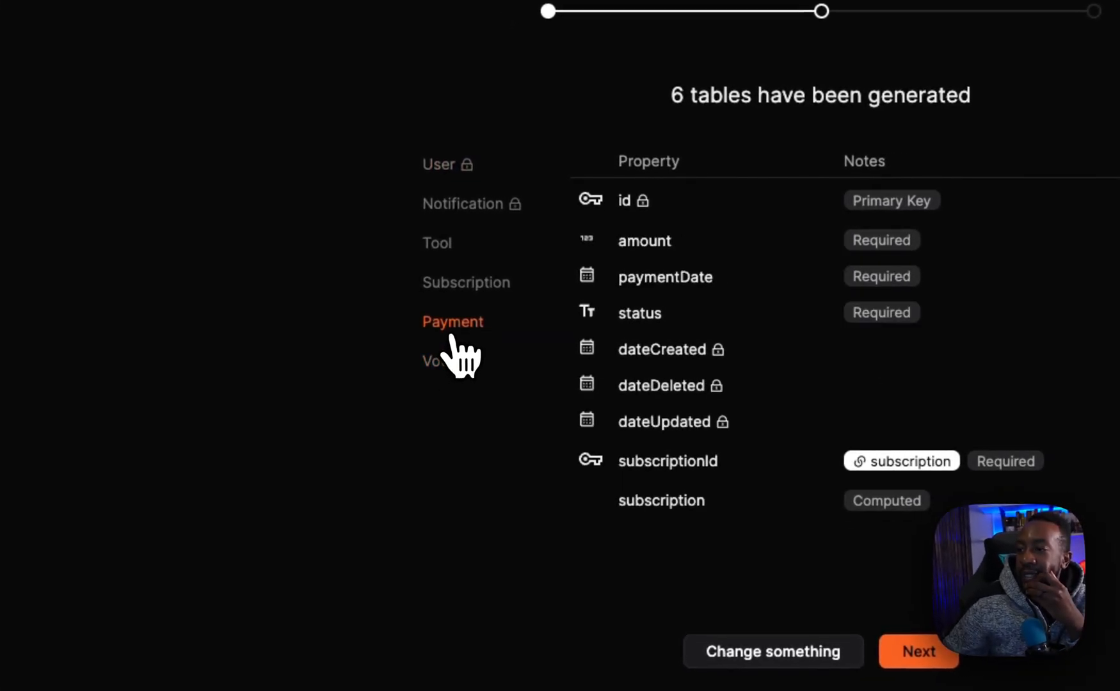
pyautogui.click(436, 243)
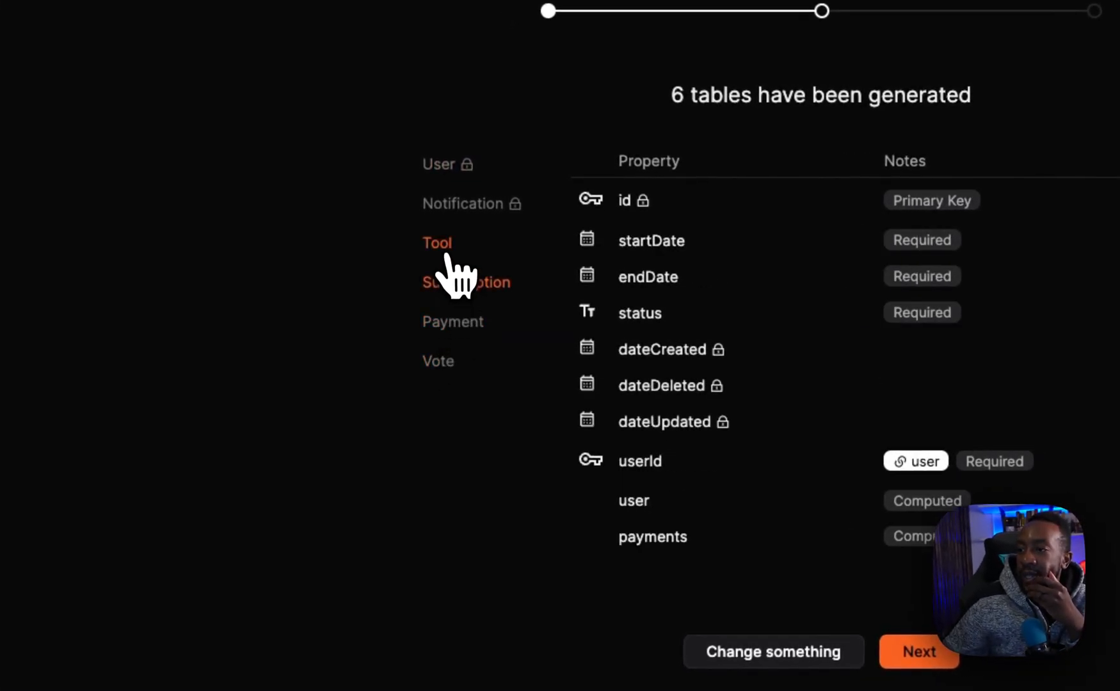
pyautogui.click(438, 164)
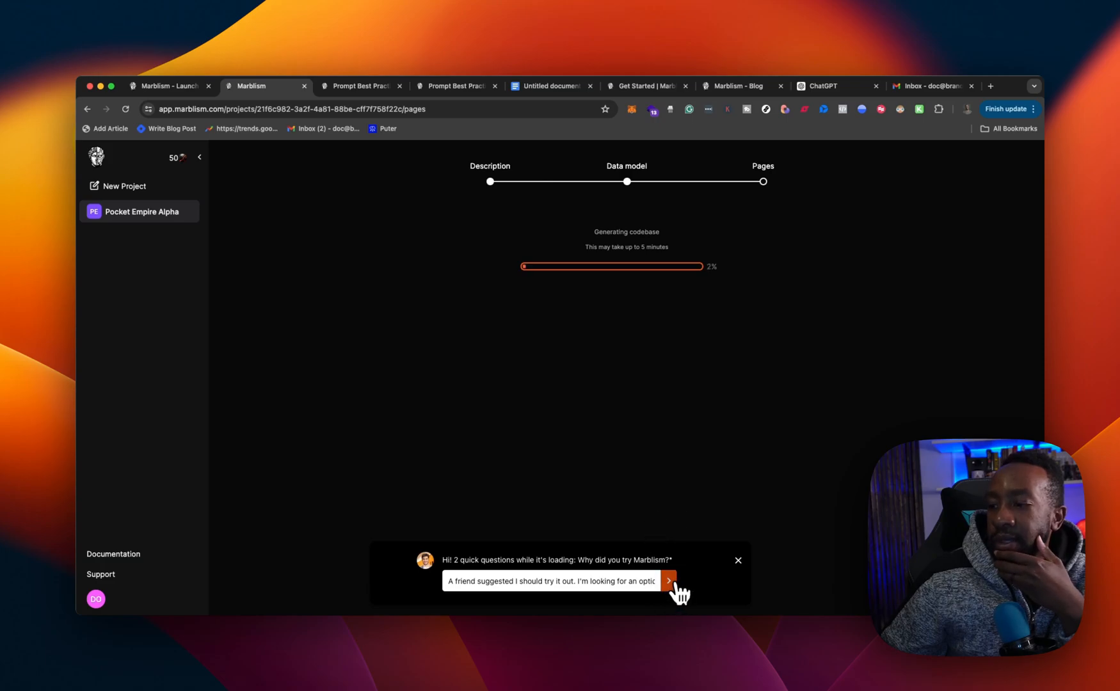
# Step: Submit the survey with 'A Little Bit' coding experience and open the Discord invite
pyautogui.click(667, 581)
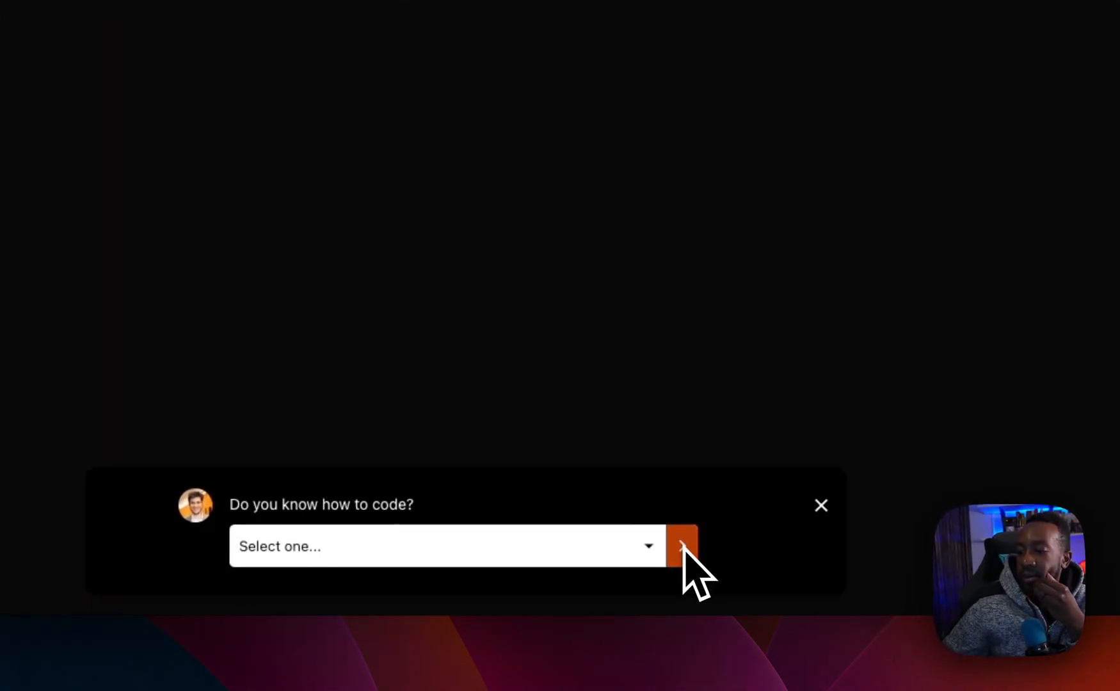
pyautogui.click(447, 546)
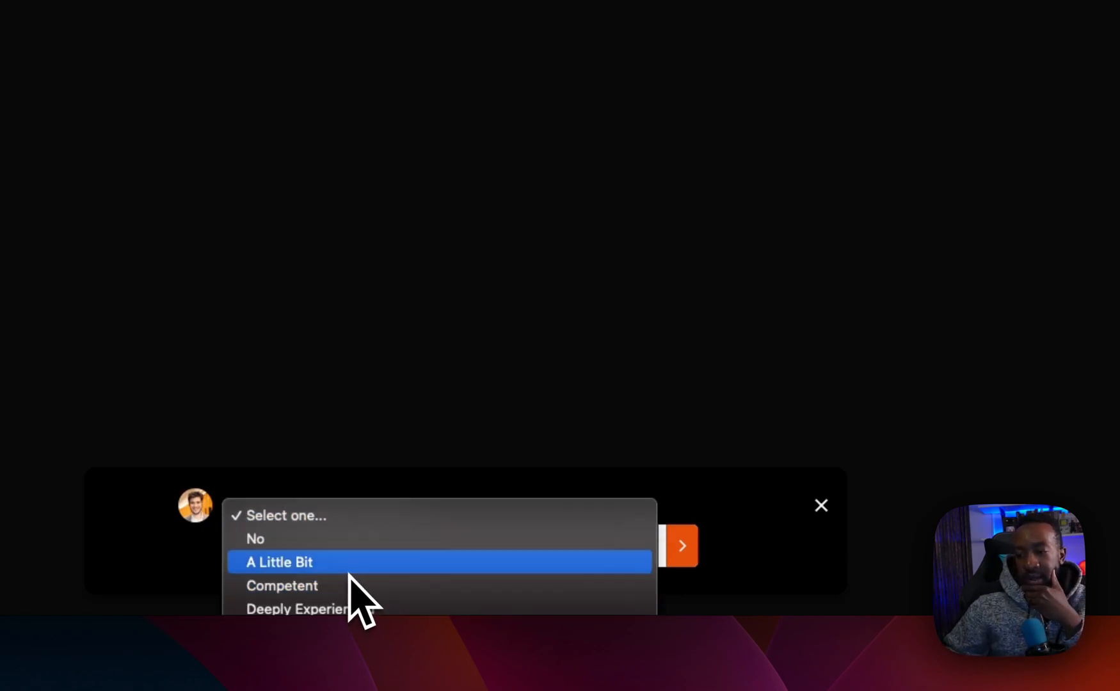
pyautogui.click(279, 562)
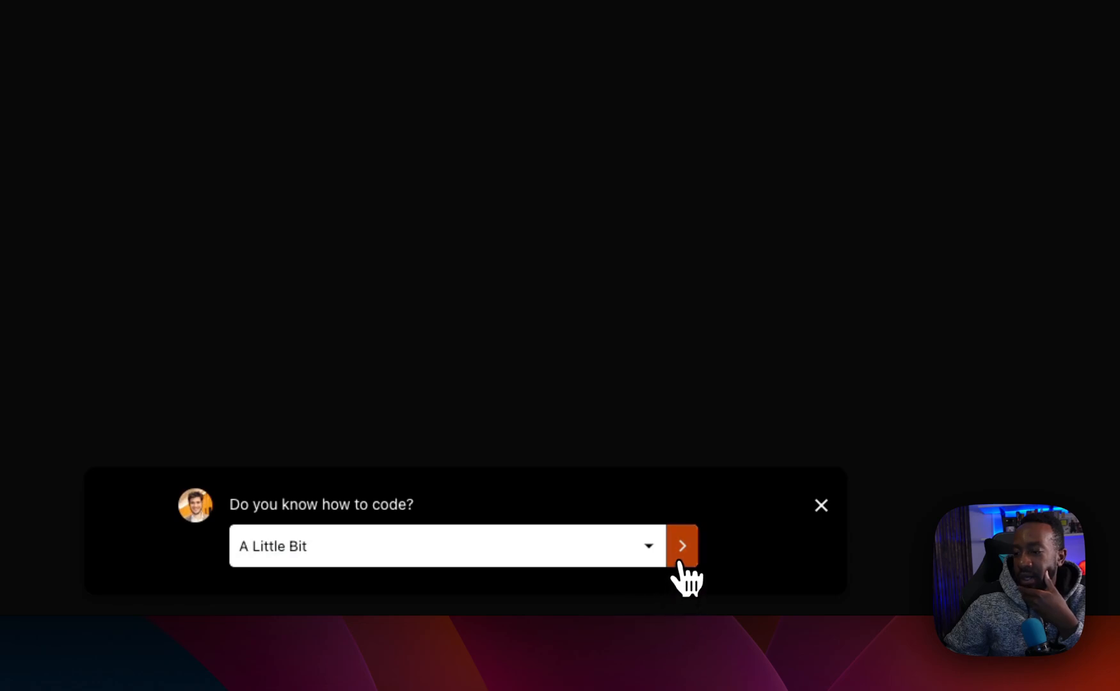
pyautogui.click(681, 546)
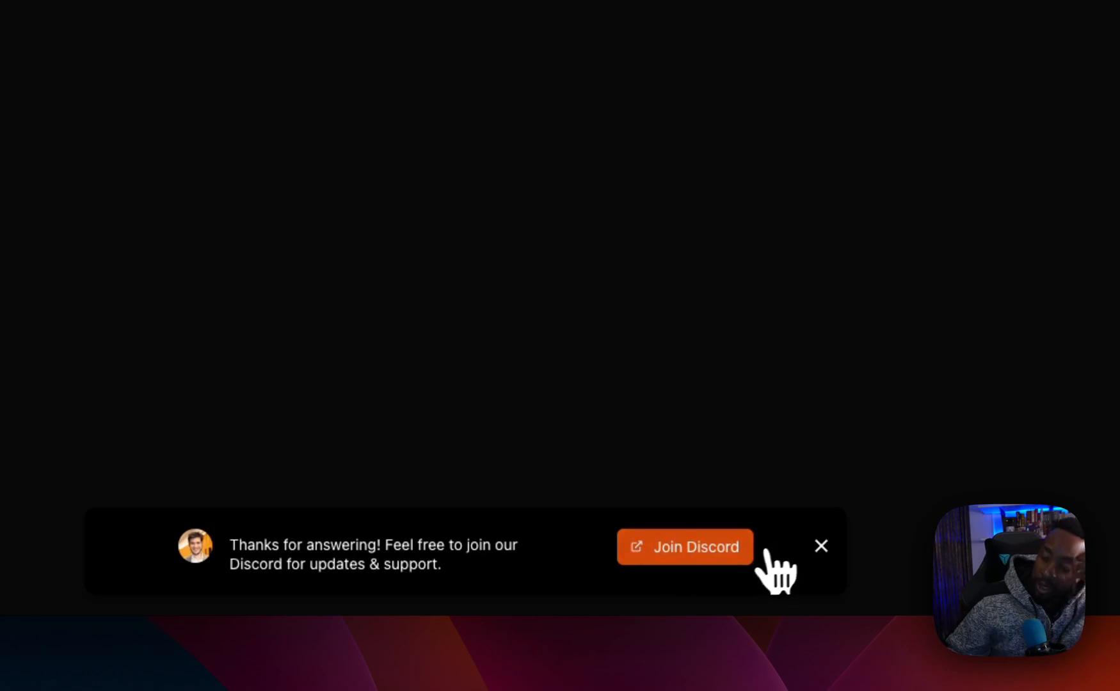
pyautogui.click(685, 547)
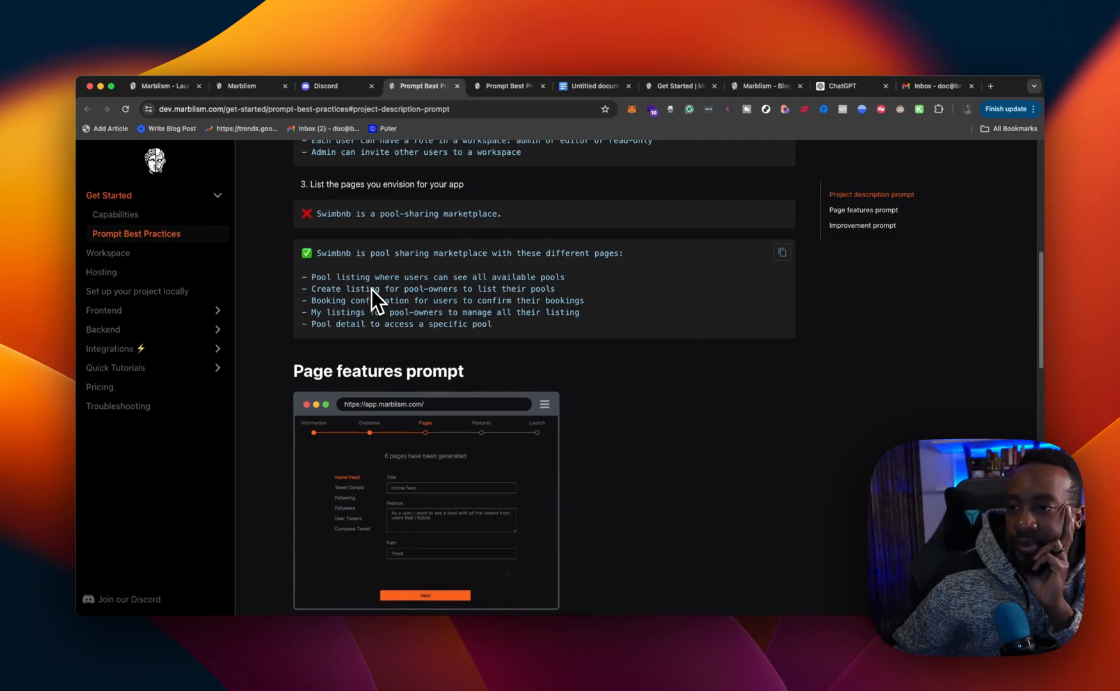
# Step: Scroll through the Prompt Best Practices guidance on listing pages
pyautogui.scroll(-3)
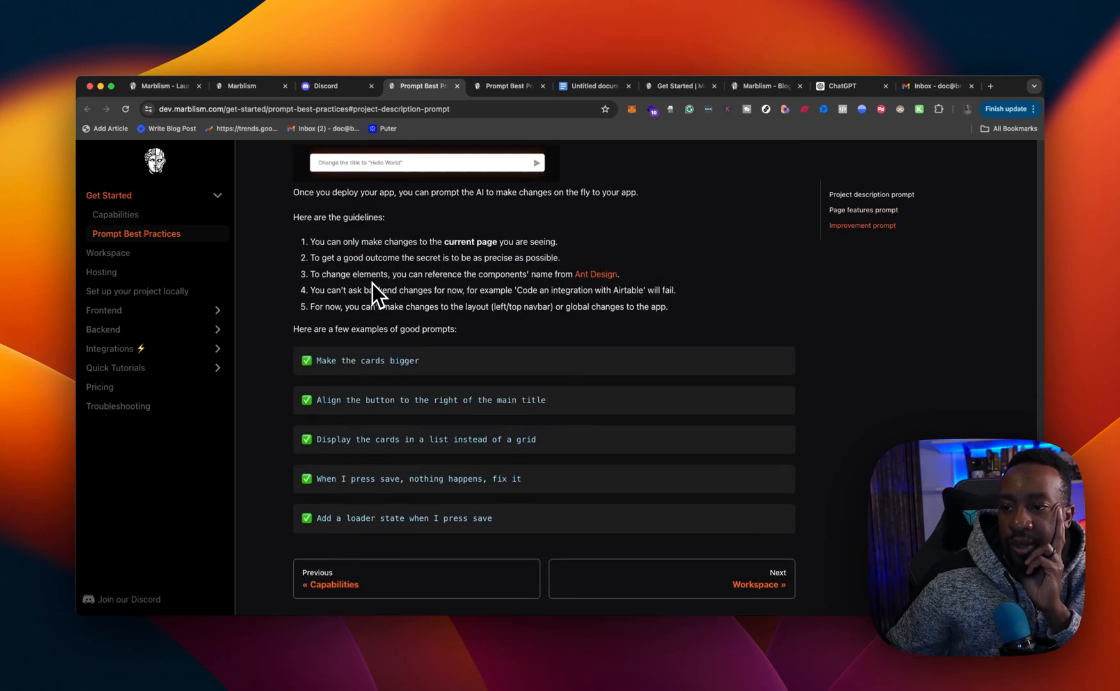
pyautogui.scroll(-3)
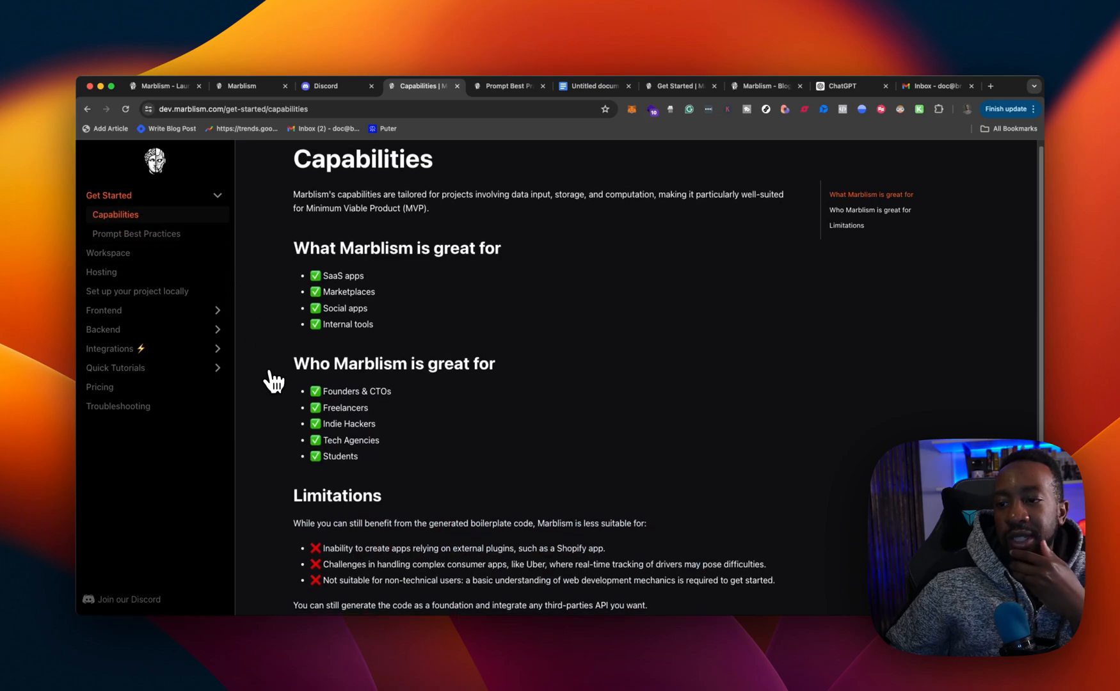
pyautogui.scroll(-3)
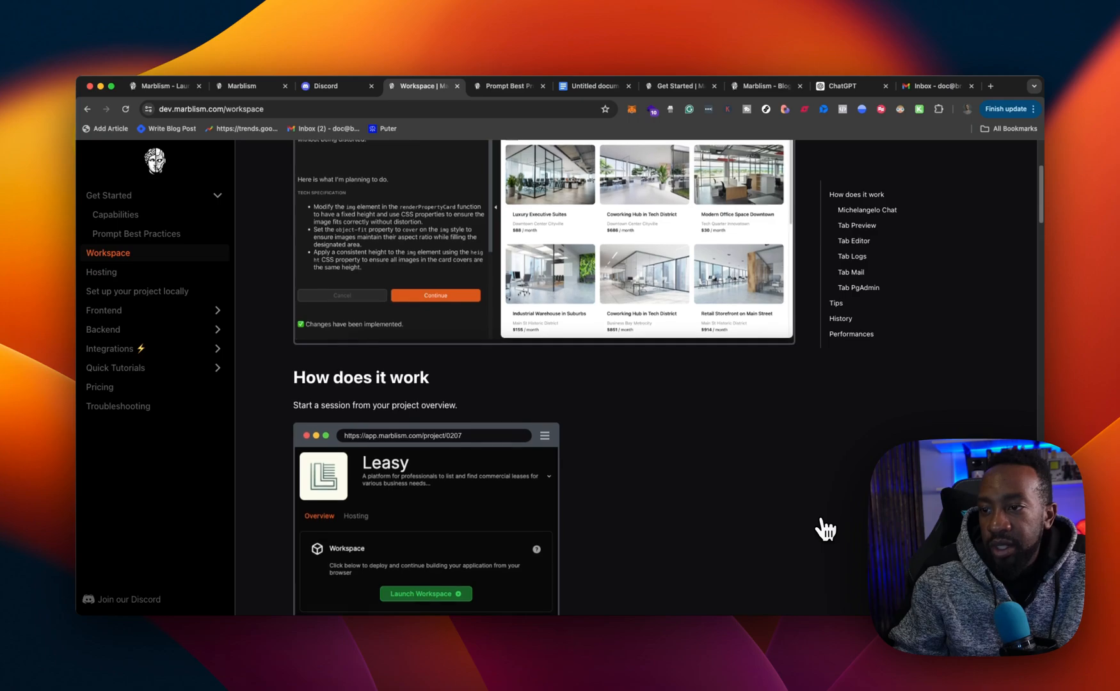
# Step: Read down the Workspace guide and open the Backend documentation section
pyautogui.scroll(-3)
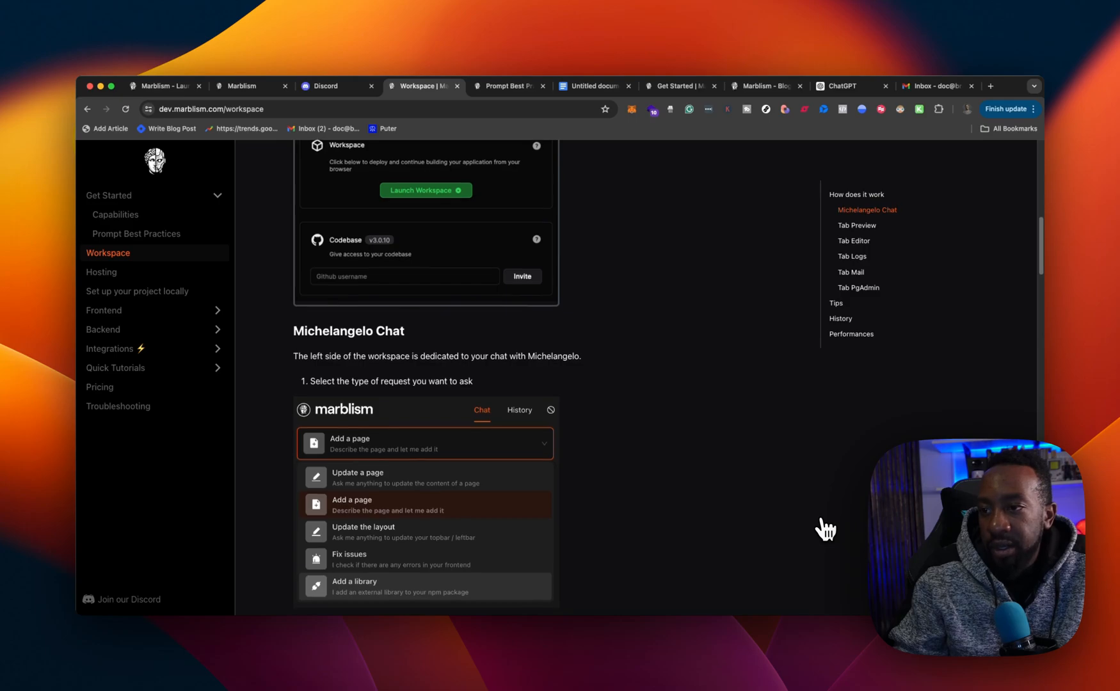
pyautogui.scroll(-3)
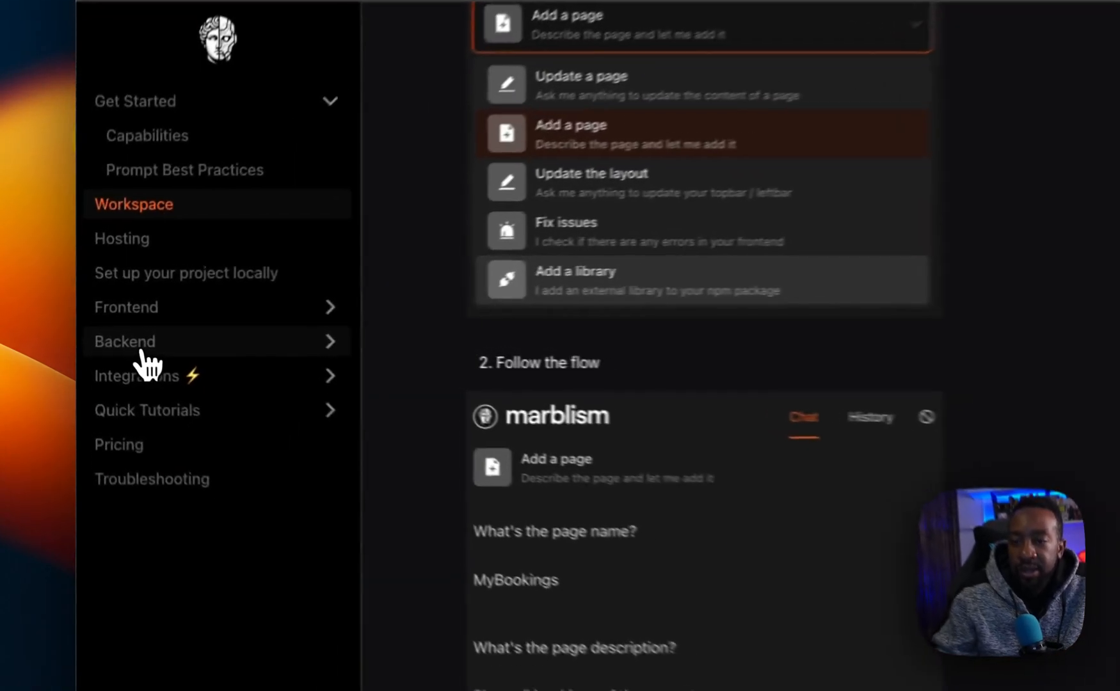
pyautogui.click(125, 342)
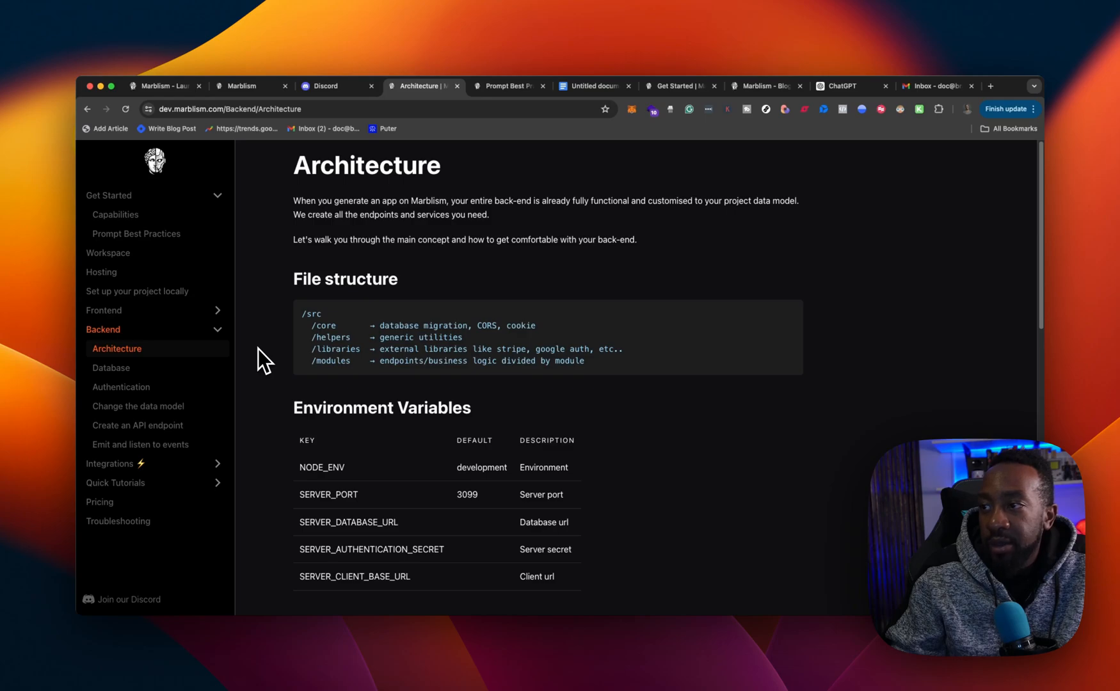
pyautogui.moveTo(274, 368)
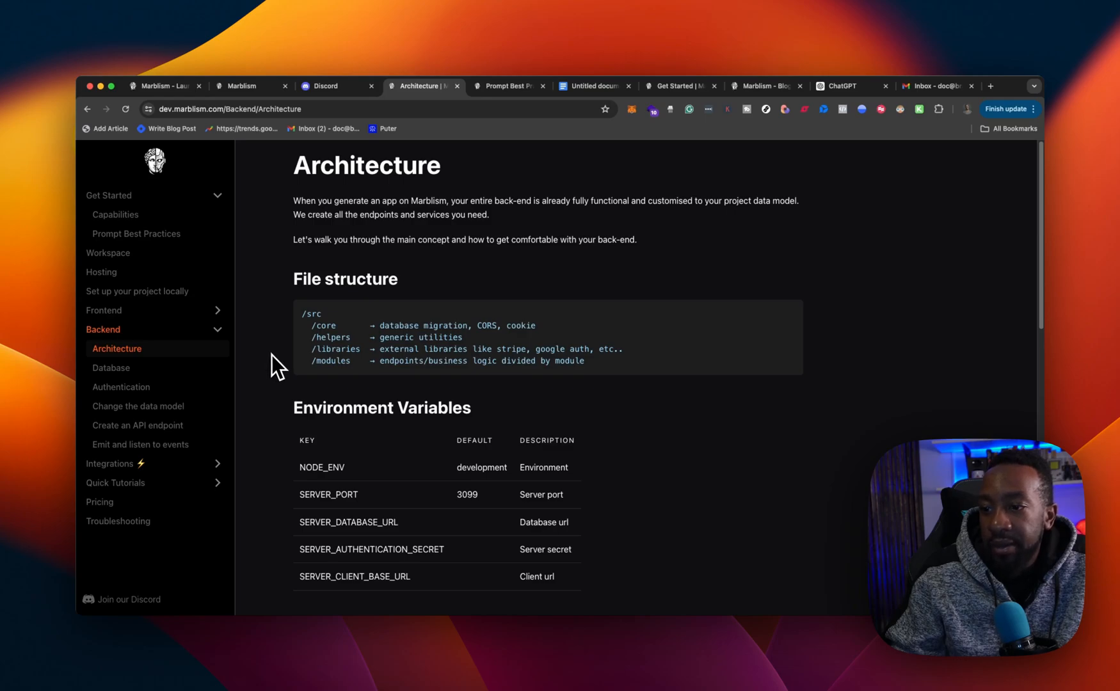
# Step: Read the Backend Architecture guide, switch to Frontend Architecture, then return to the Pocket Empire Alpha project
pyautogui.scroll(-3)
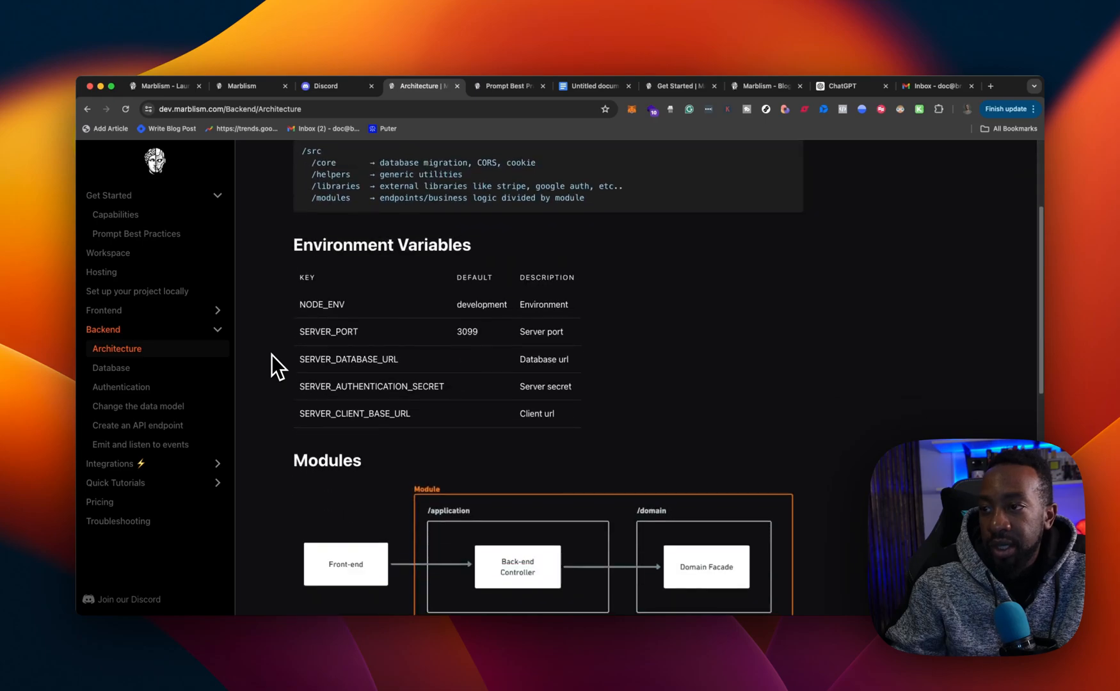
pyautogui.scroll(-3)
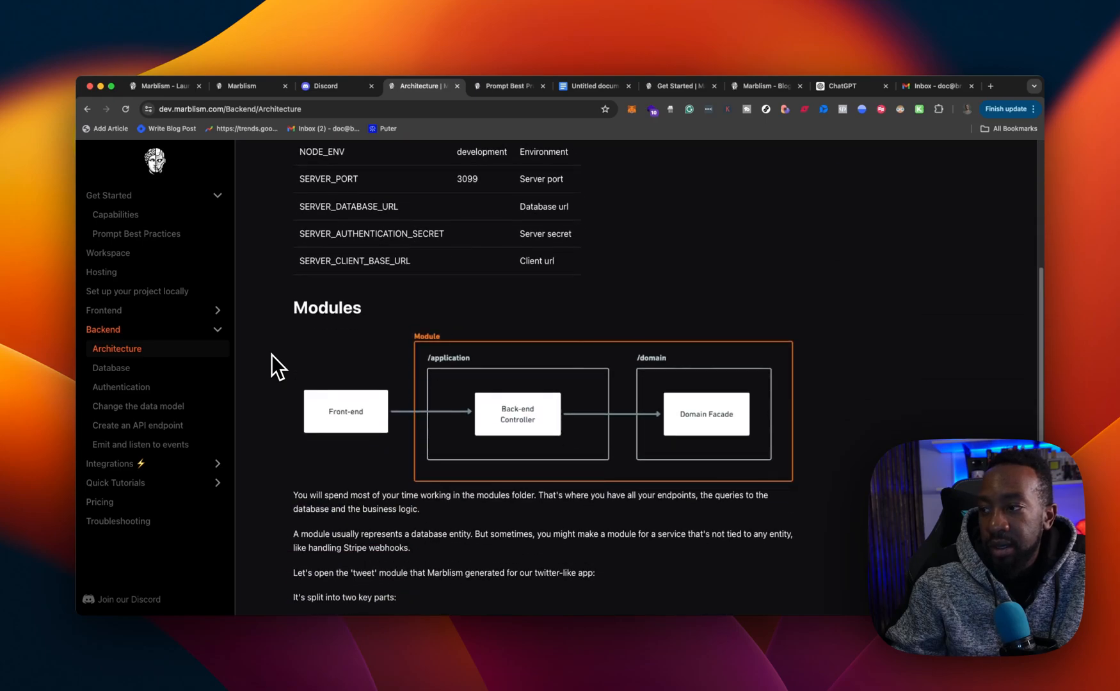
pyautogui.scroll(3)
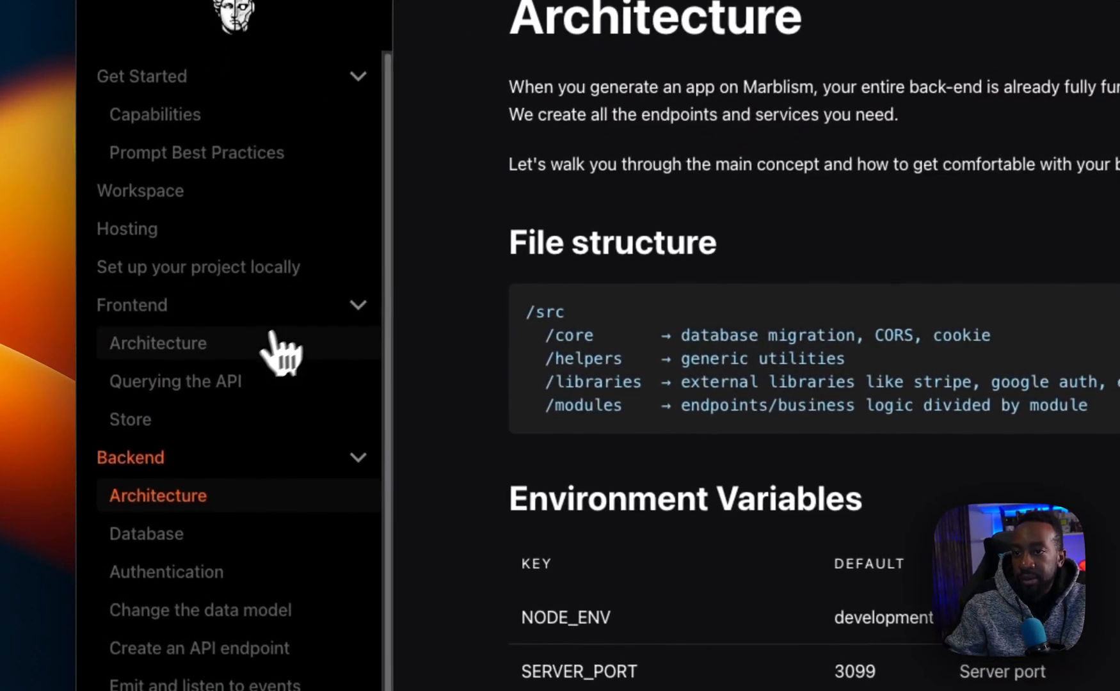
pyautogui.click(157, 343)
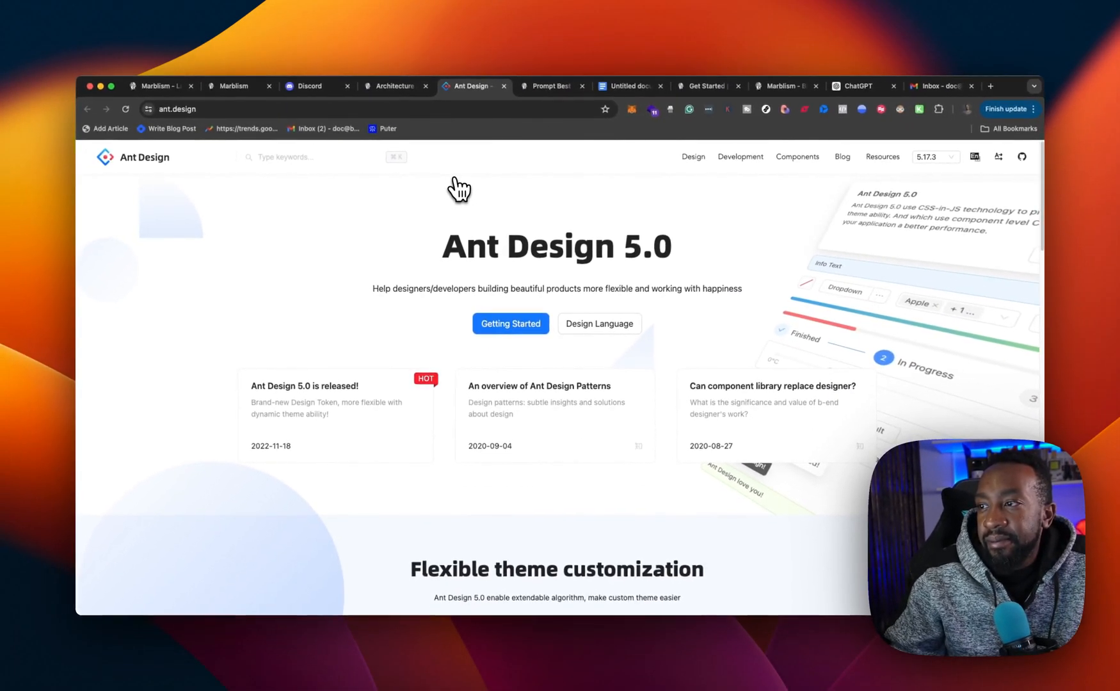
pyautogui.scroll(-3)
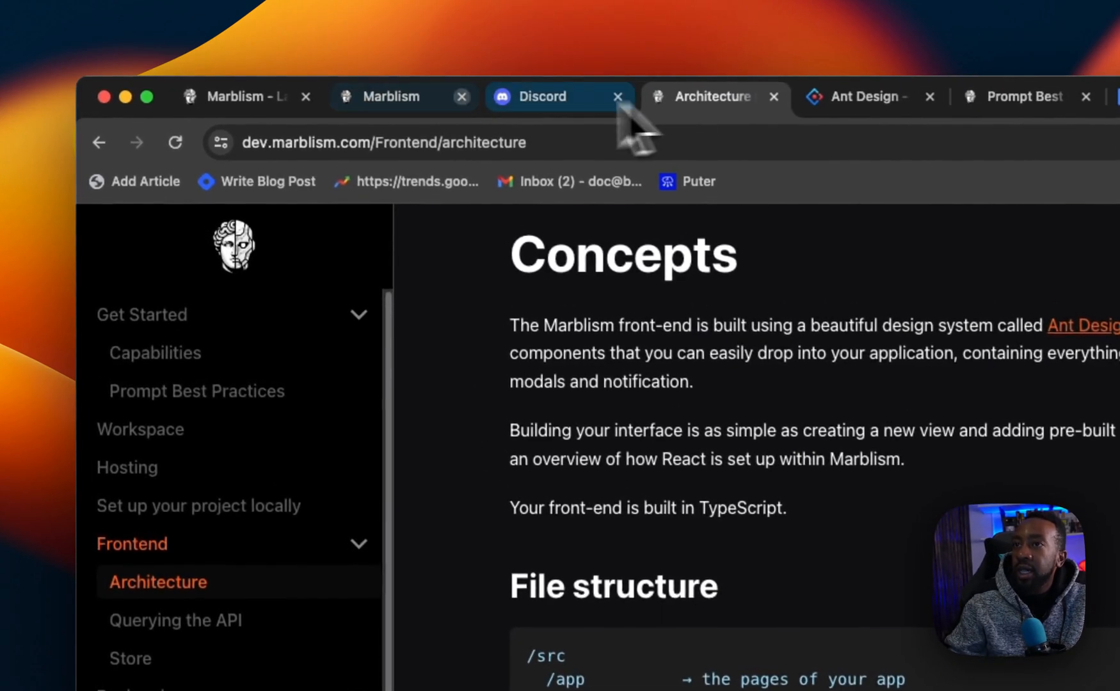
pyautogui.click(392, 96)
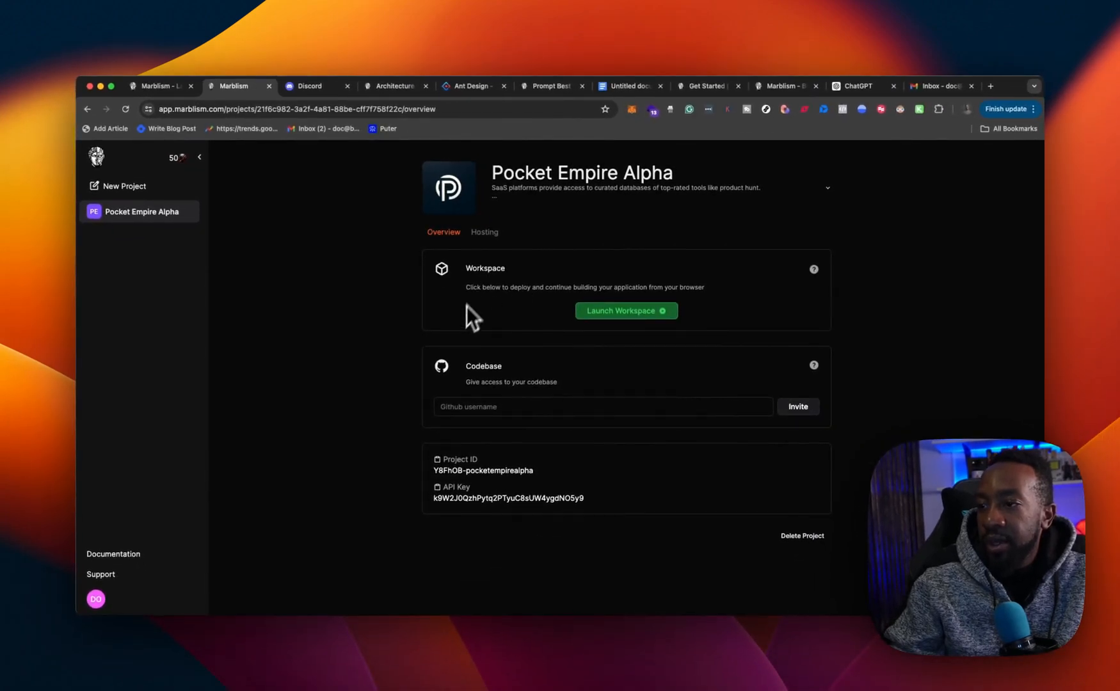
pyautogui.moveTo(507, 407)
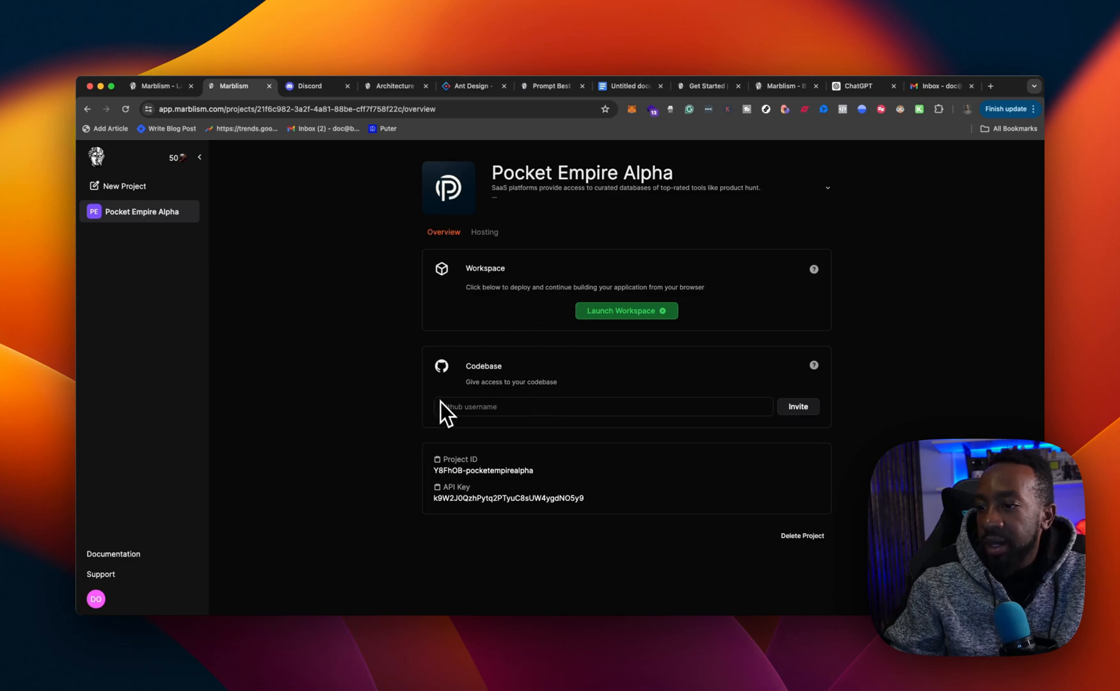
# Step: Launch the Pocket Empire Alpha browser workspace from the project overview
pyautogui.click(484, 232)
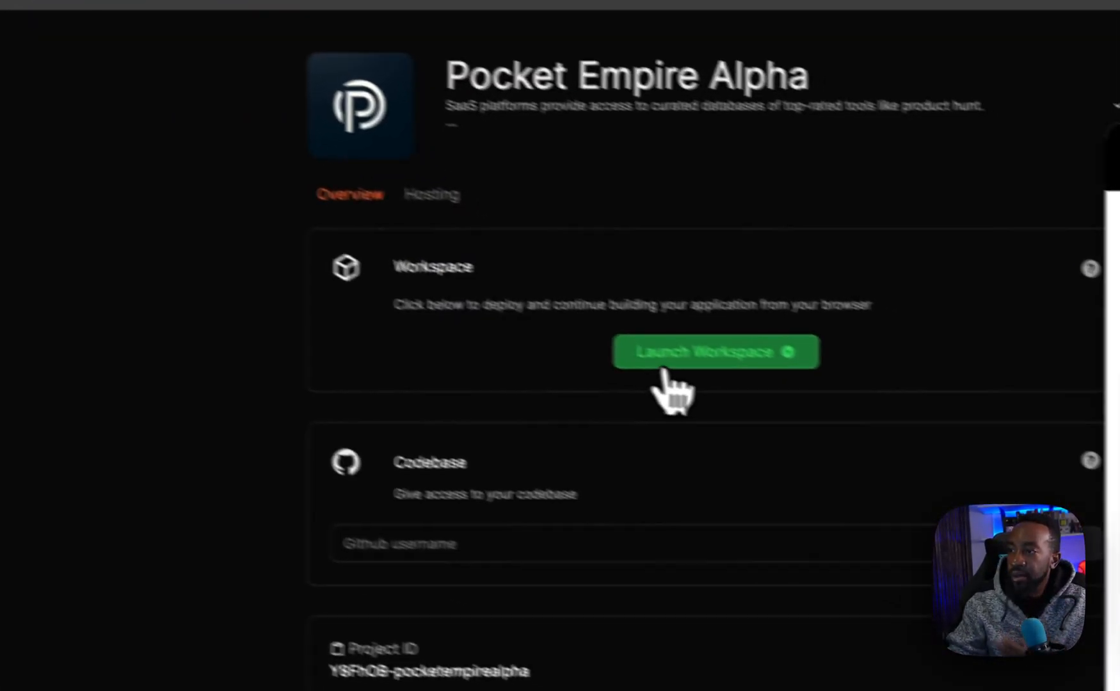
pyautogui.click(716, 351)
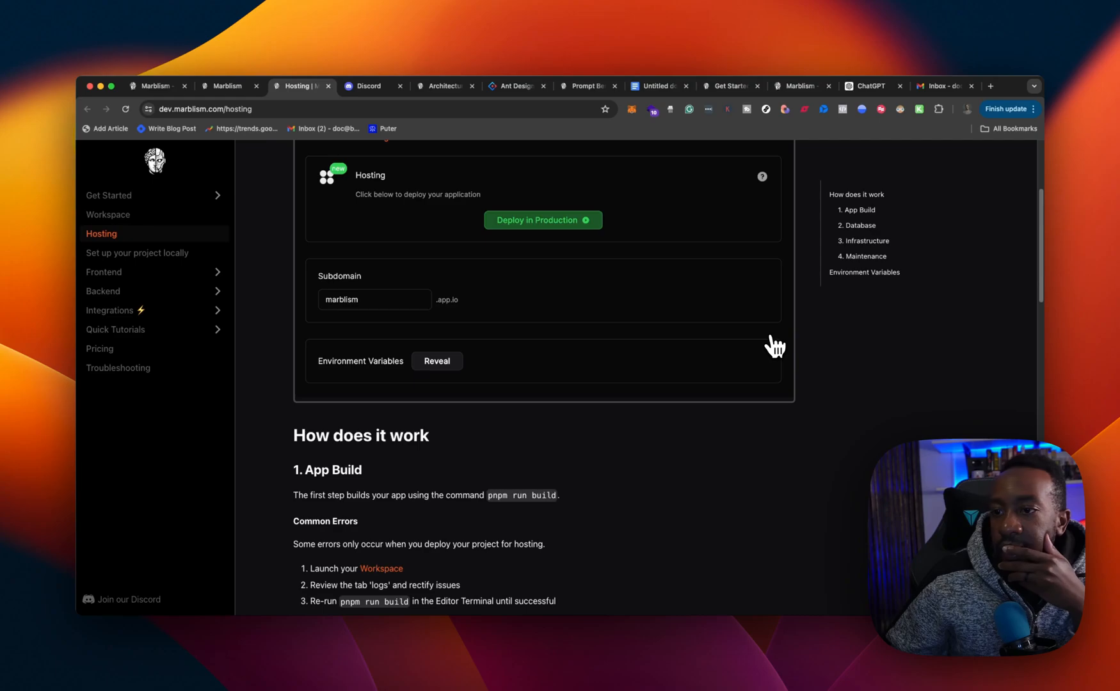
# Step: Read the Hosting guide through build, database, infrastructure and maintenance down to Environment Variables
pyautogui.scroll(-3)
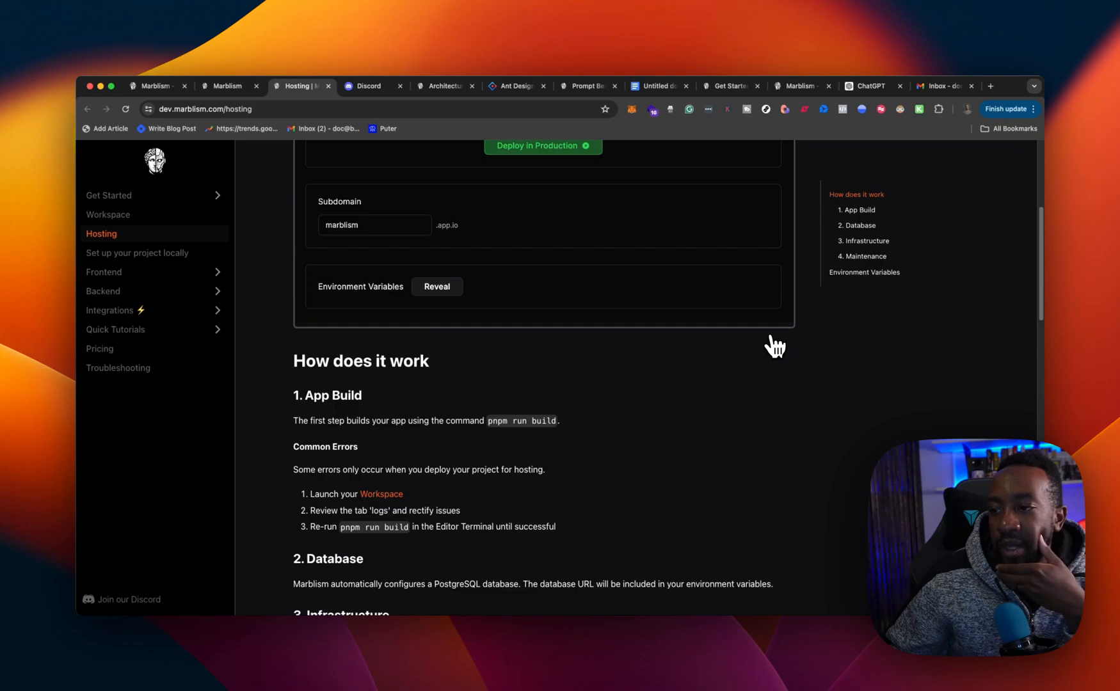
pyautogui.scroll(-3)
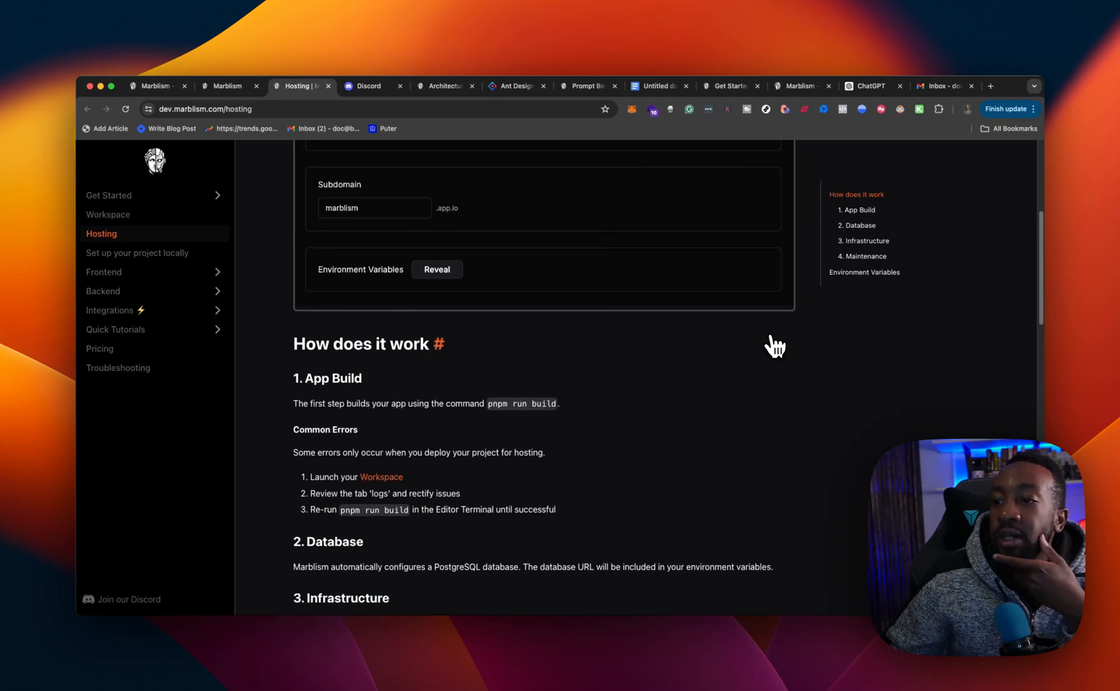
pyautogui.scroll(-3)
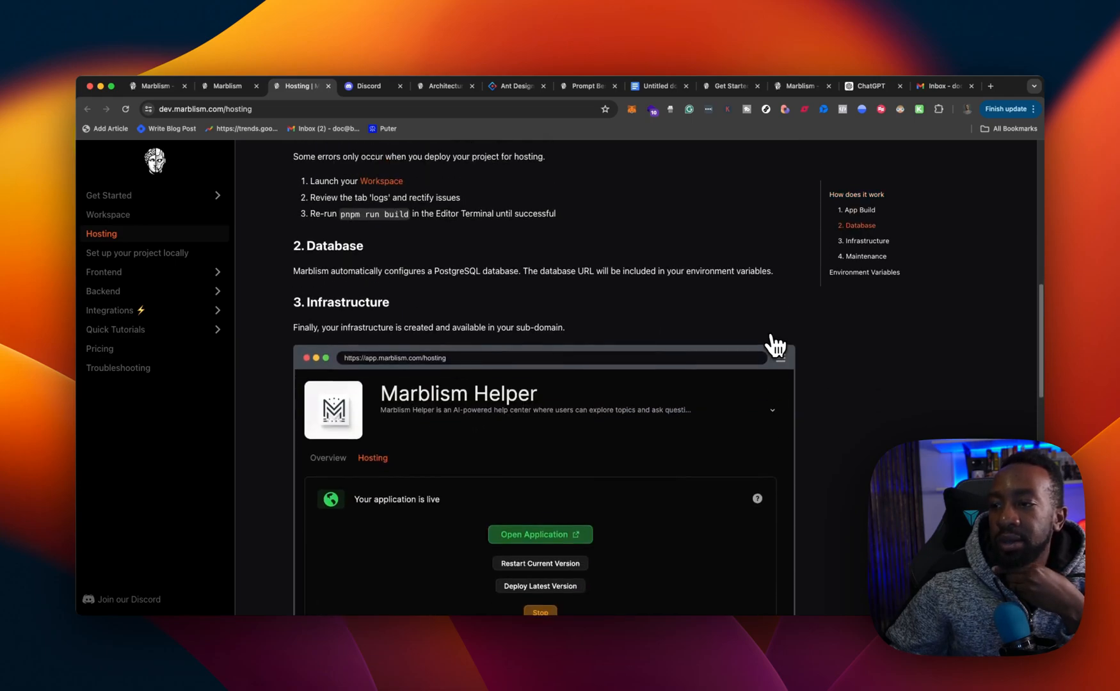
pyautogui.click(225, 86)
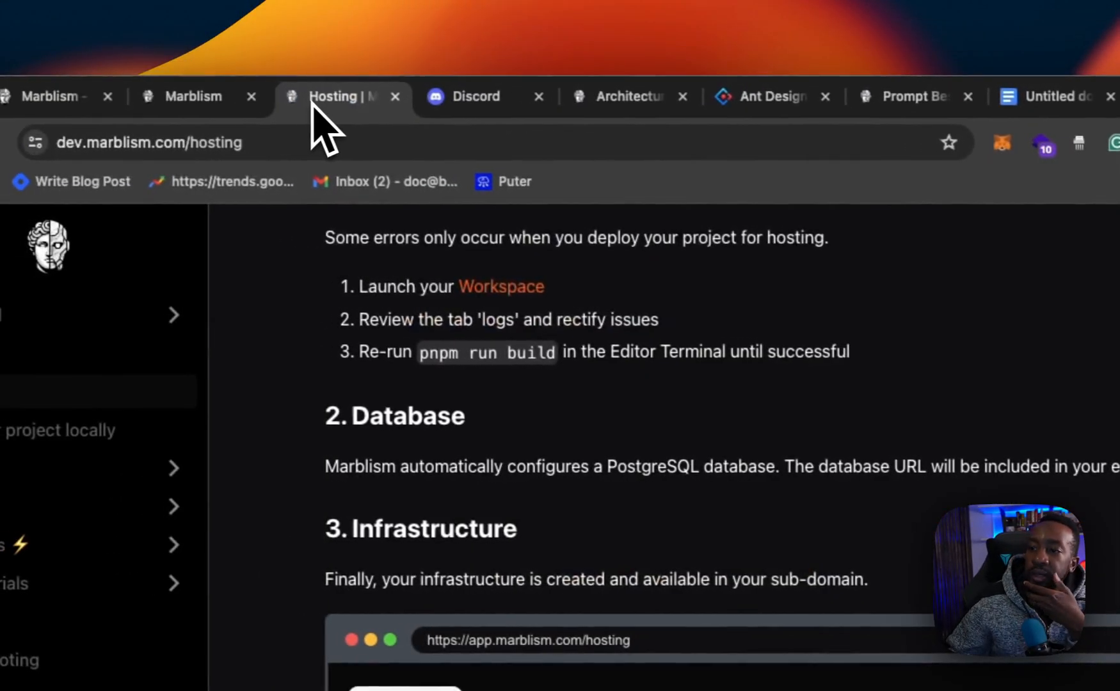
pyautogui.scroll(-3)
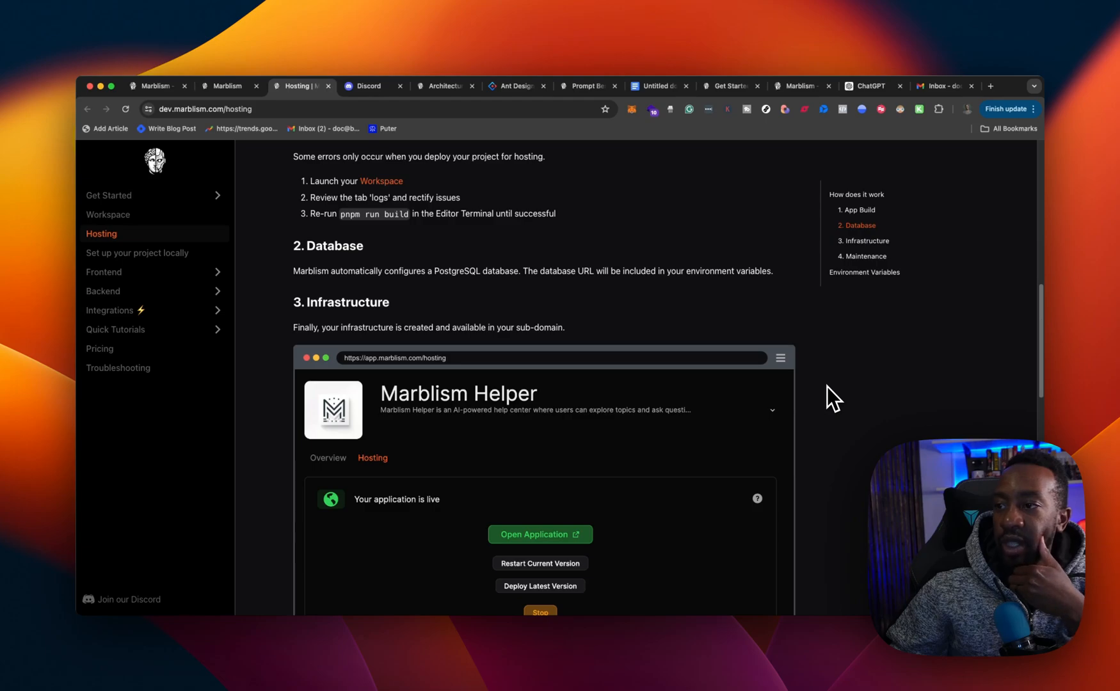
pyautogui.scroll(-3)
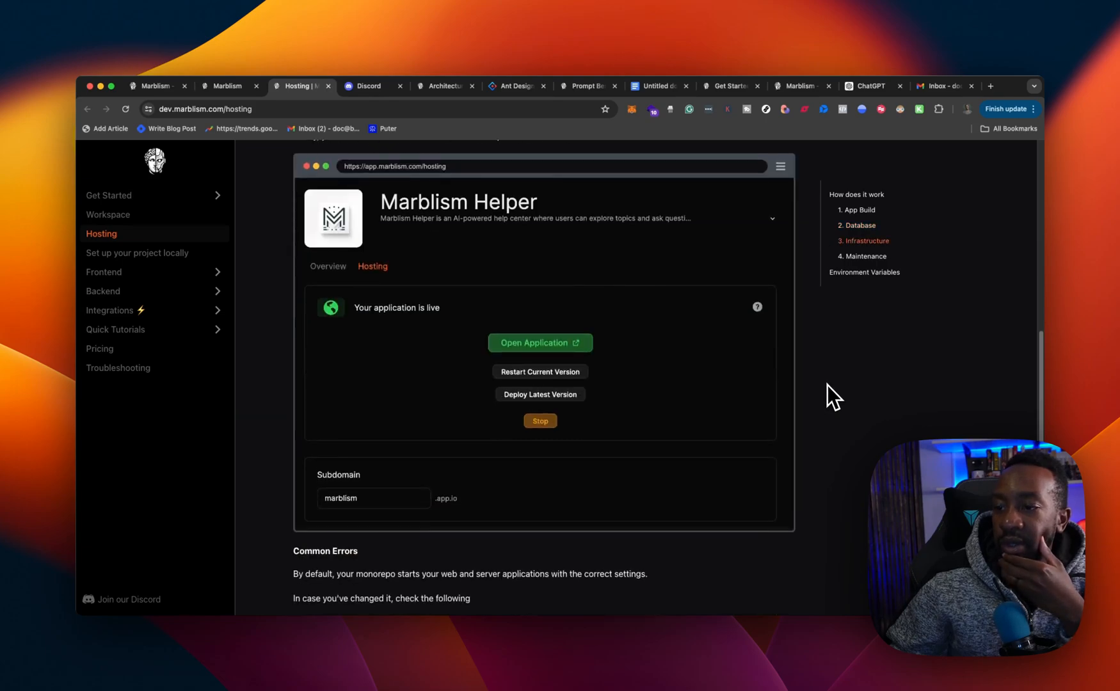
pyautogui.scroll(-3)
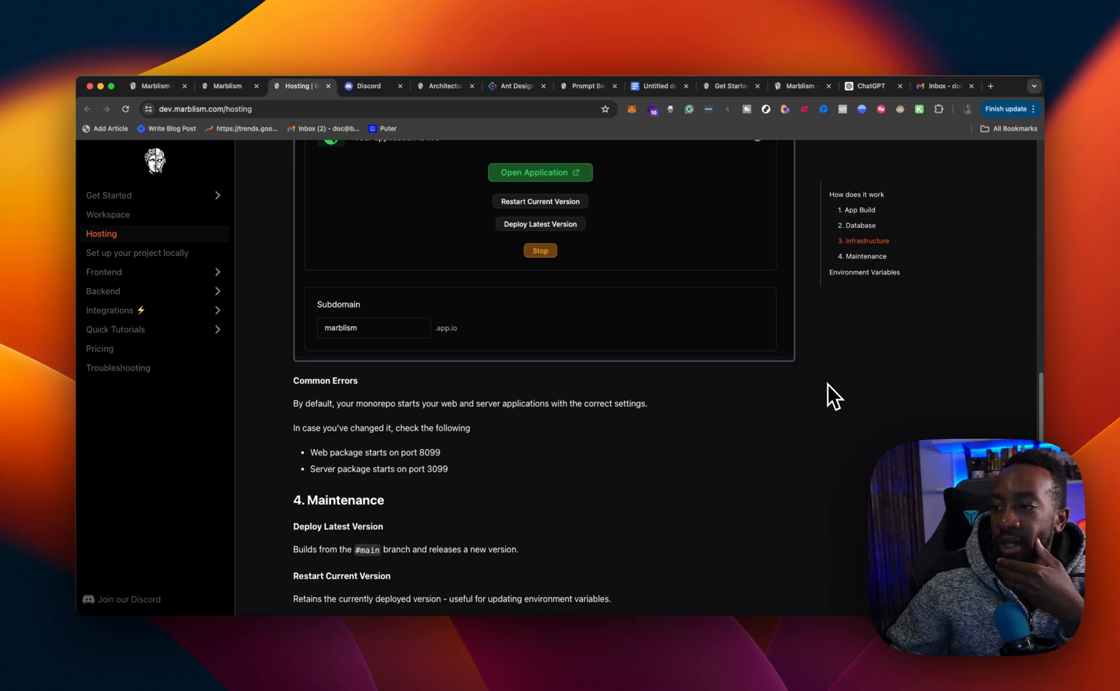
pyautogui.moveTo(755, 376)
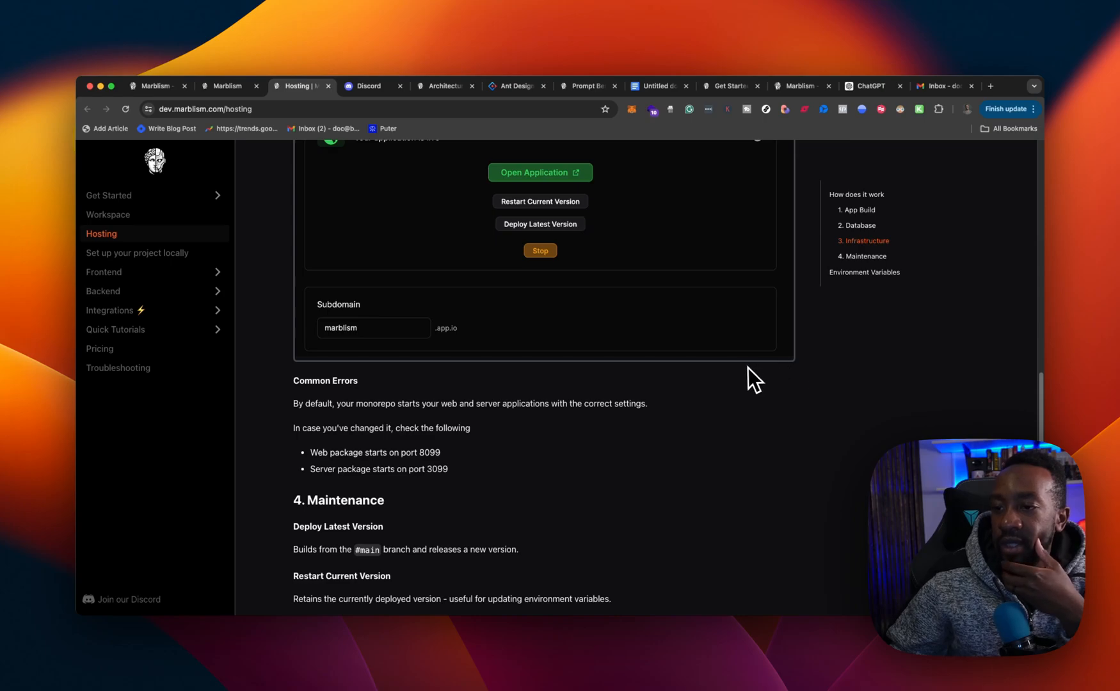
pyautogui.moveTo(704, 439)
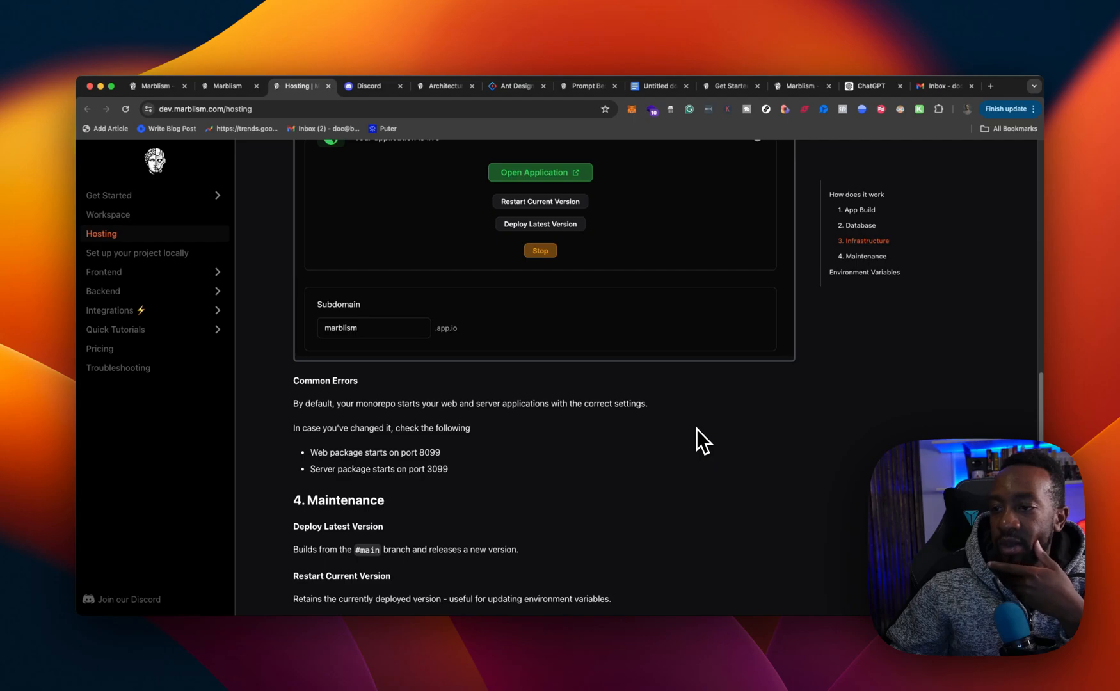
pyautogui.scroll(-3)
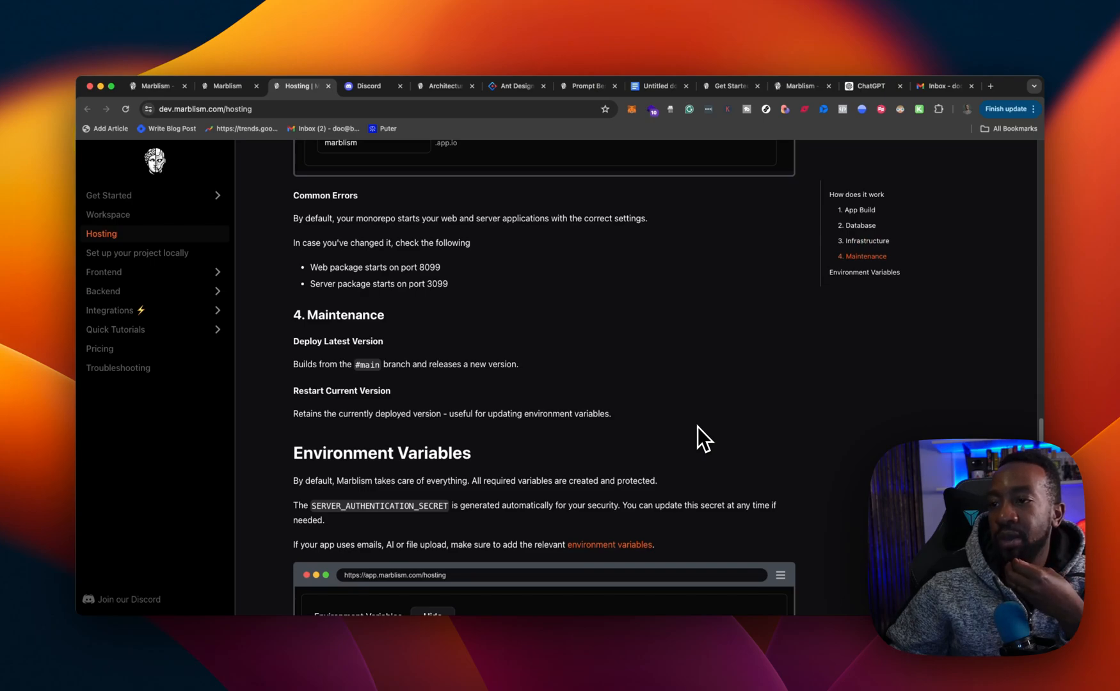
pyautogui.scroll(-3)
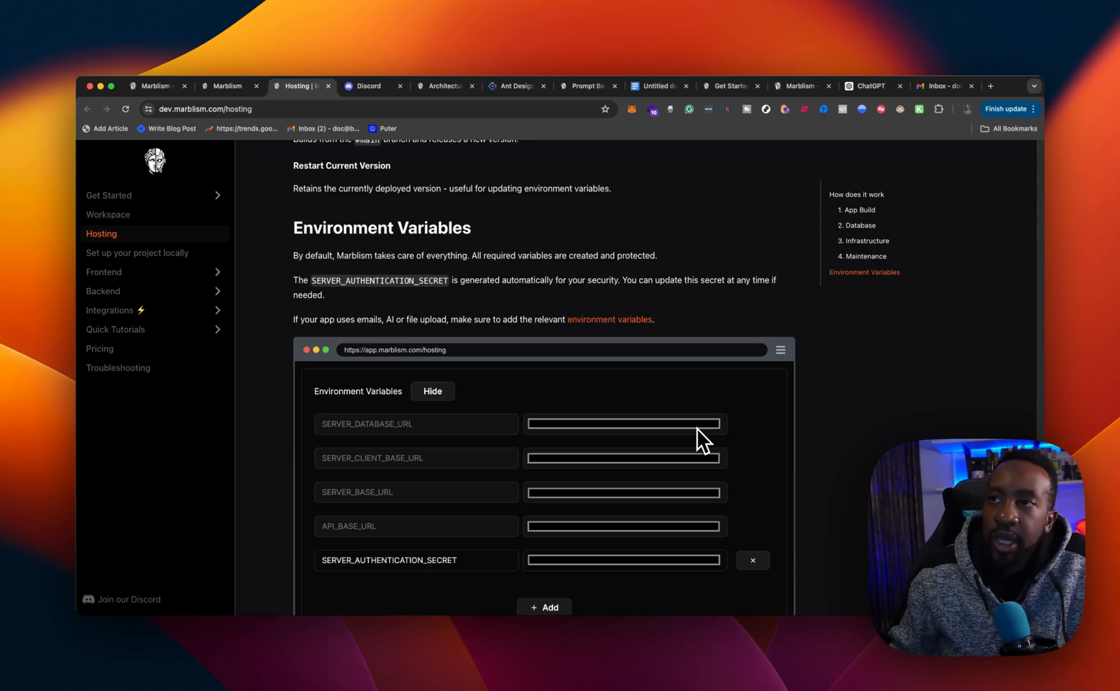
pyautogui.moveTo(668, 279)
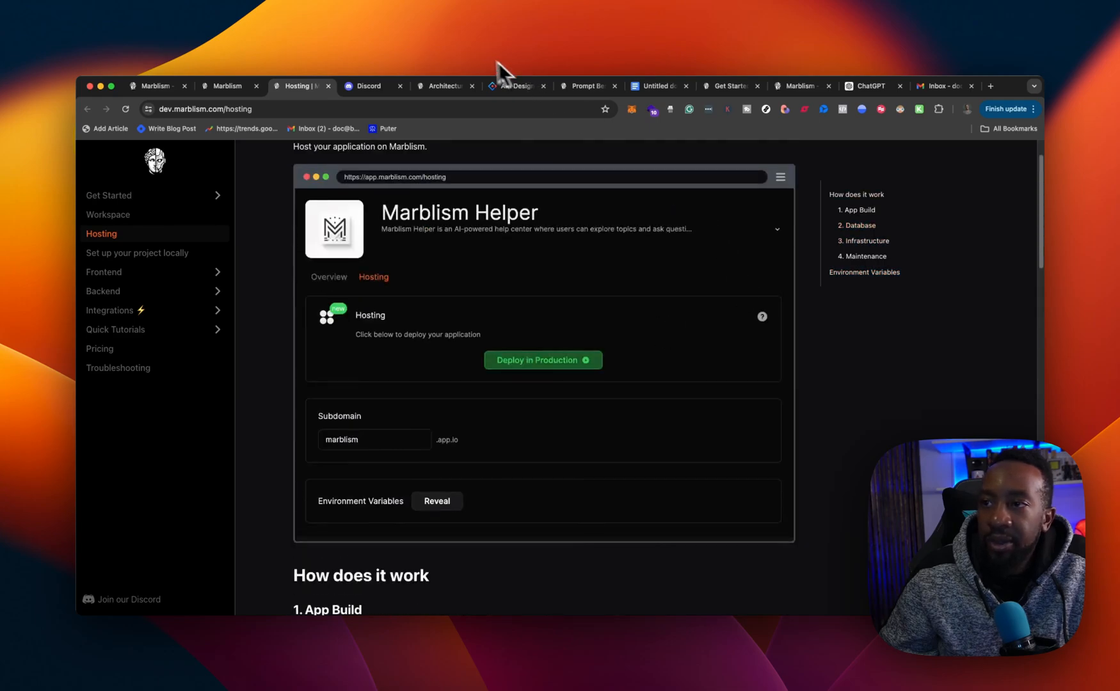
# Step: Return to the Pocket Empire Alpha project showing the workspace is ready
pyautogui.click(230, 86)
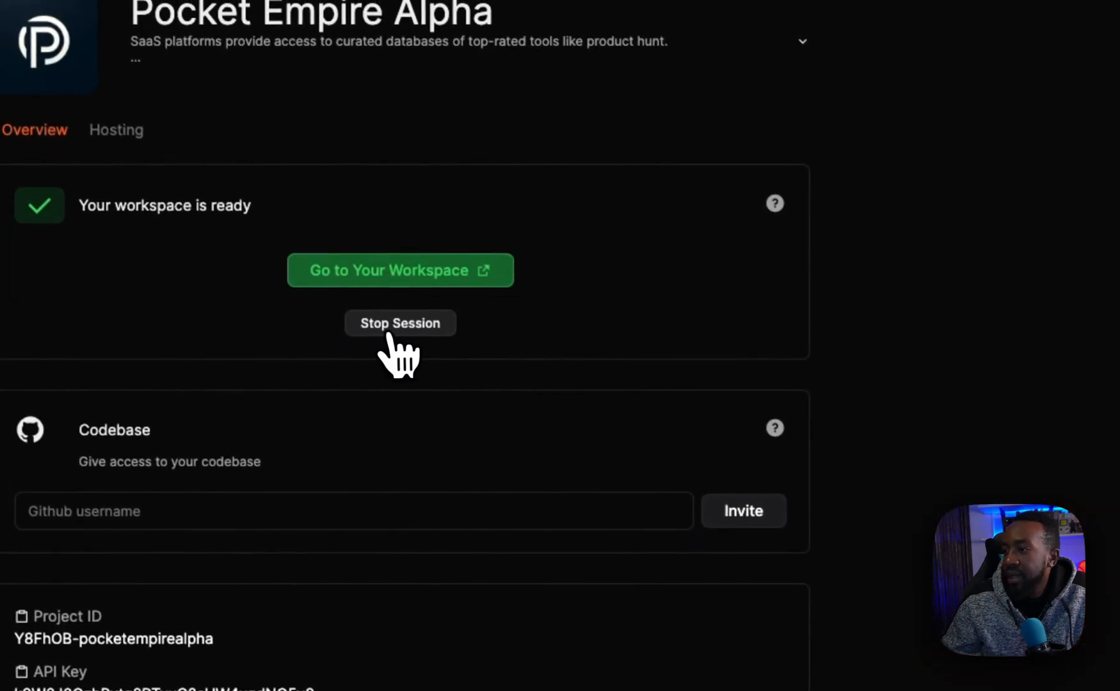
# Step: Go to the ready Pocket Empire Alpha workspace, opening in a new tab
pyautogui.click(400, 270)
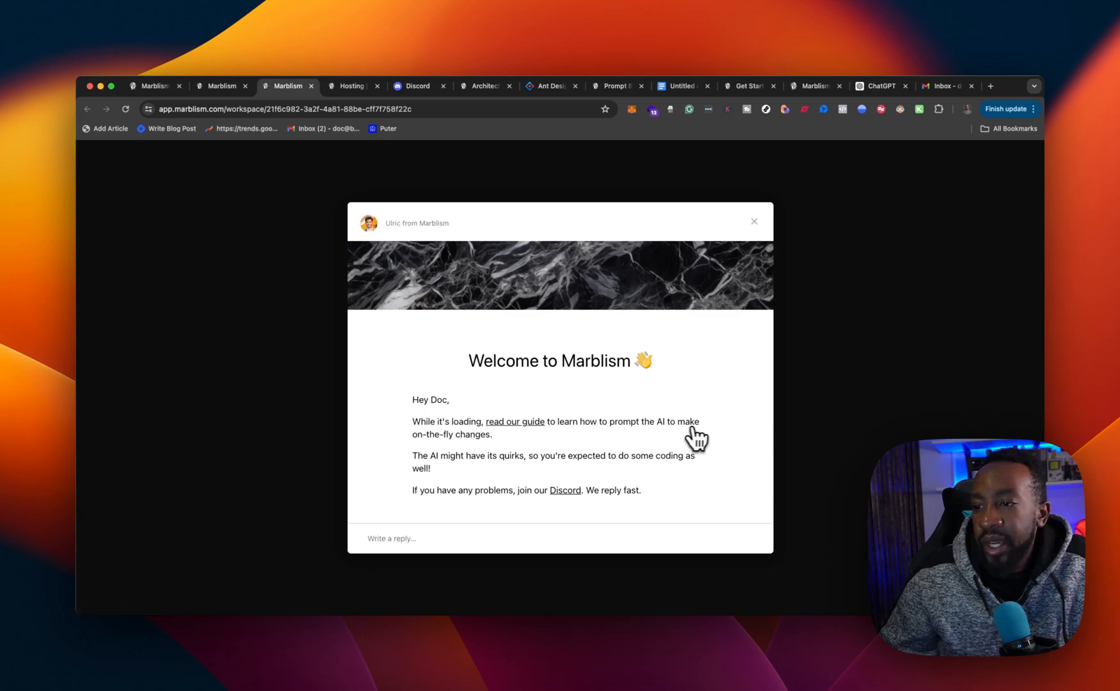
pyautogui.moveTo(428, 468)
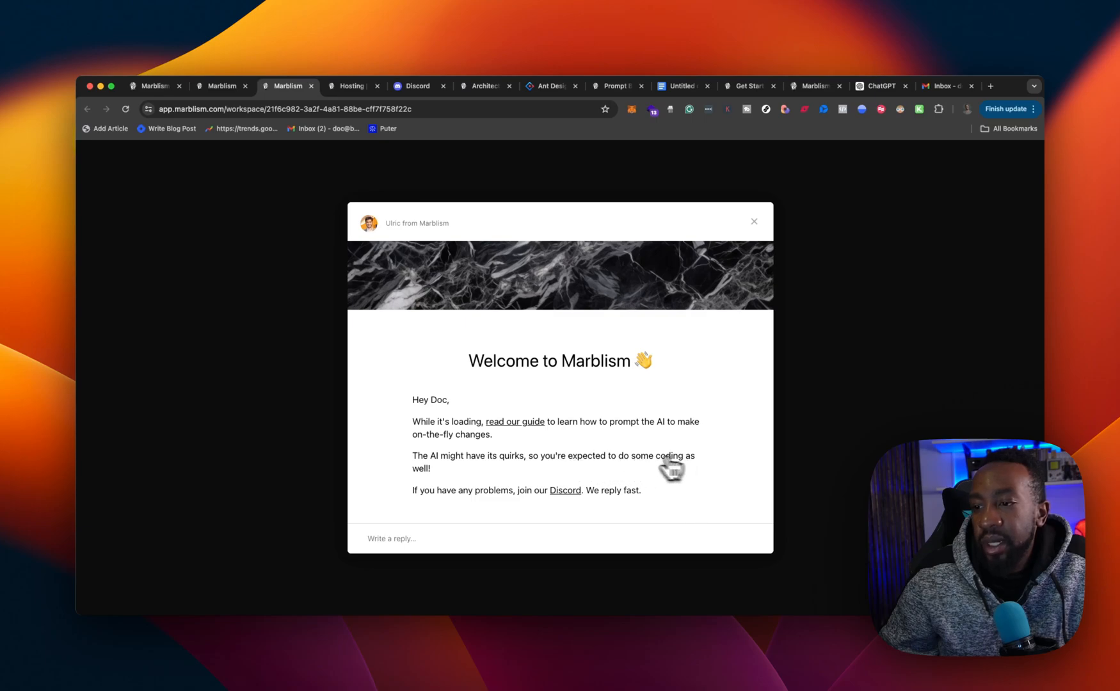
pyautogui.moveTo(568, 503)
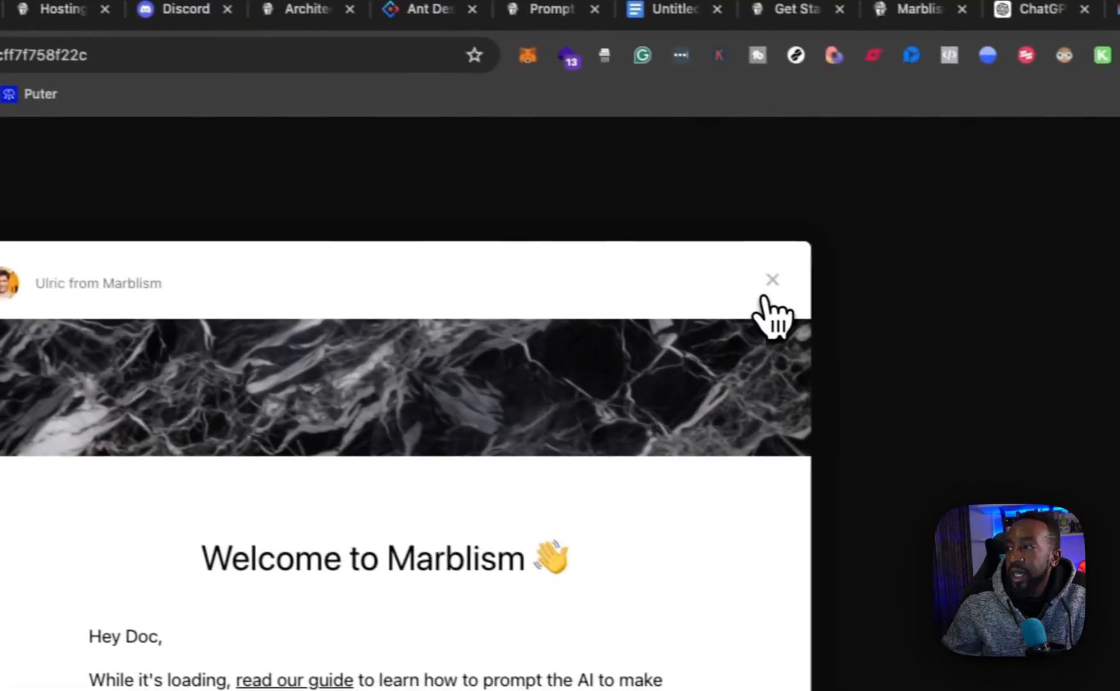
# Step: Dismiss the welcome message, check server logs and pgAdmin, then return to the 502 Bad Gateway preview
pyautogui.click(772, 279)
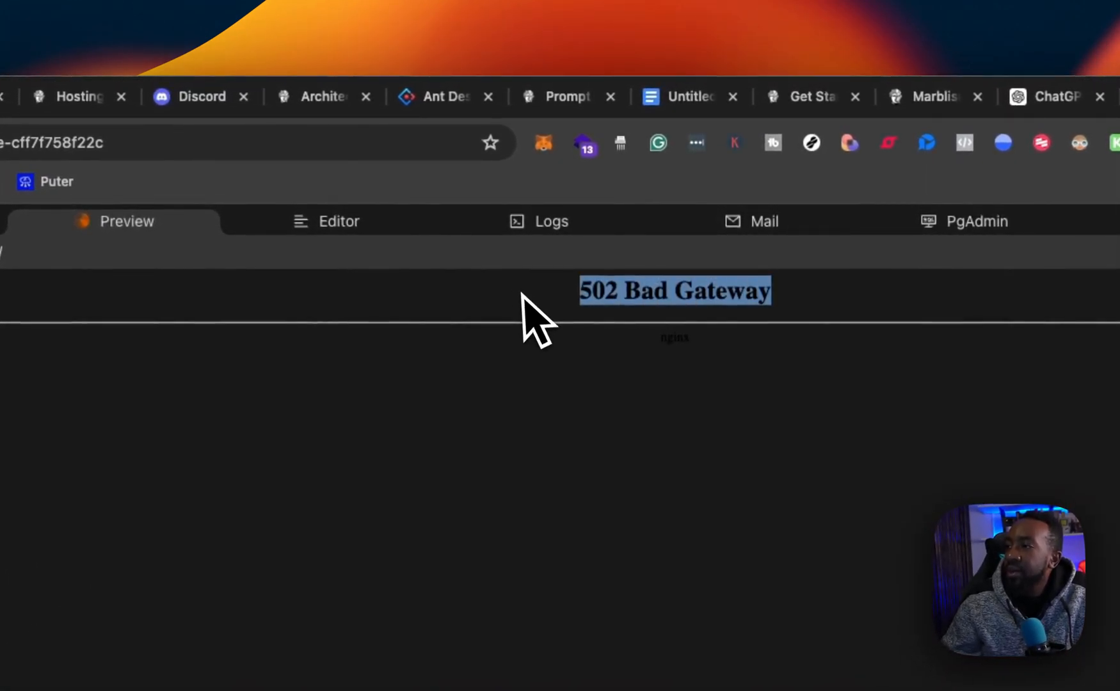
pyautogui.moveTo(511, 386)
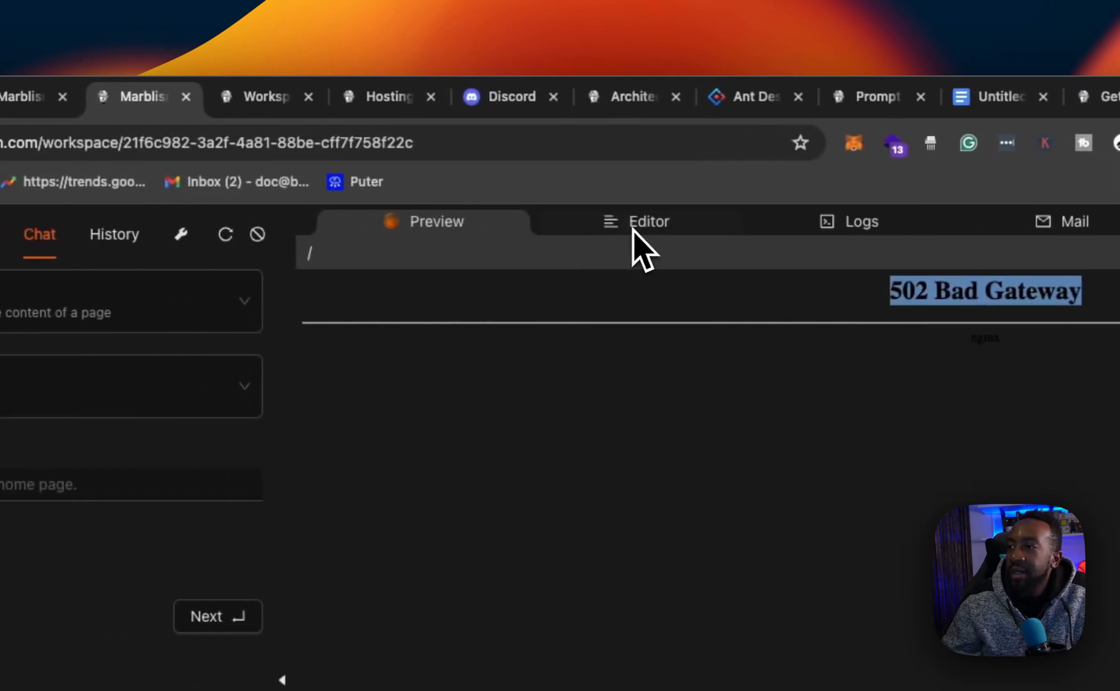
pyautogui.click(646, 221)
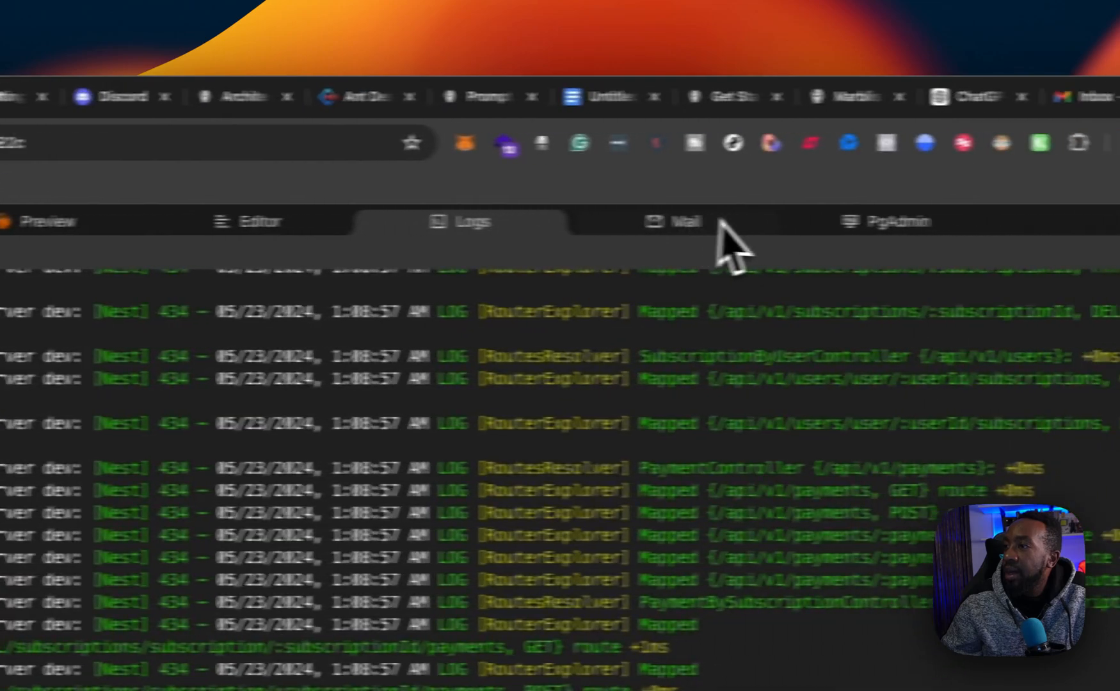
pyautogui.click(307, 96)
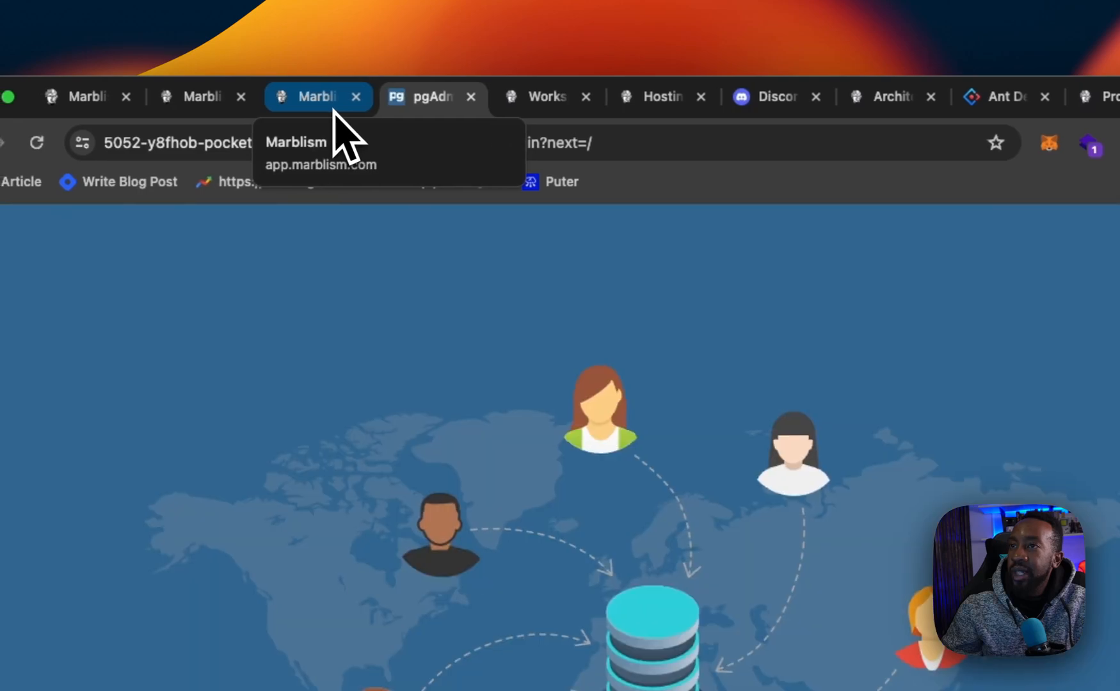
pyautogui.click(307, 96)
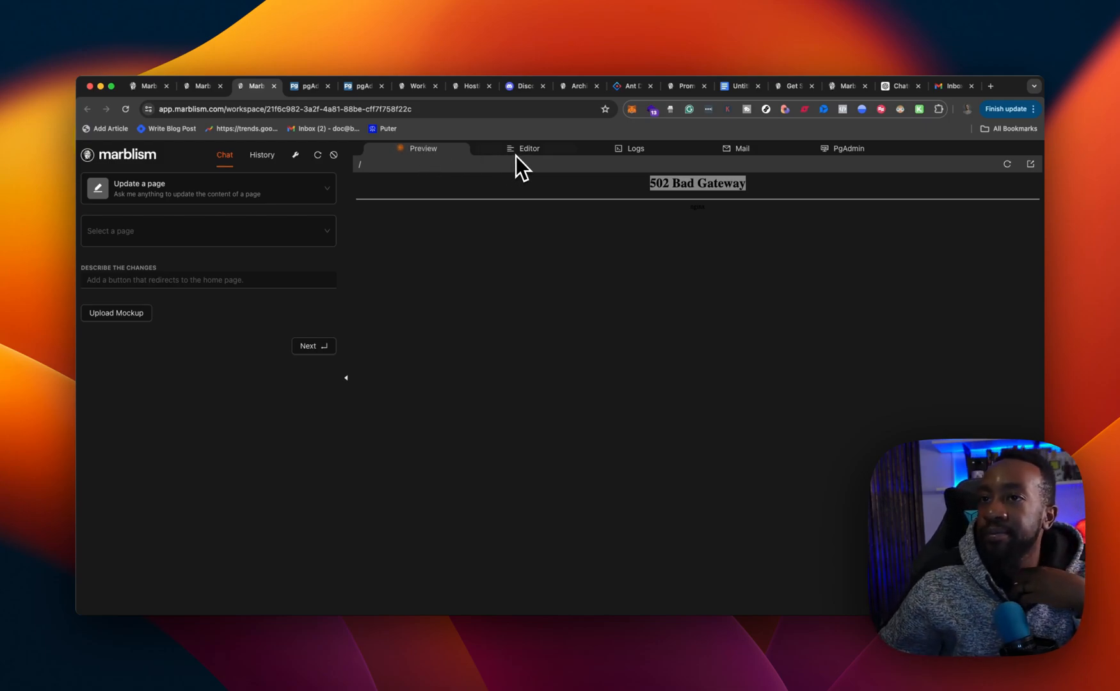
# Step: View a root file in the workspace code editor repository
pyautogui.click(530, 147)
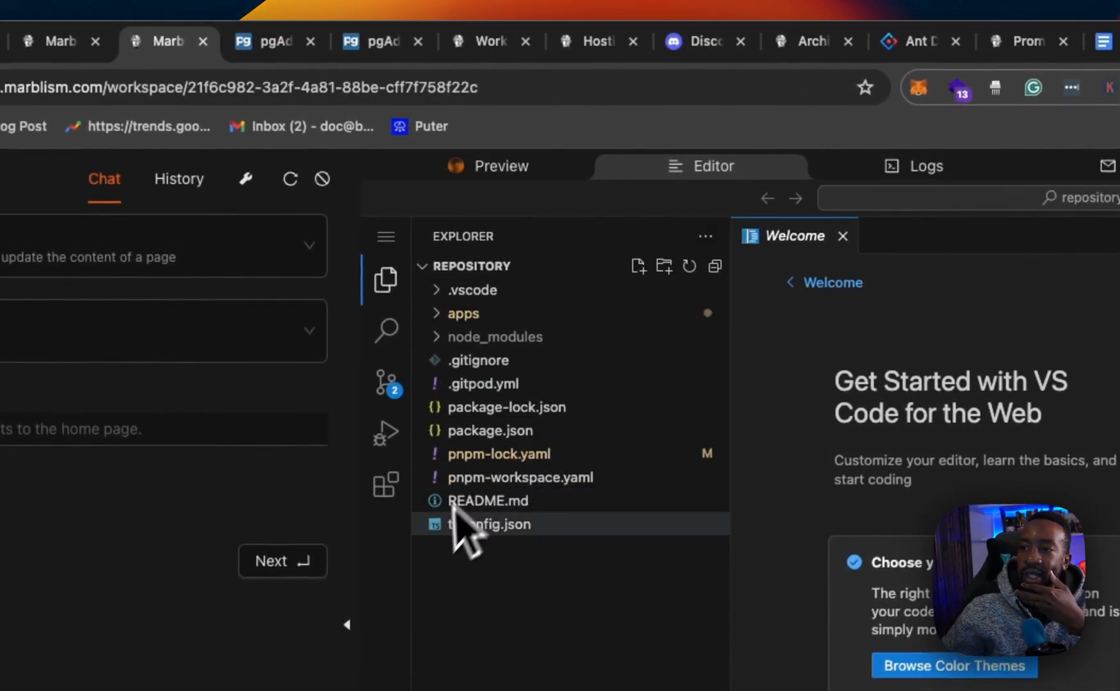
pyautogui.click(501, 165)
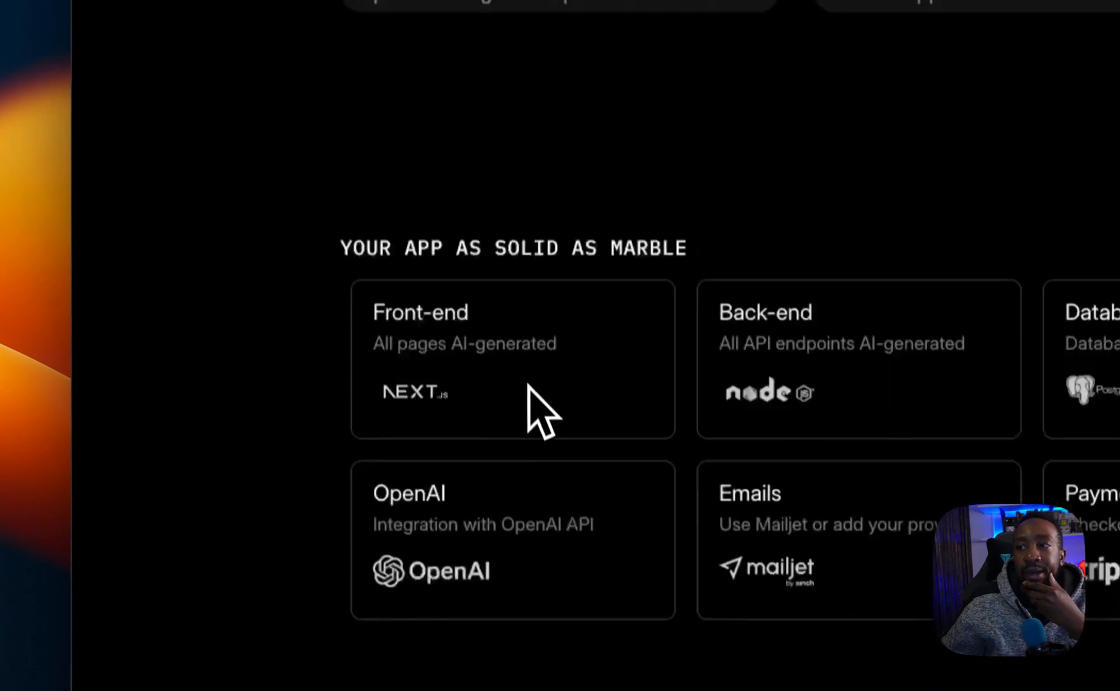
# Step: Scroll through marblism.com examples, founders' story and pricing packs
pyautogui.scroll(3)
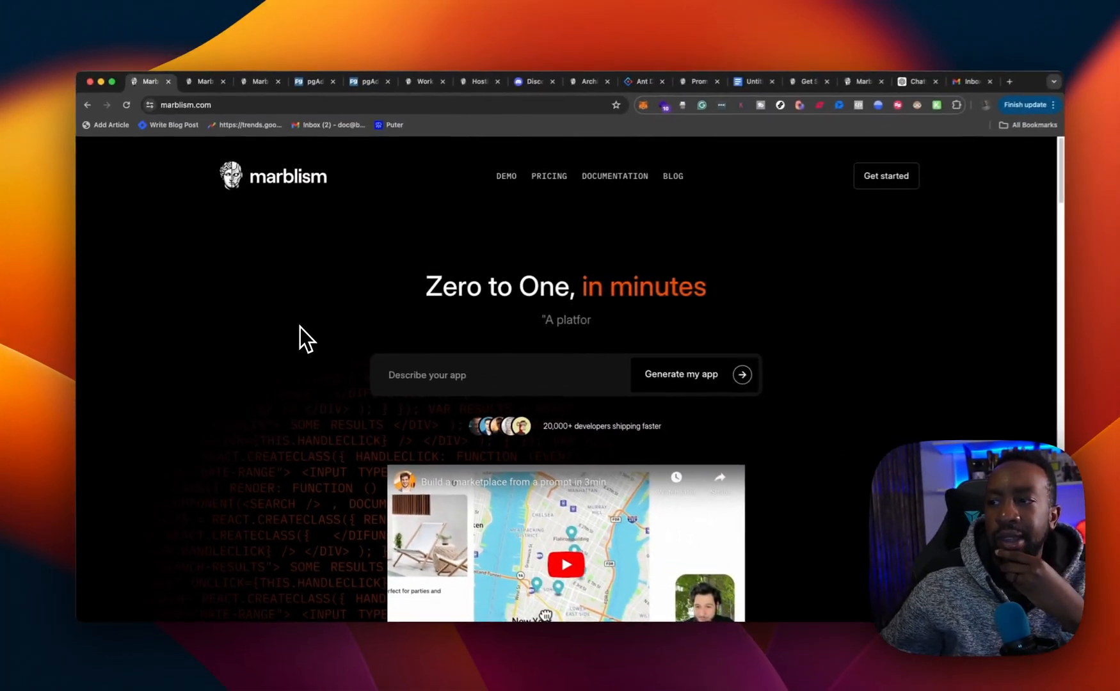
pyautogui.scroll(-3)
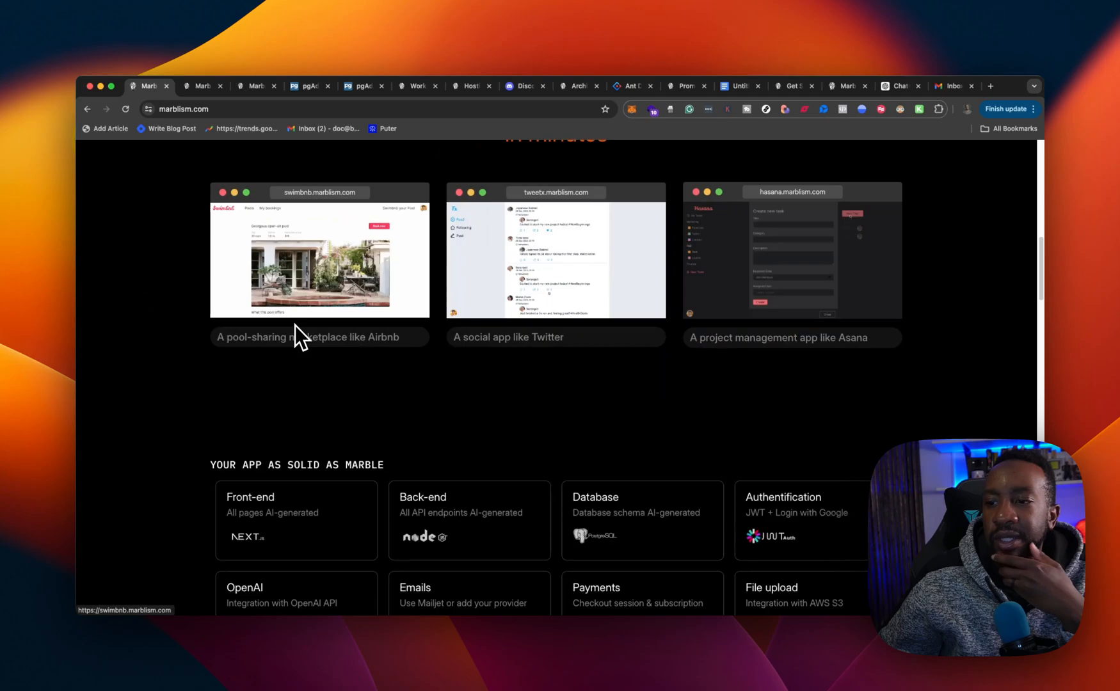
pyautogui.scroll(-3)
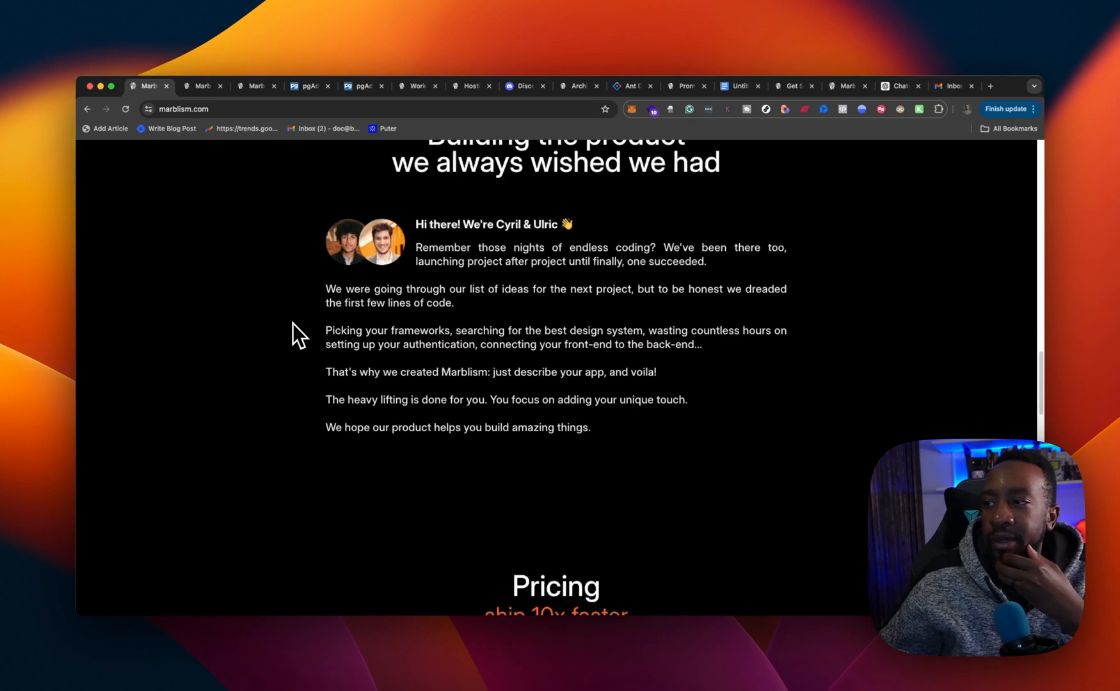
pyautogui.scroll(-3)
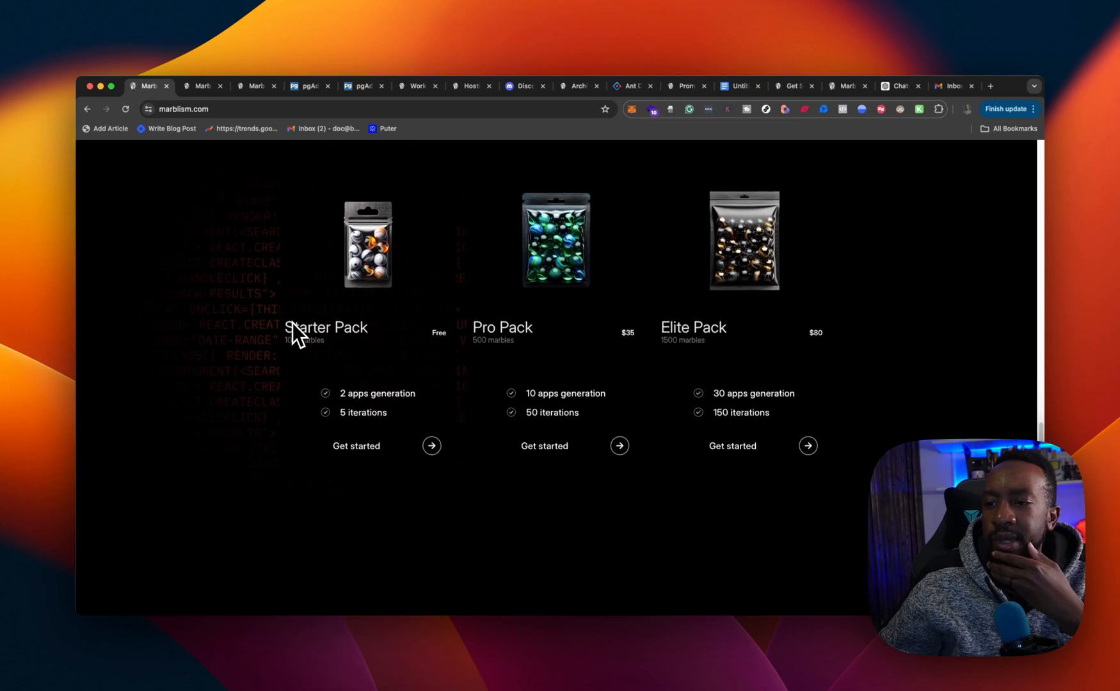
pyautogui.scroll(-3)
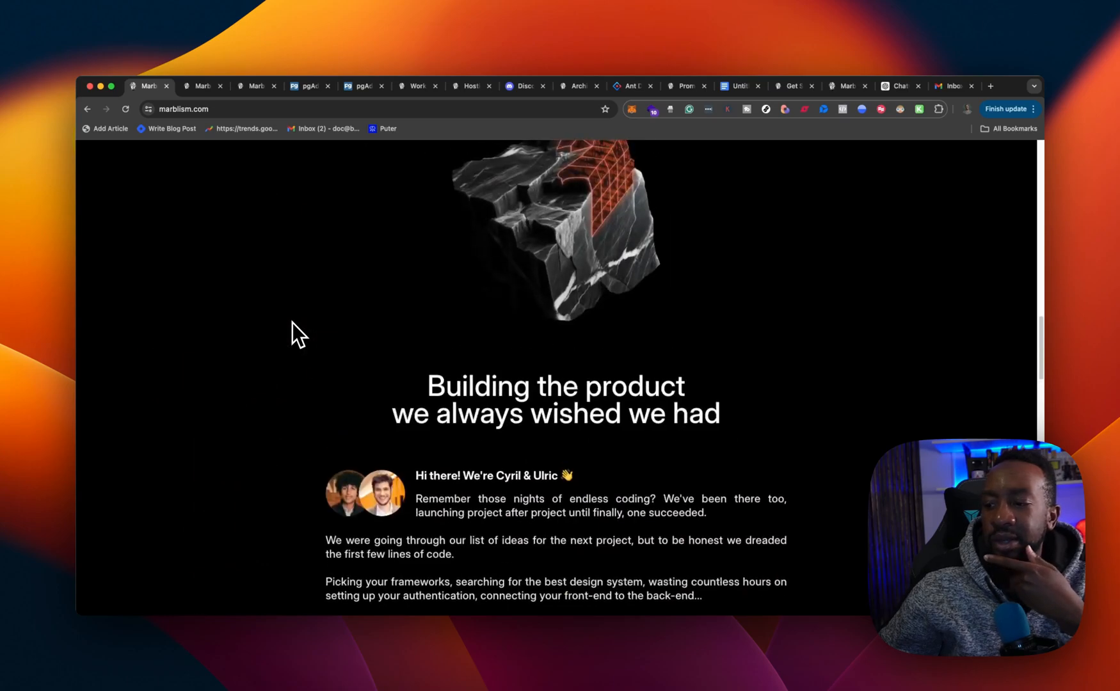
pyautogui.scroll(-3)
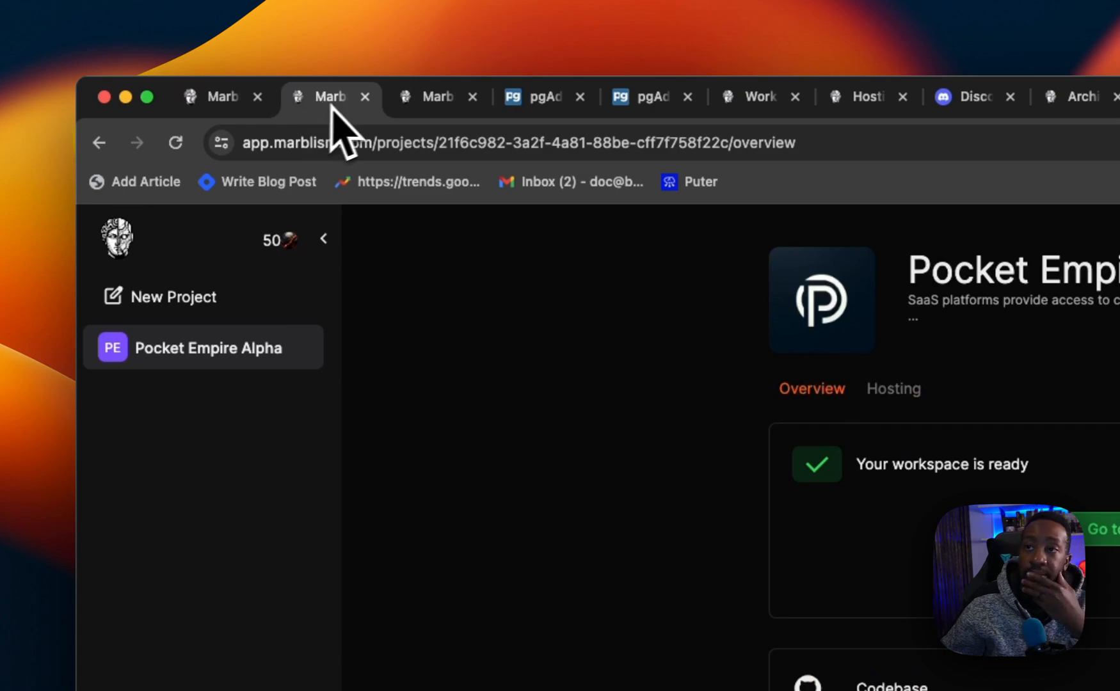
# Step: Glance at the workspace chat and pgAdmin login, then land on the Workspace docs page
pyautogui.click(435, 96)
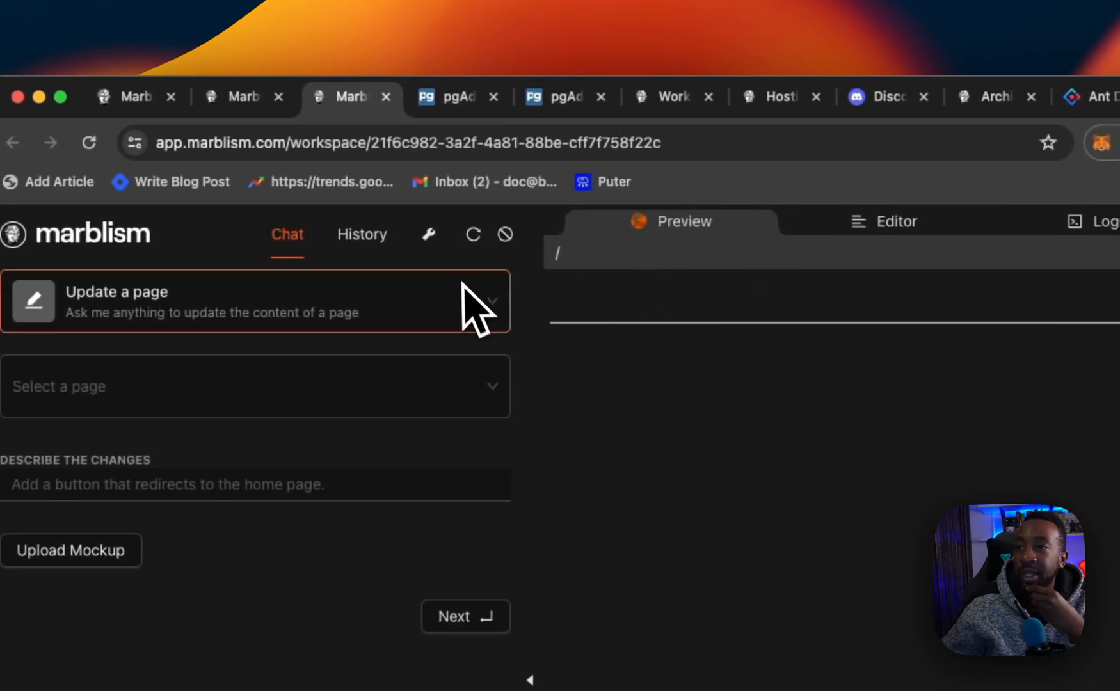
pyautogui.moveTo(472, 235)
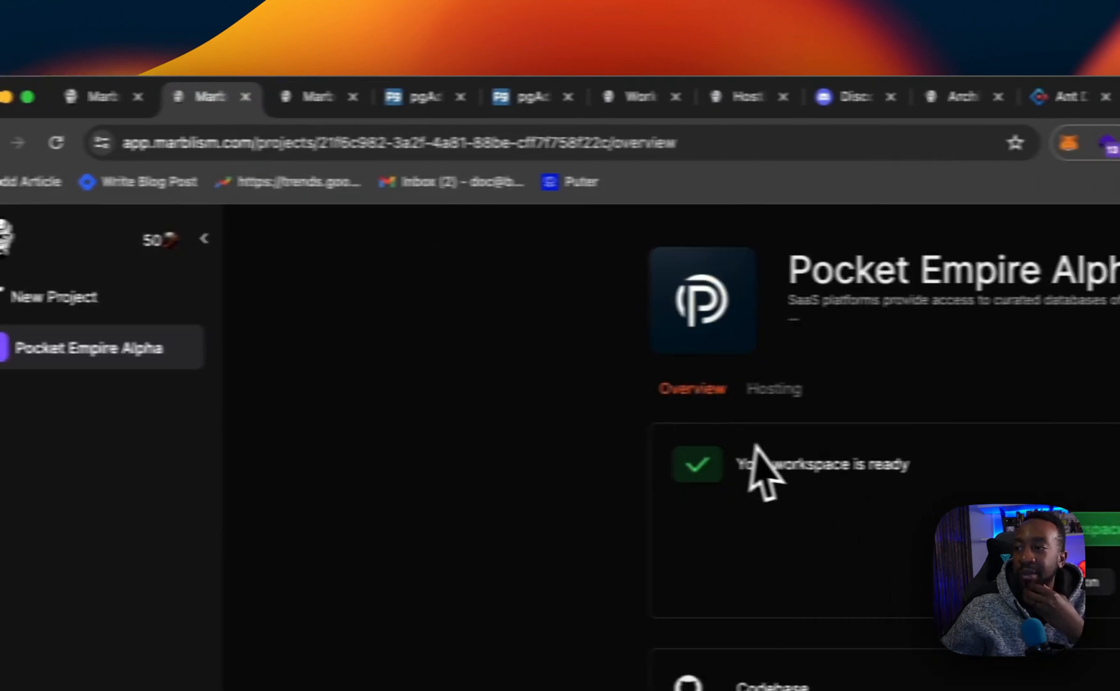
pyautogui.click(457, 96)
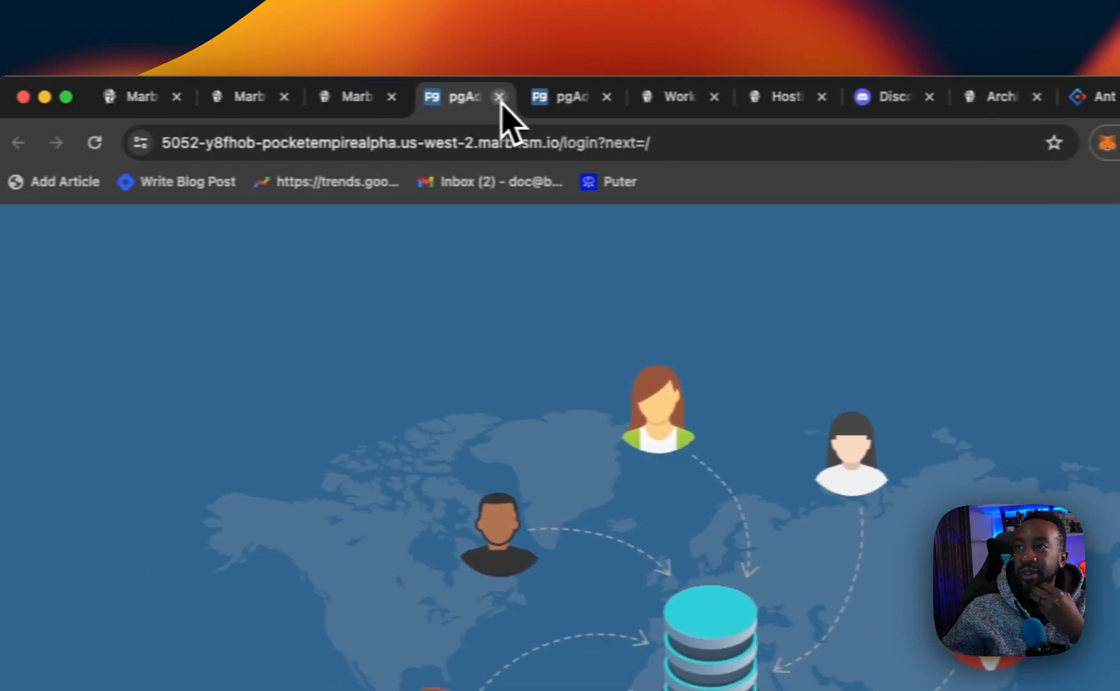
pyautogui.click(499, 96)
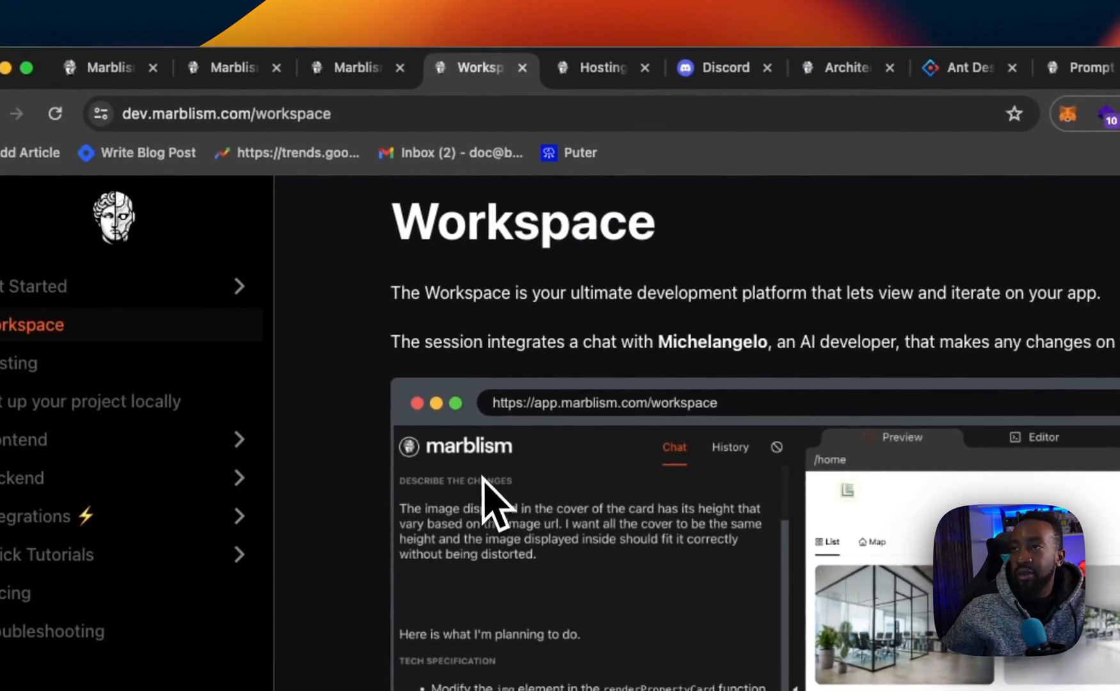
# Step: Switch to the Hosting documentation's How does it work section
pyautogui.click(17, 362)
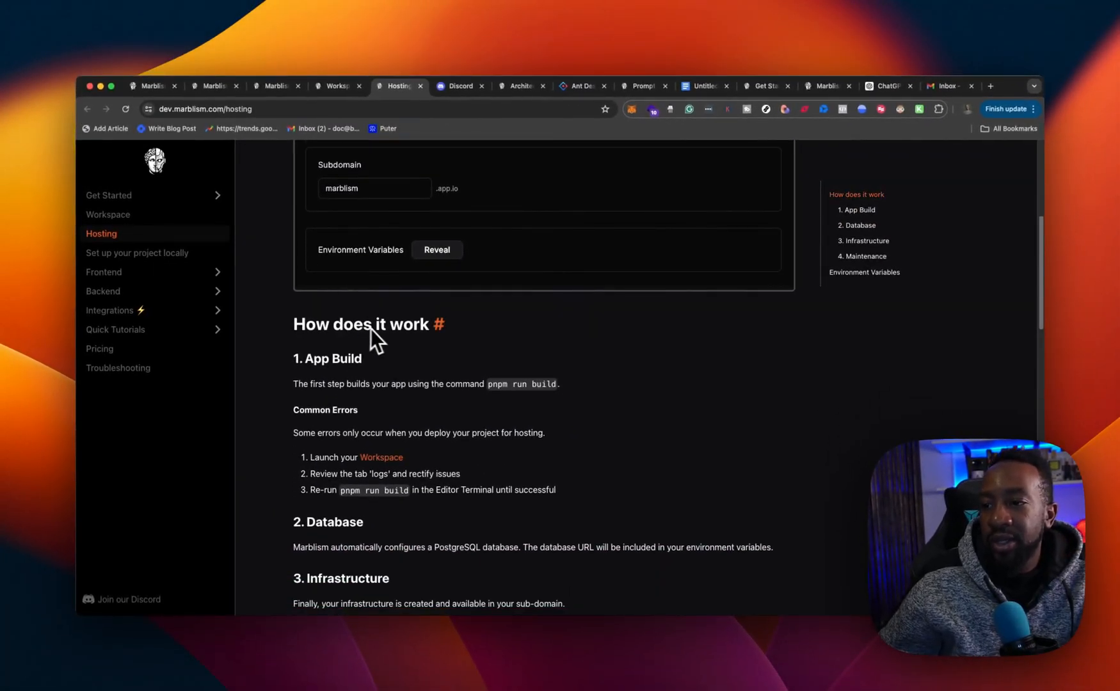
pyautogui.moveTo(397, 447)
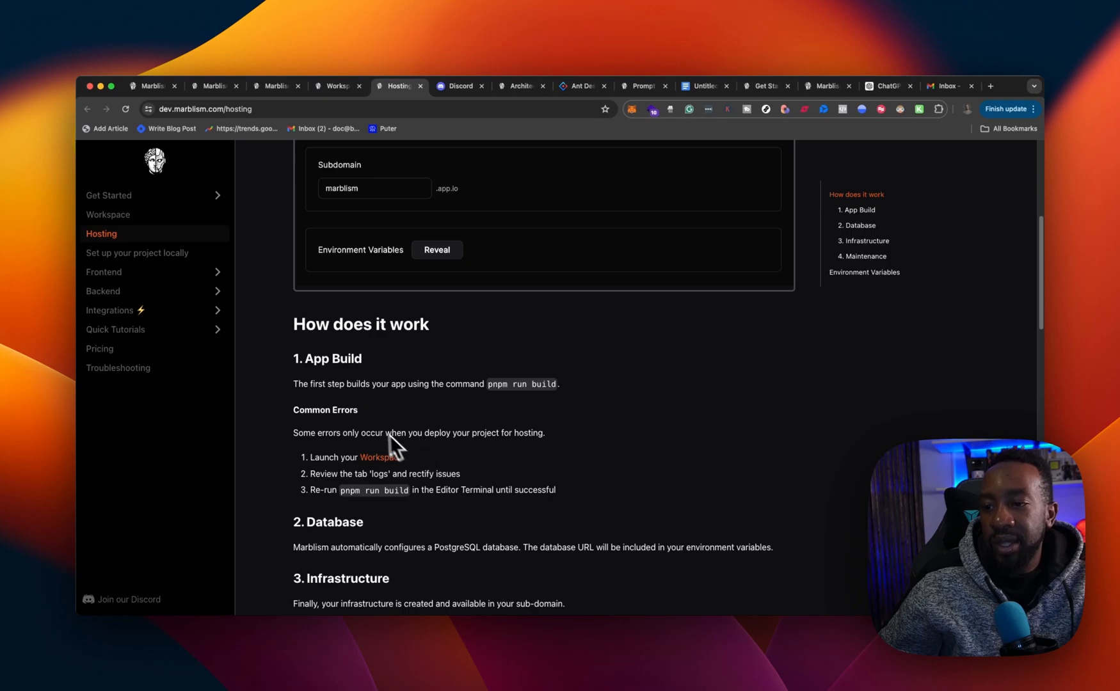
pyautogui.moveTo(326, 497)
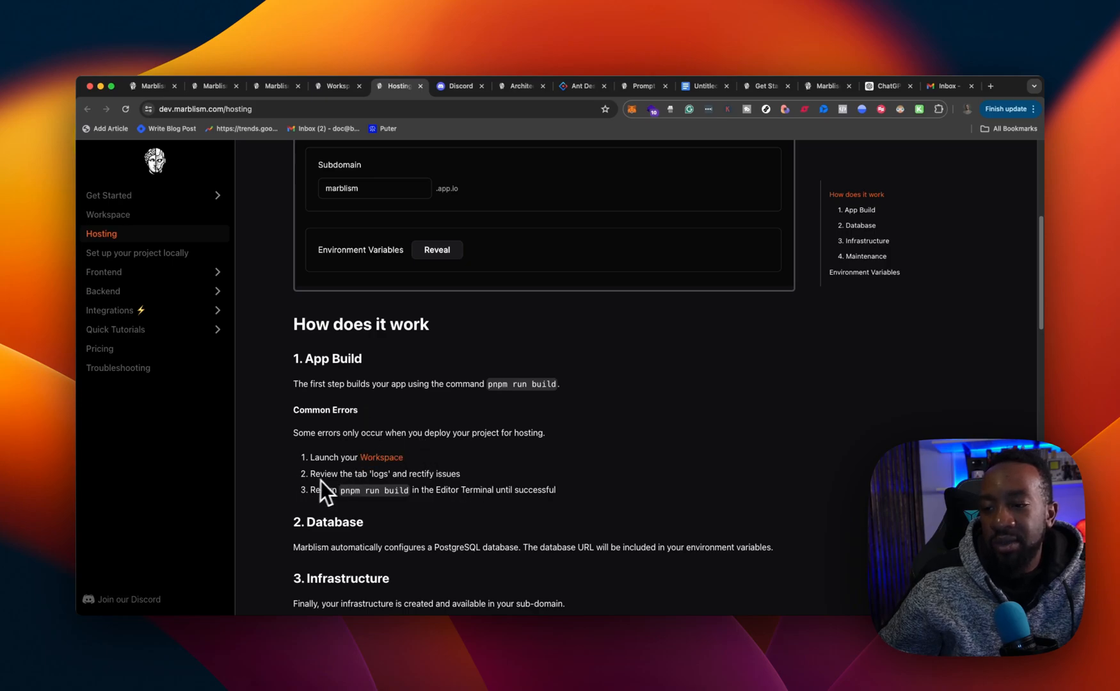
pyautogui.moveTo(478, 495)
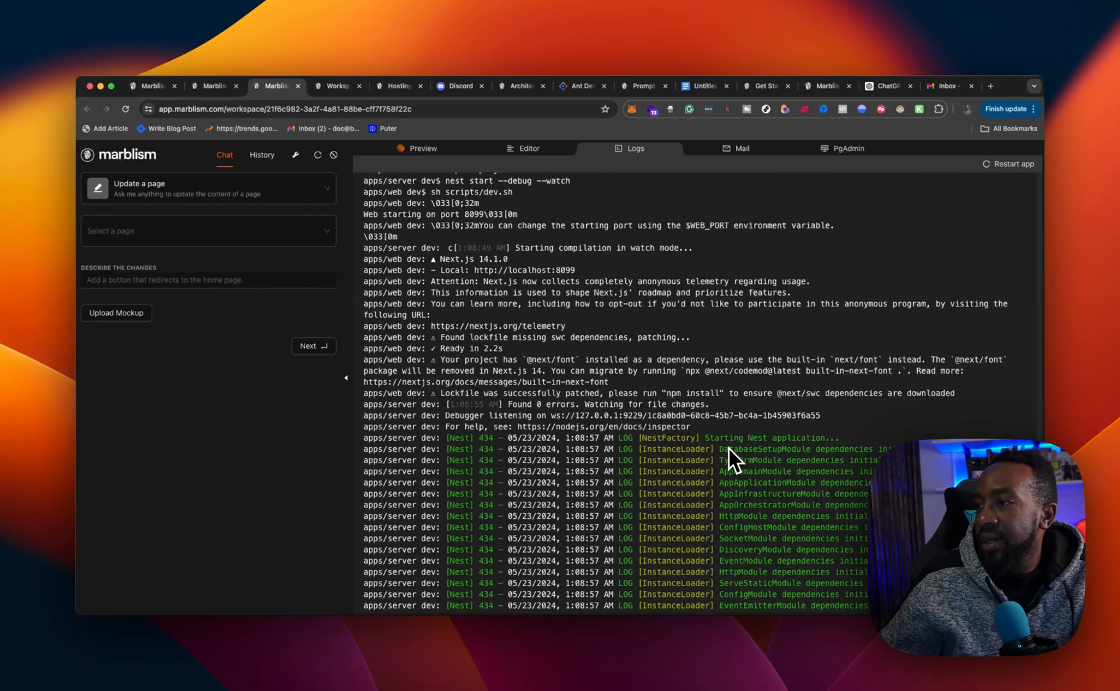
pyautogui.scroll(-3)
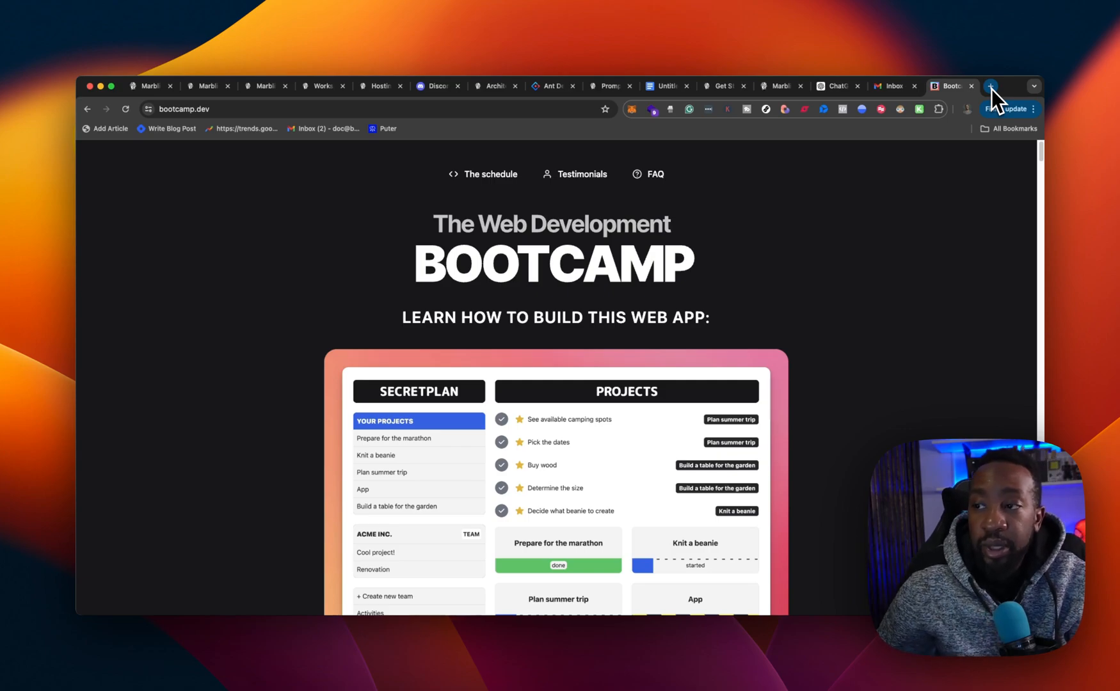
# Step: Scroll bootcamp.dev down to the instructor section and back up before returning to the workspace logs
pyautogui.scroll(-3)
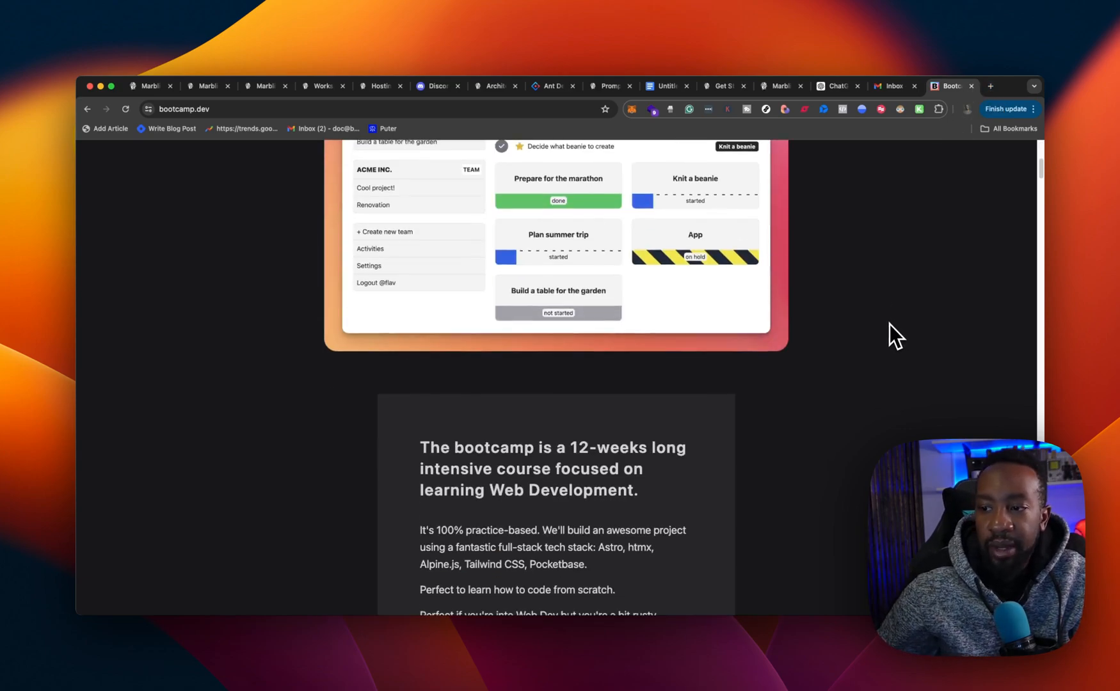
pyautogui.scroll(-3)
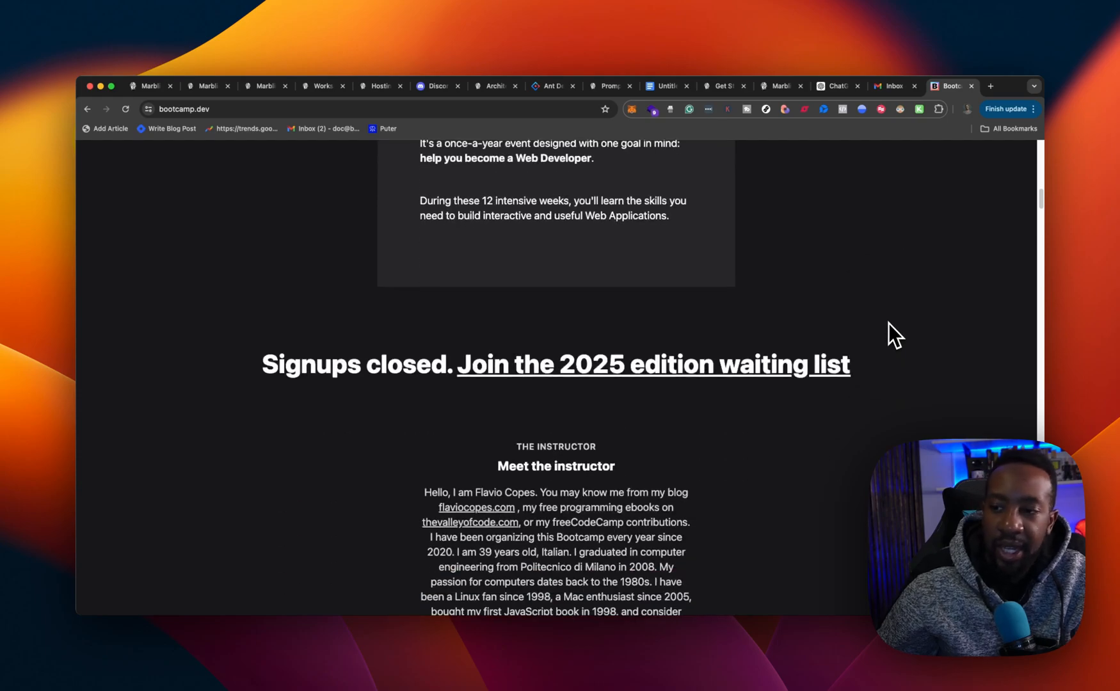
pyautogui.scroll(3)
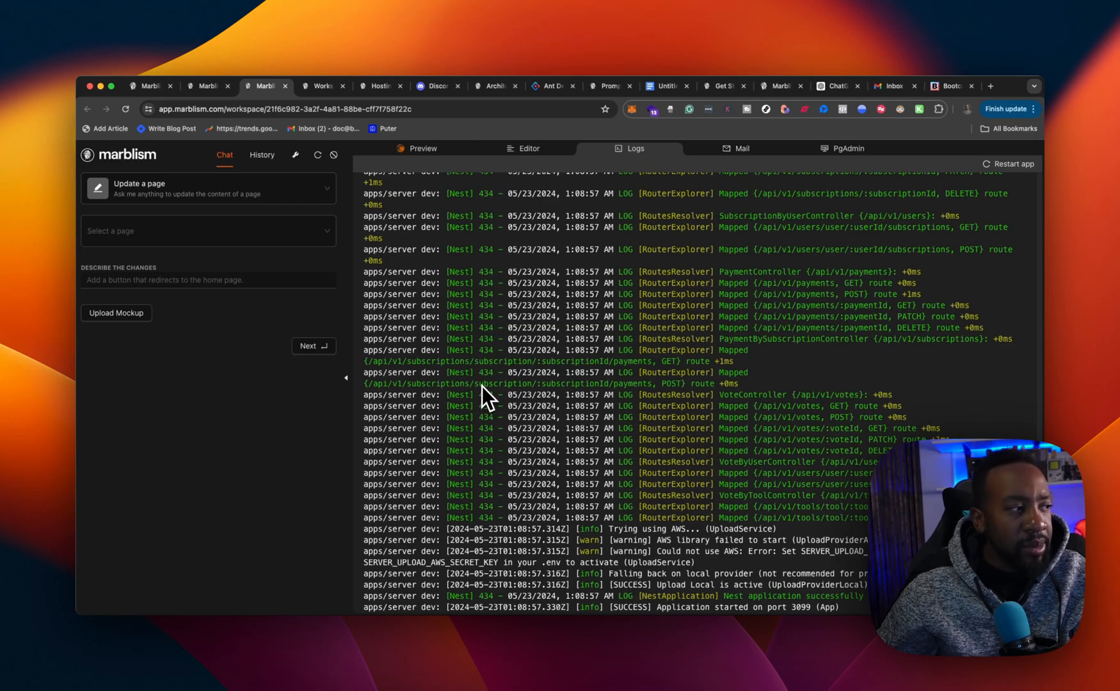
pyautogui.moveTo(254, 199)
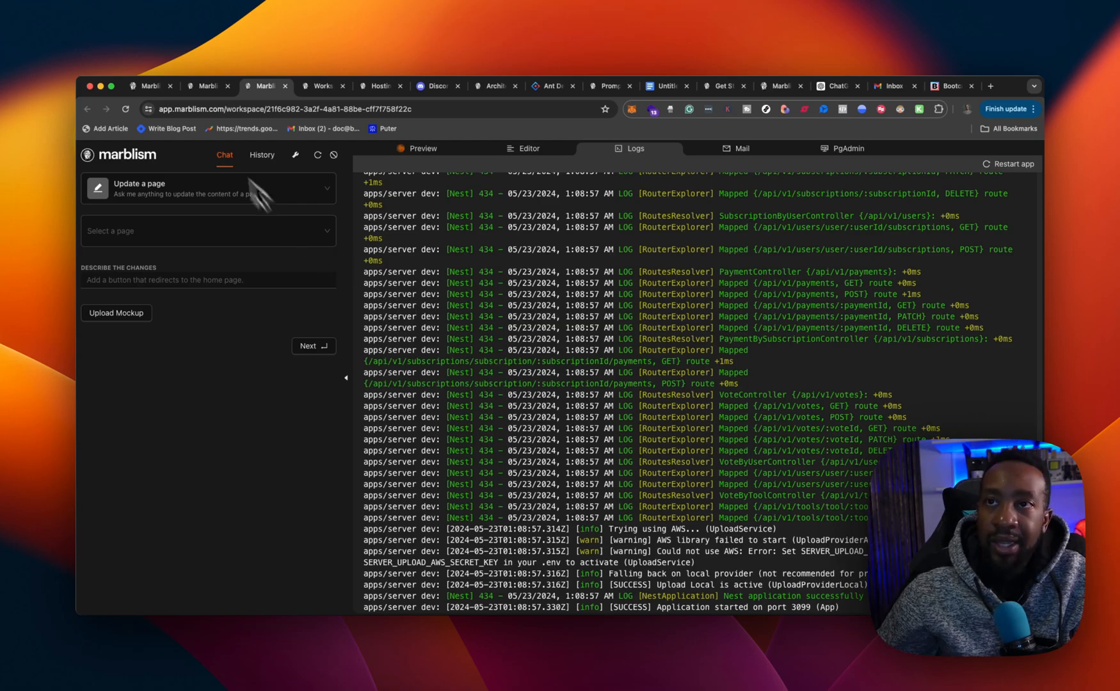
pyautogui.moveTo(755, 404)
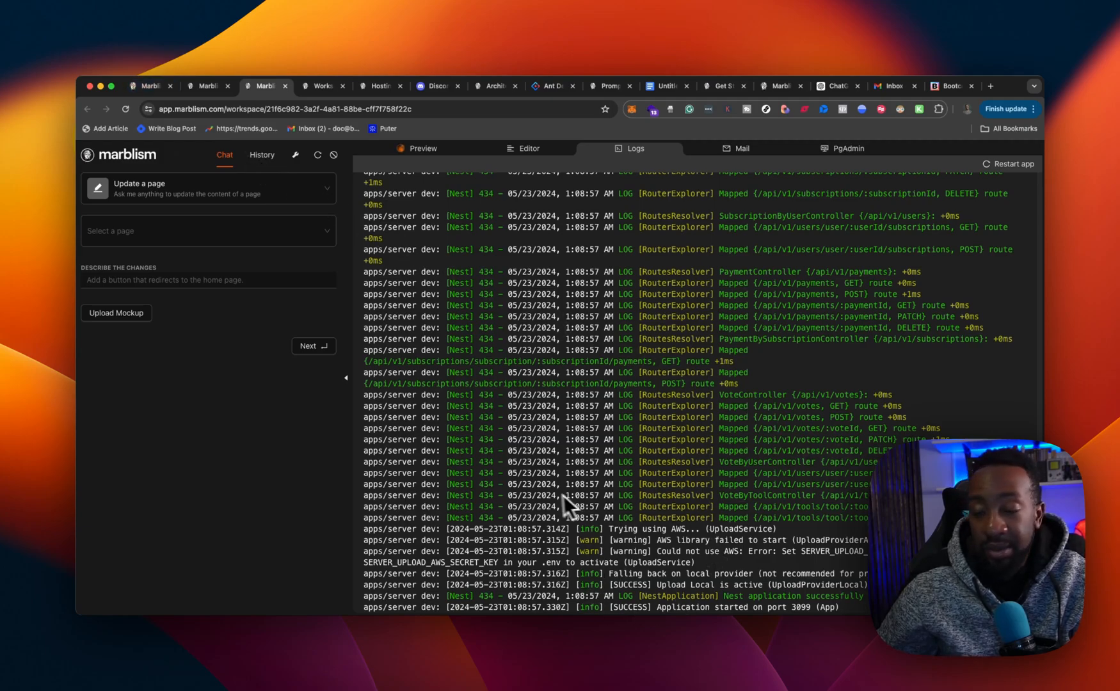
pyautogui.moveTo(311, 471)
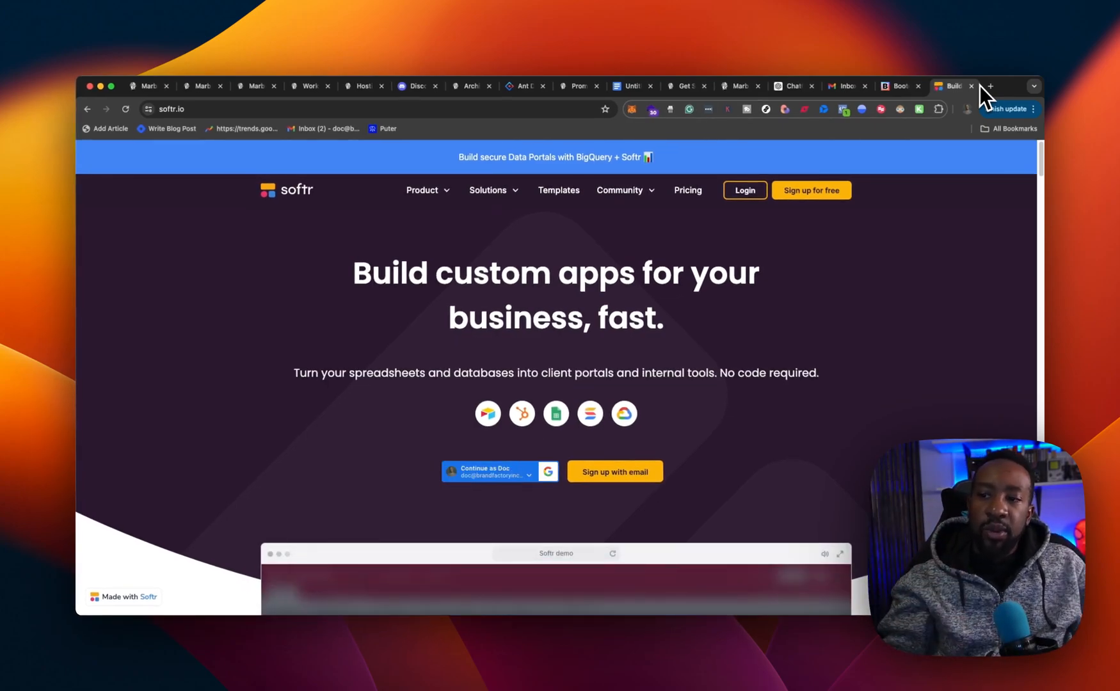
# Step: Leave Softr and bring the marblism.com homepage with its 'Zero to One, in minutes' prompt back up
pyautogui.scroll(-3)
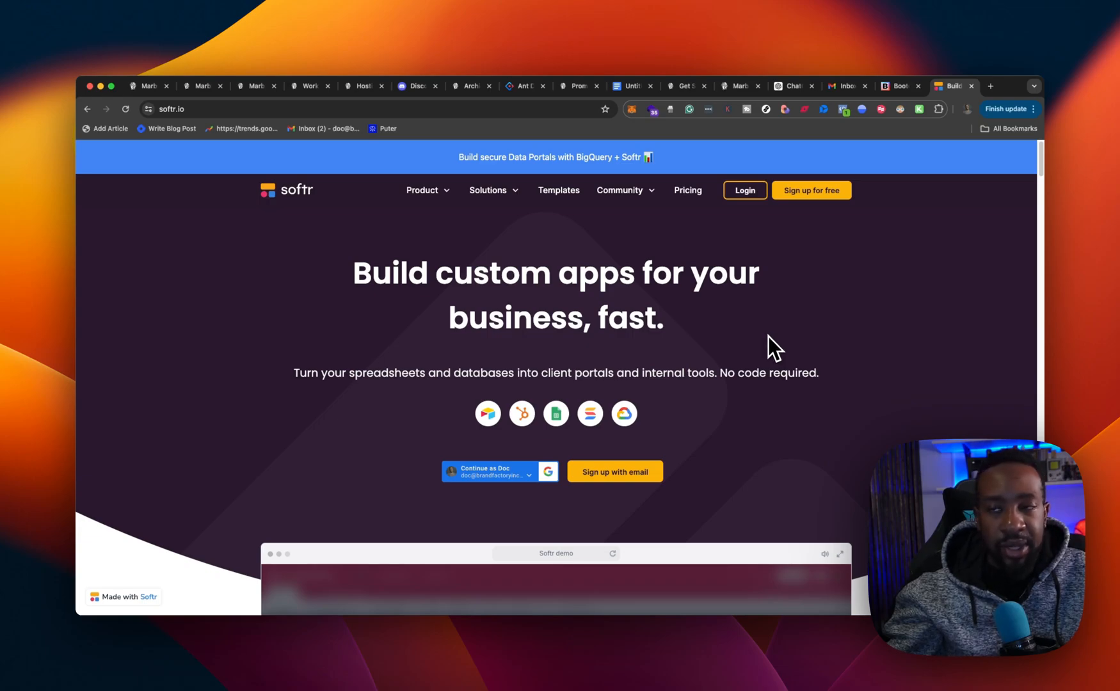
pyautogui.click(146, 86)
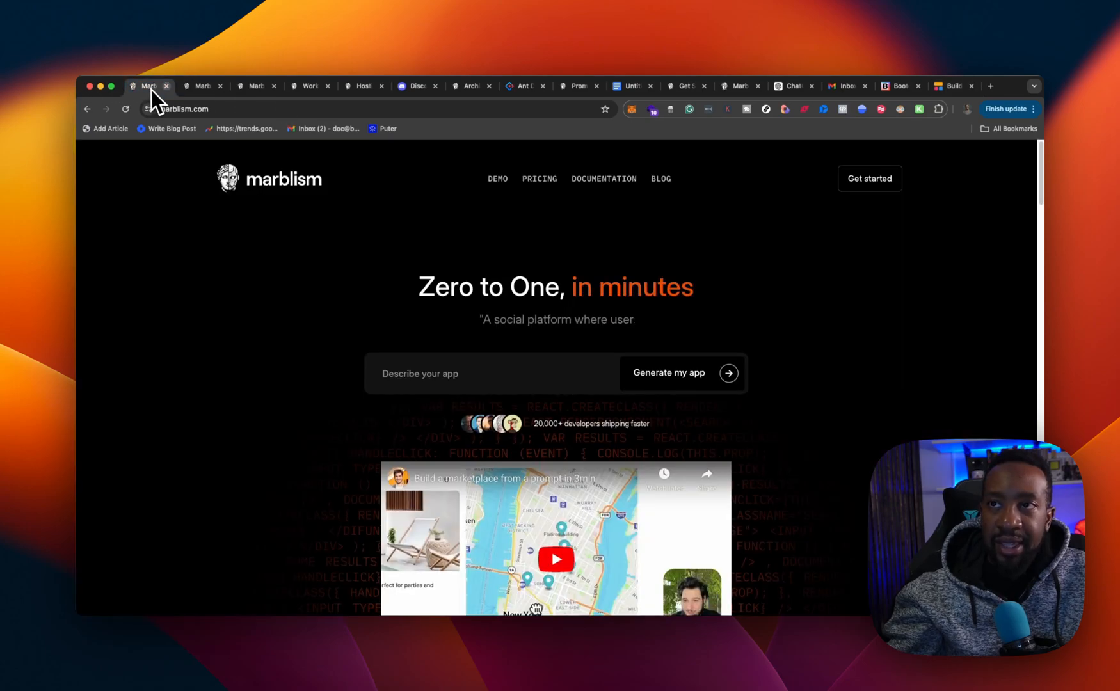
# Step: Preview the Pocket Empire Alpha app (502 Bad Gateway), then scroll the homepage to OpenAI, emails, Stripe and file upload capabilities
pyautogui.click(202, 86)
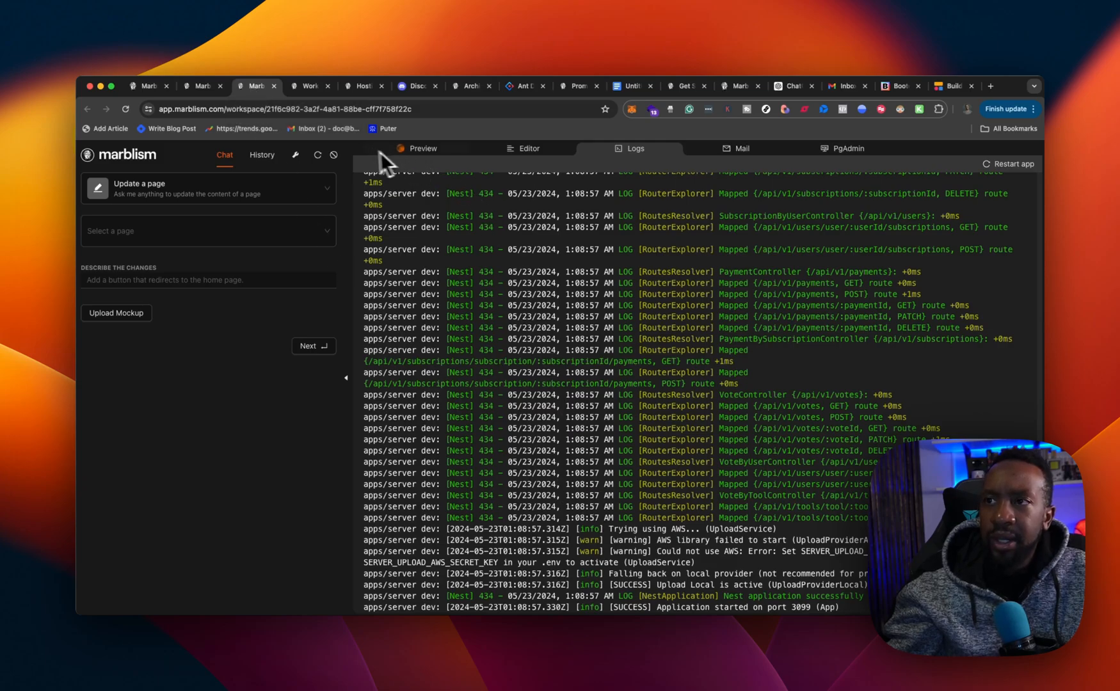
pyautogui.click(421, 148)
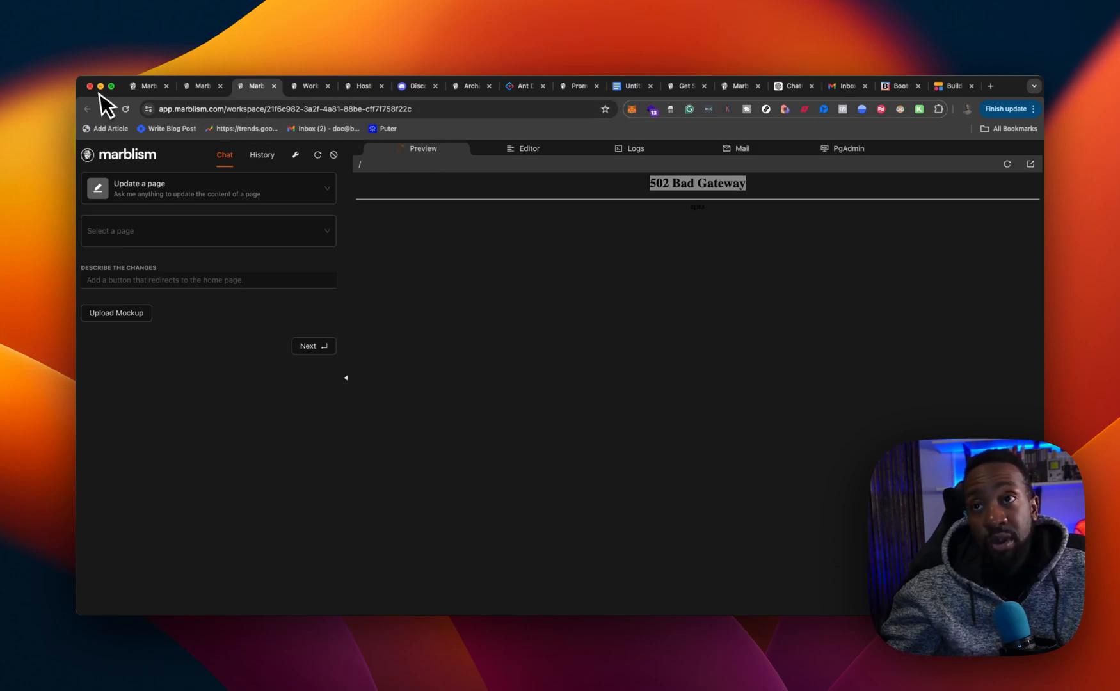
pyautogui.click(146, 86)
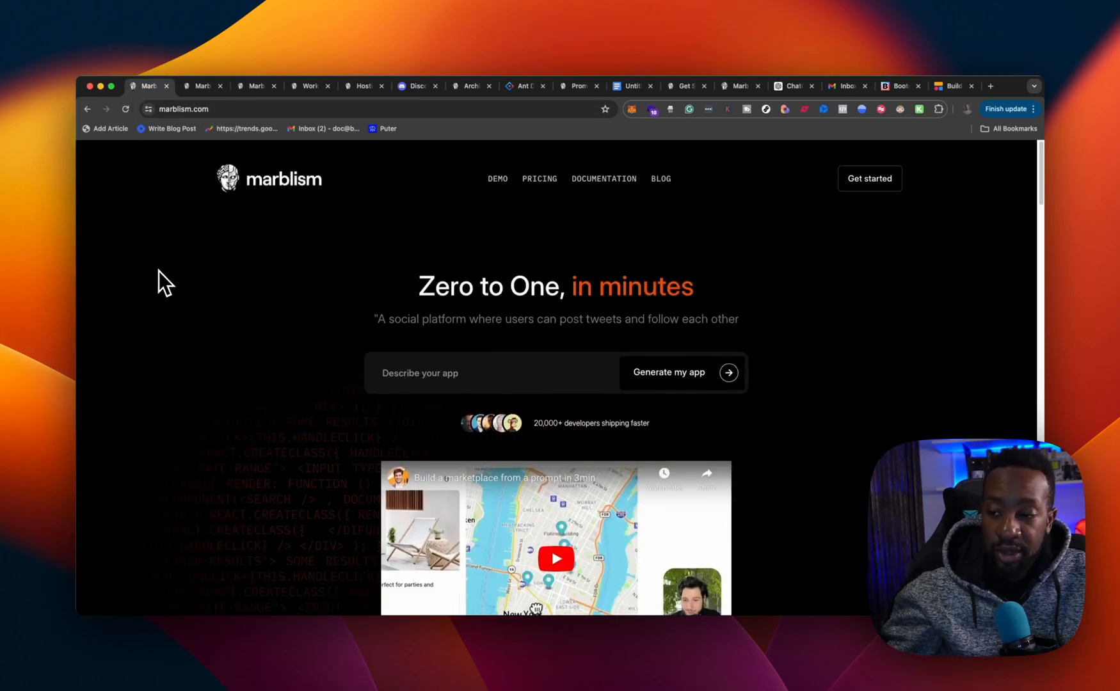
pyautogui.scroll(-3)
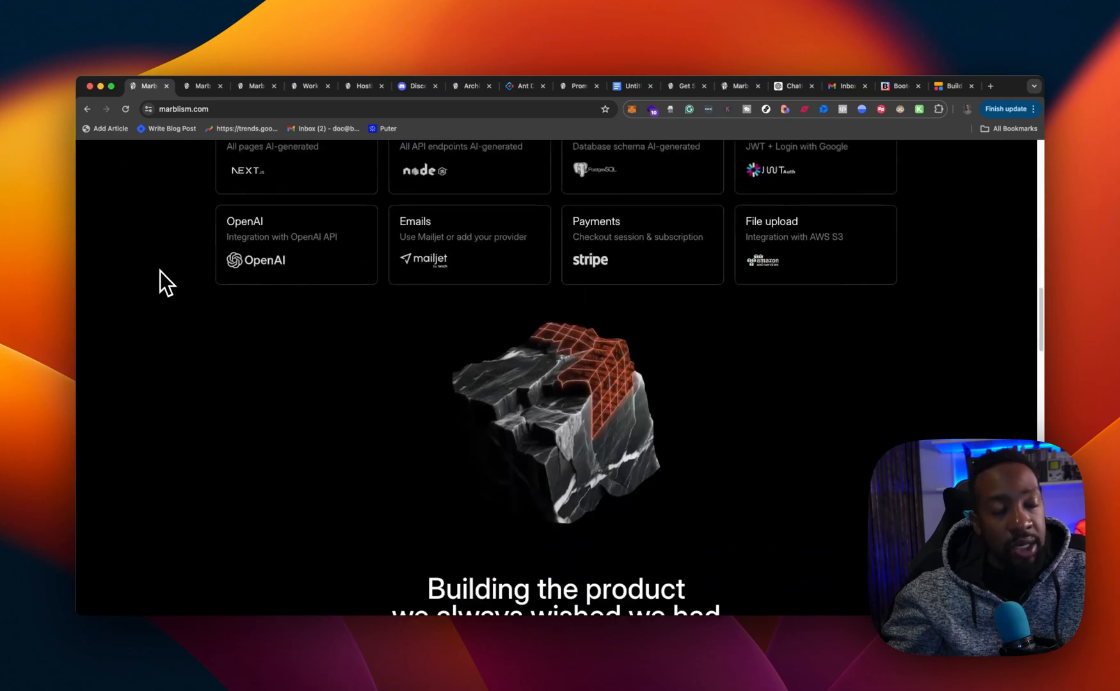